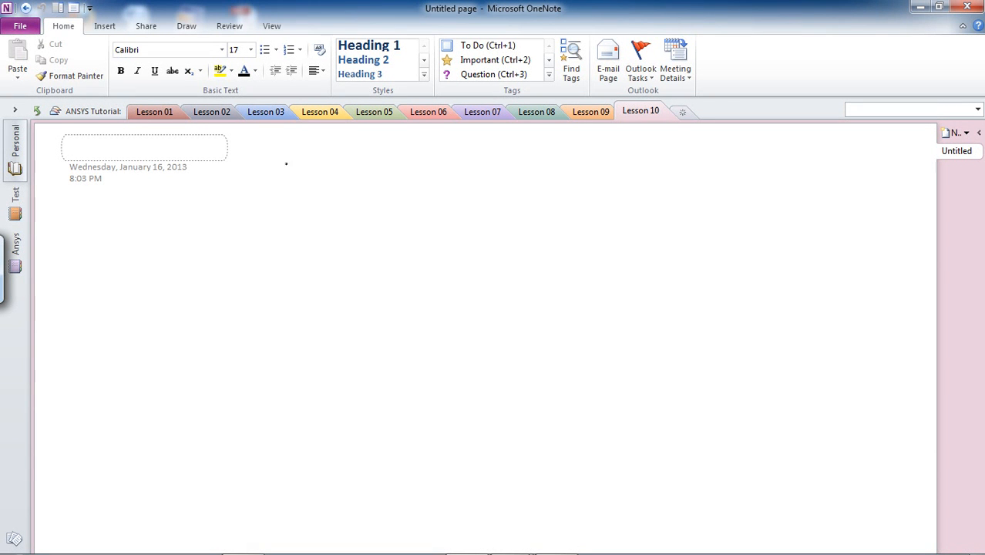
# Step: Sketch the beam outline and lower Al layer, hatch the fixed left edge, and begin the ΔT note
pyautogui.moveTo(286, 163); pyautogui.dragTo(470, 205)
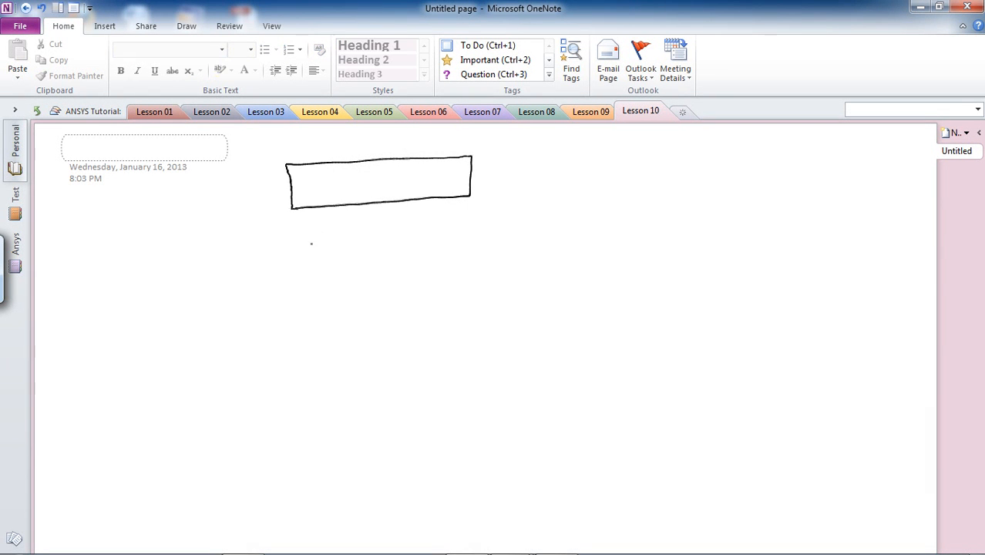
pyautogui.moveTo(292, 218); pyautogui.dragTo(369, 237)
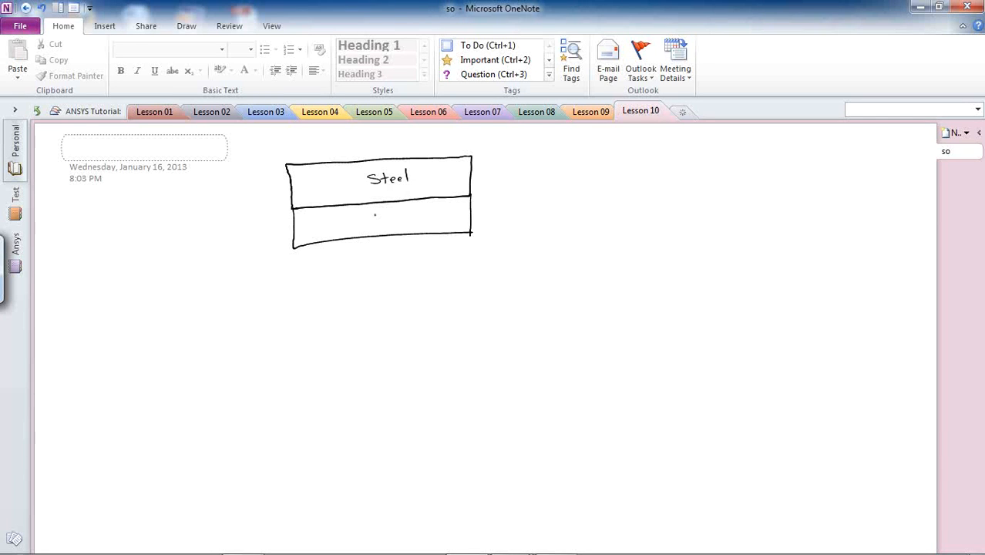
pyautogui.write('Al')
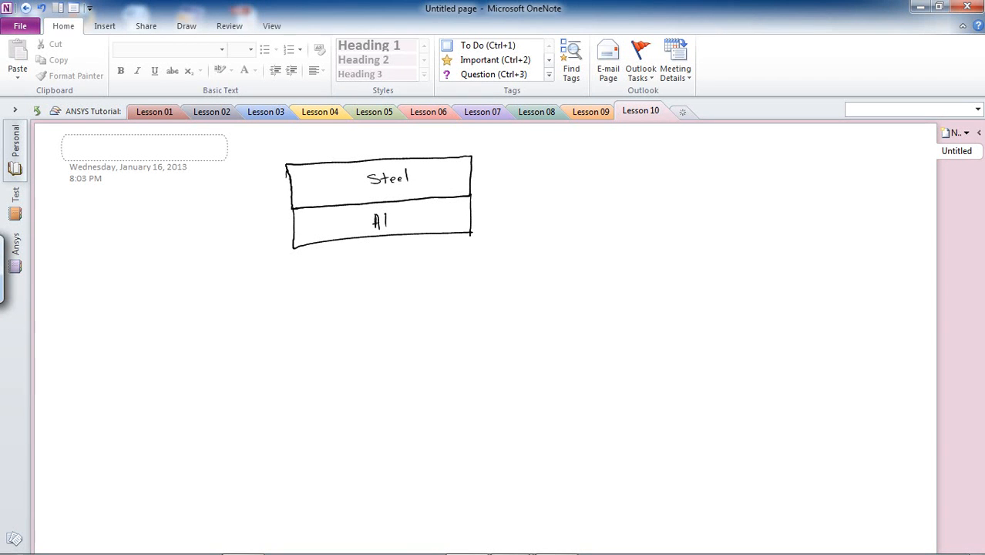
pyautogui.moveTo(287, 166); pyautogui.dragTo(286, 246)
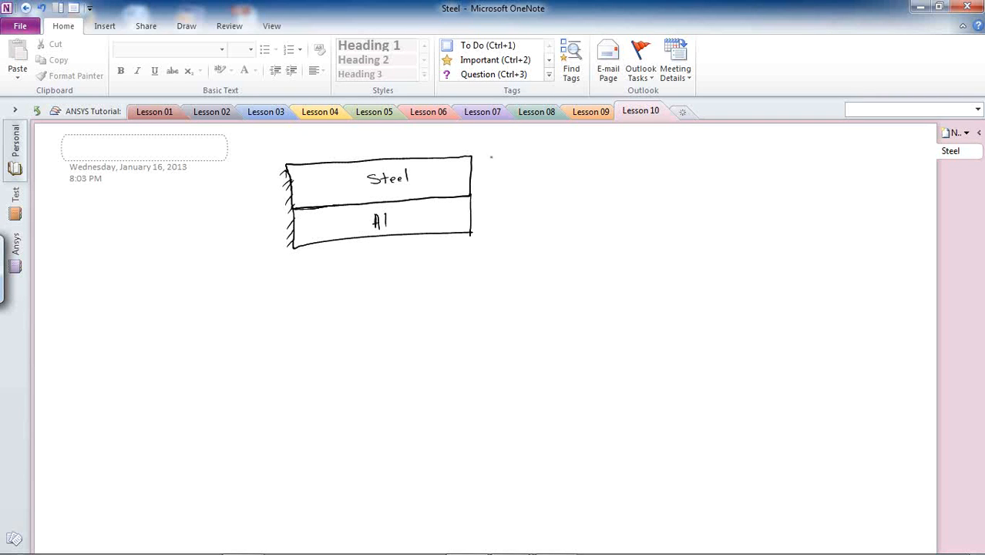
pyautogui.moveTo(489, 166); pyautogui.dragTo(517, 168)
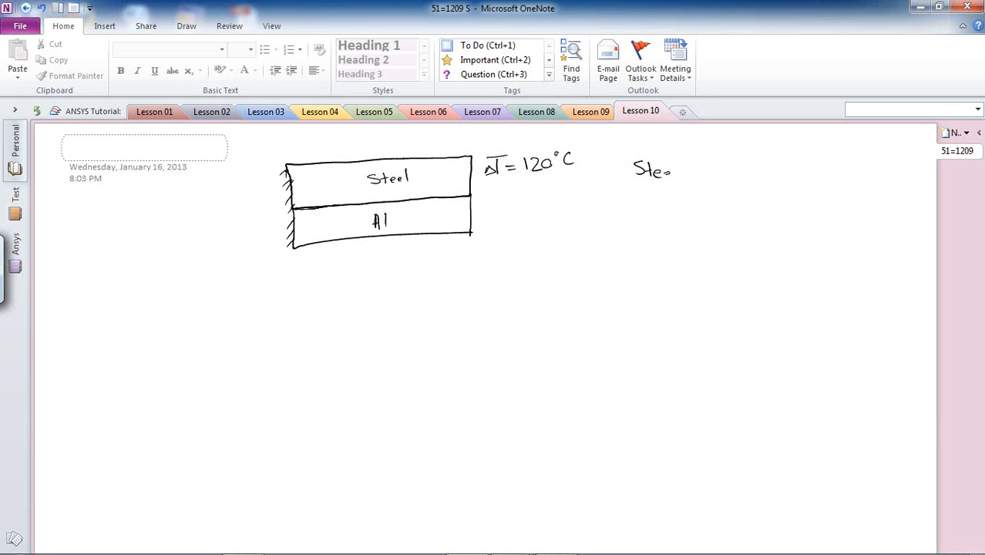
# Step: Note Steel properties: E = 200 GPa, ν = 0.303, α = 13.6×10⁻⁶
pyautogui.moveTo(675, 172); pyautogui.dragTo(720, 171)
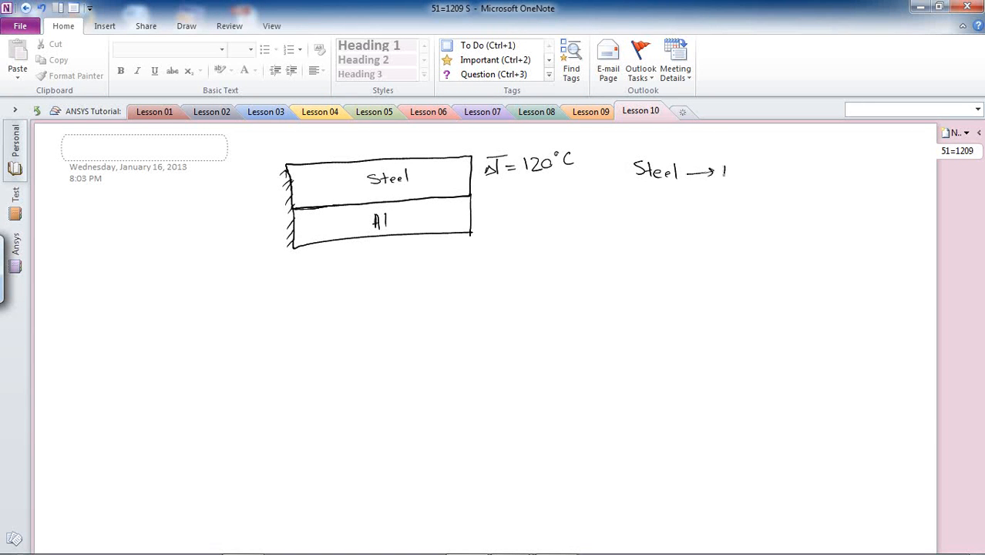
pyautogui.moveTo(721, 171); pyautogui.dragTo(787, 172)
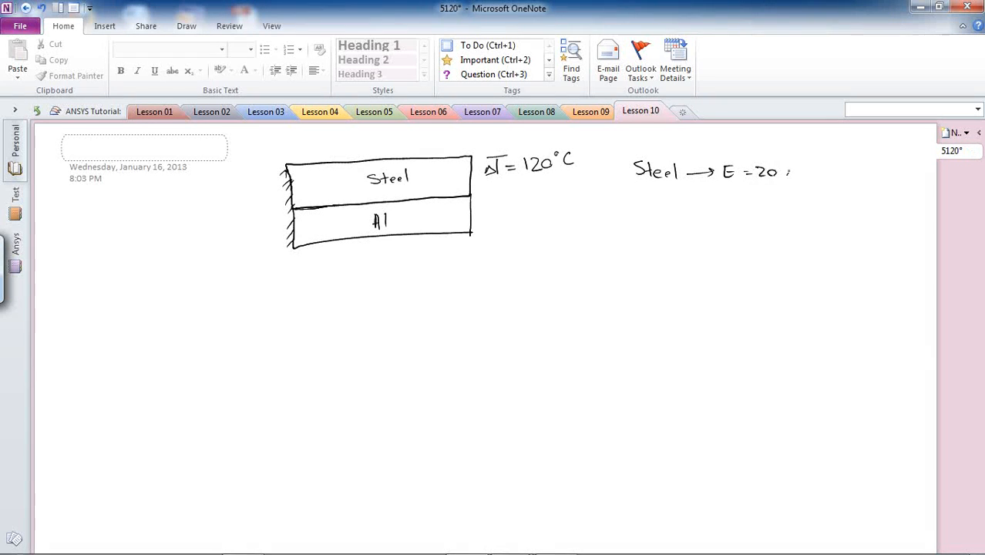
pyautogui.write('0 GPa')
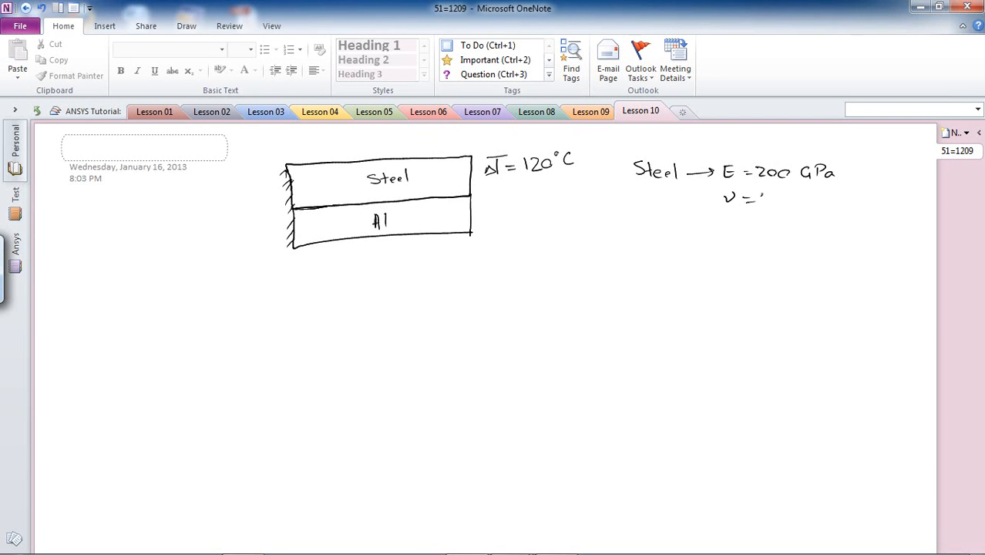
pyautogui.write('0.303')
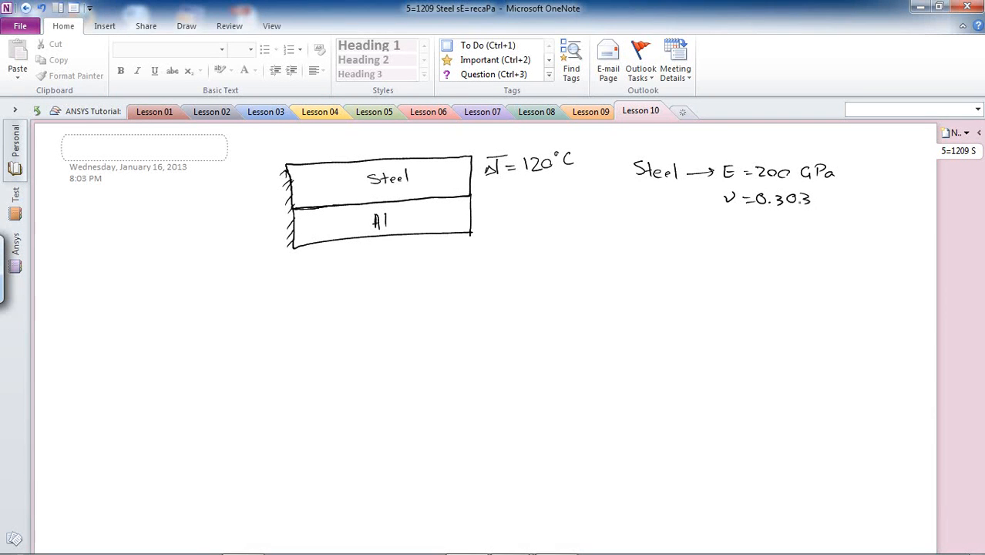
pyautogui.moveTo(721, 231); pyautogui.dragTo(740, 219)
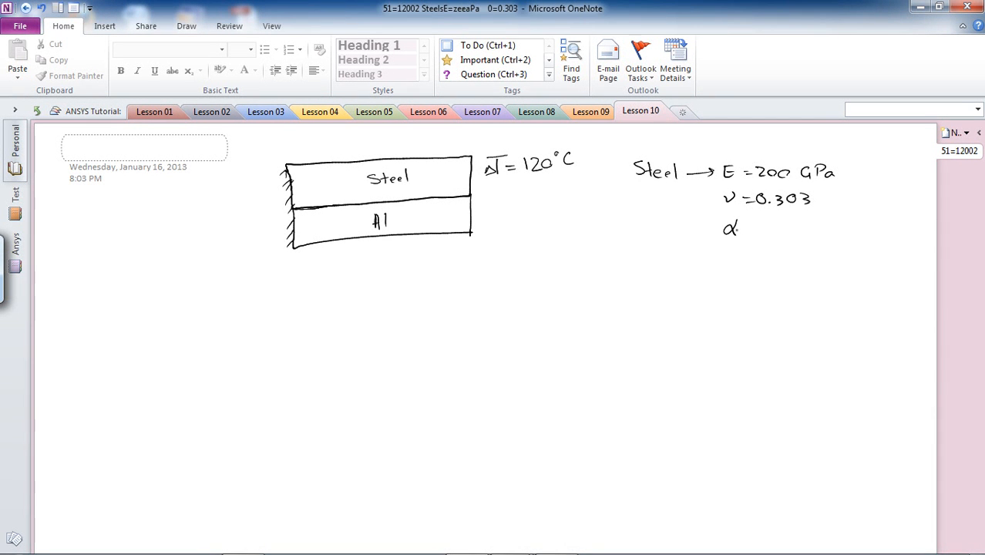
pyautogui.write('=')
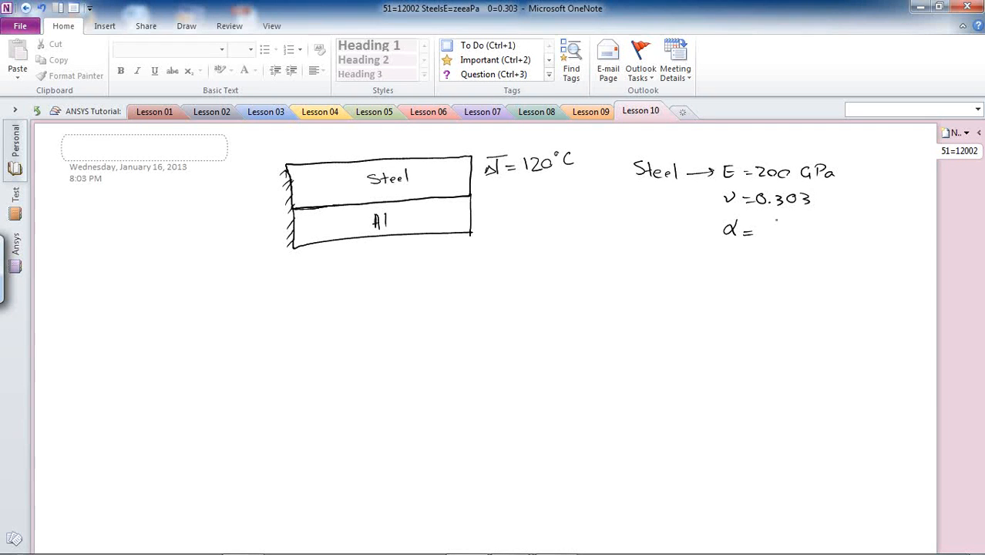
pyautogui.write('12')
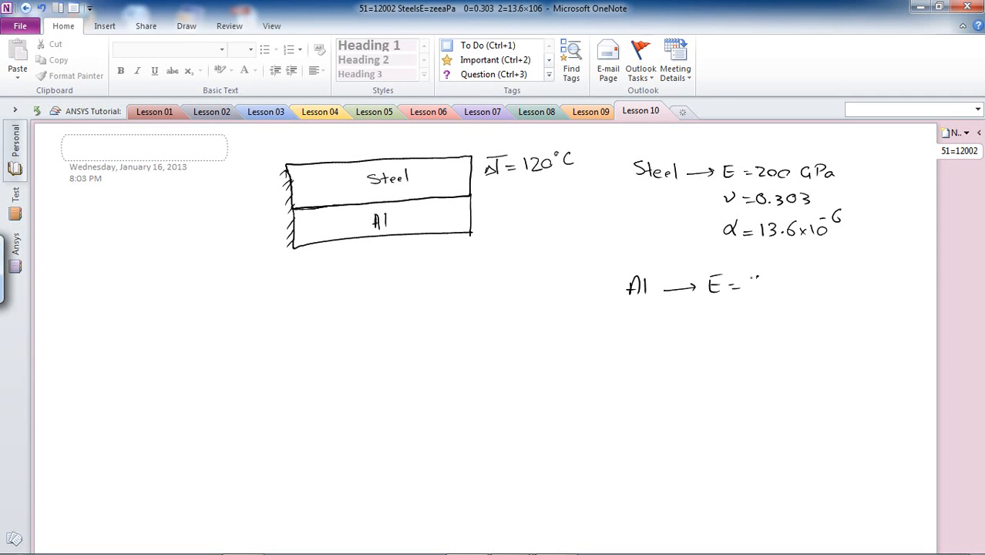
# Step: Note Al properties: E = 69 GPa, ν = 0.334, α = 22.2×10⁻⁶
pyautogui.write('69 GPa')
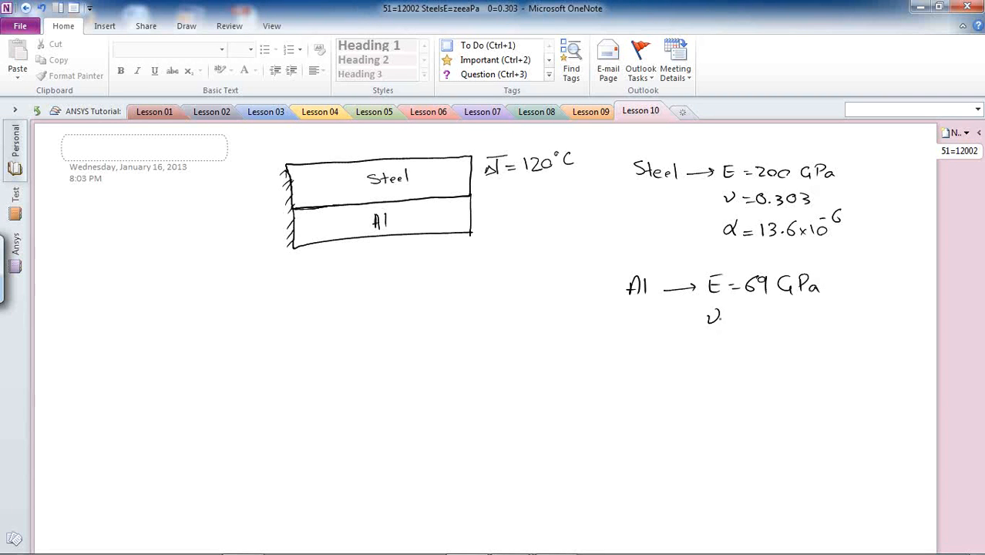
pyautogui.write('= 0.334')
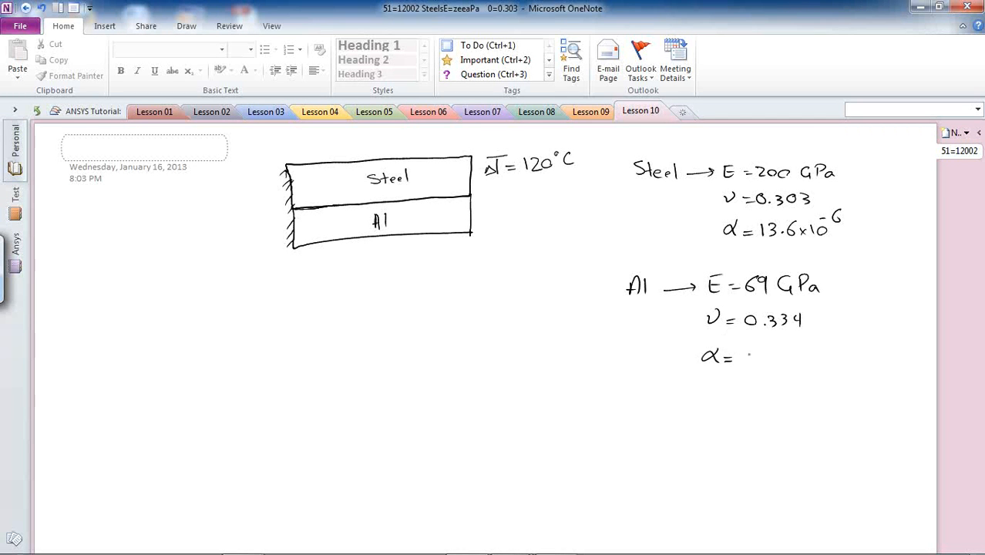
pyautogui.write('22.2')
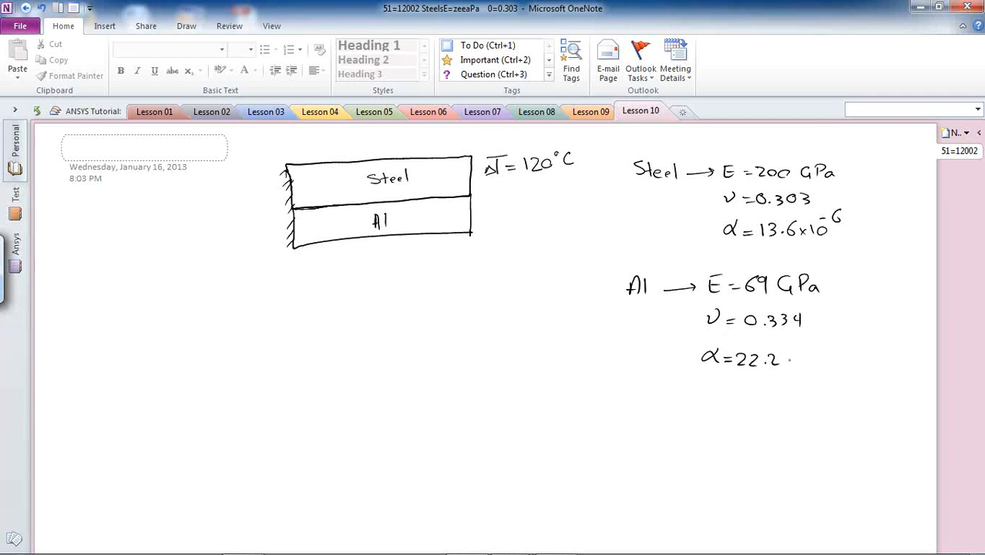
pyautogui.write('×10⁻⁶')
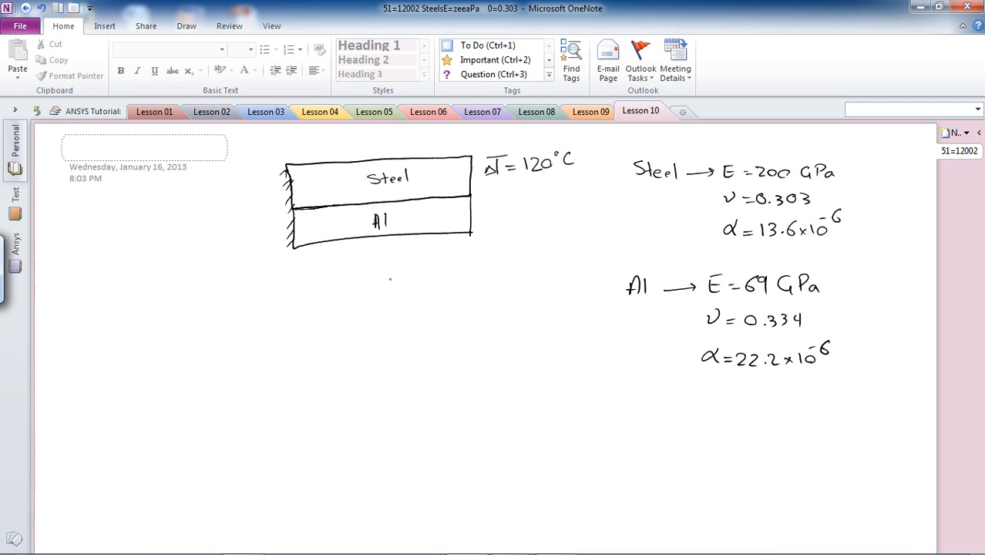
# Step: Handwrite '2D Solid', '1 Element' and '2 Materials' below the beam sketch
pyautogui.write('So')
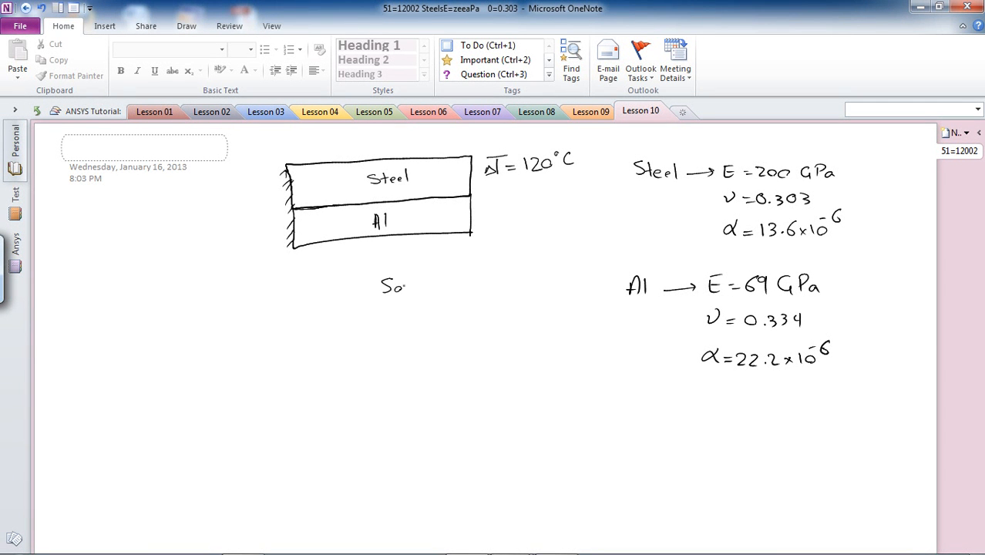
pyautogui.write('lid')
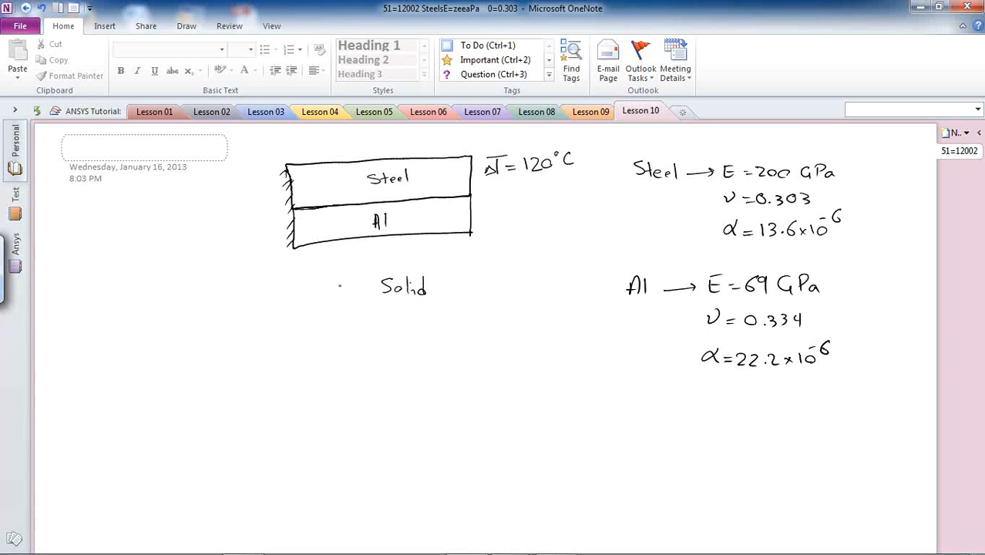
pyautogui.write('2D')
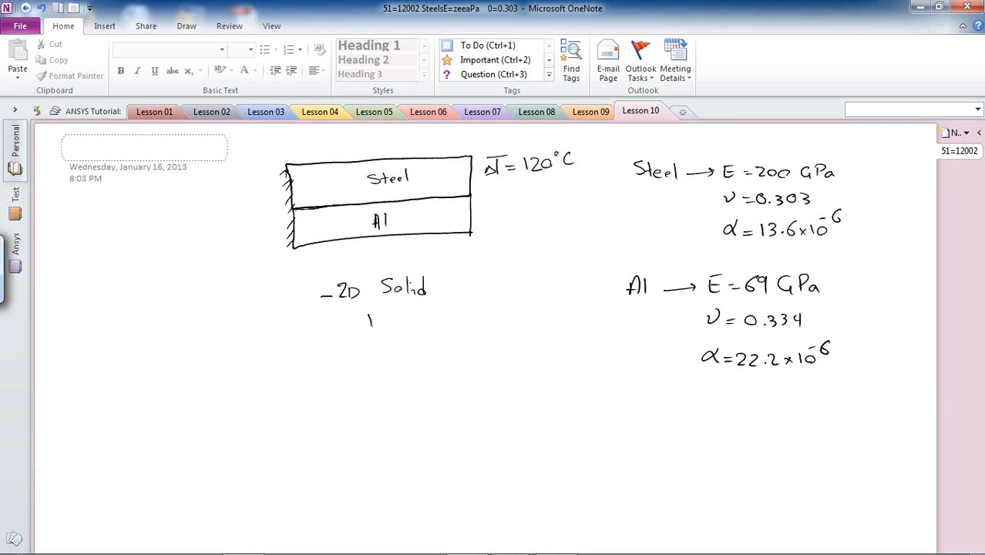
pyautogui.write('Elem')
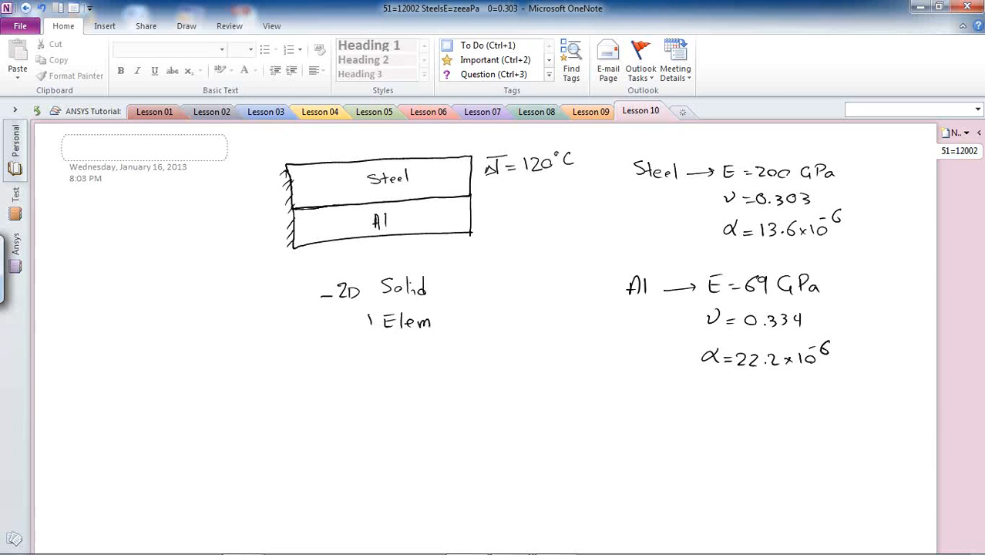
pyautogui.write('ent')
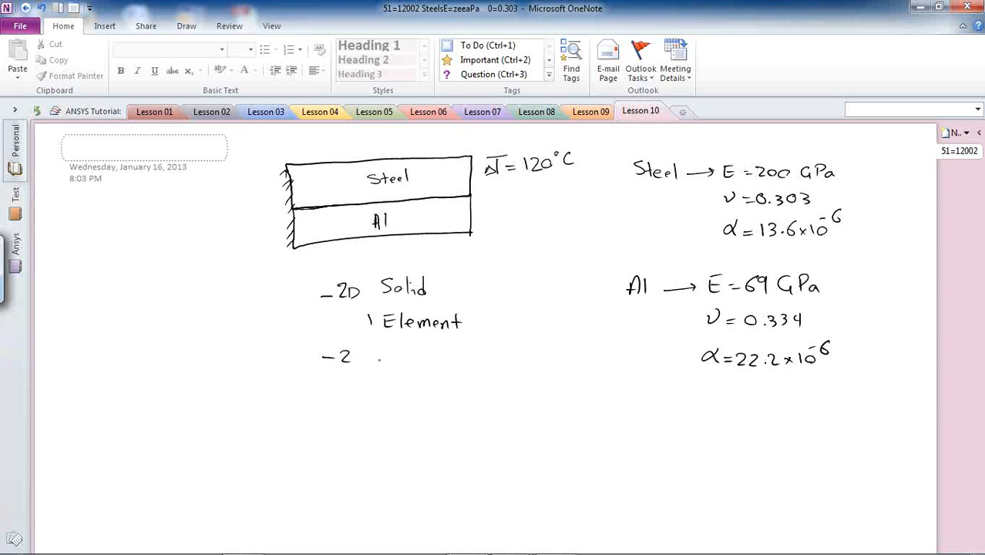
pyautogui.write('Mal')
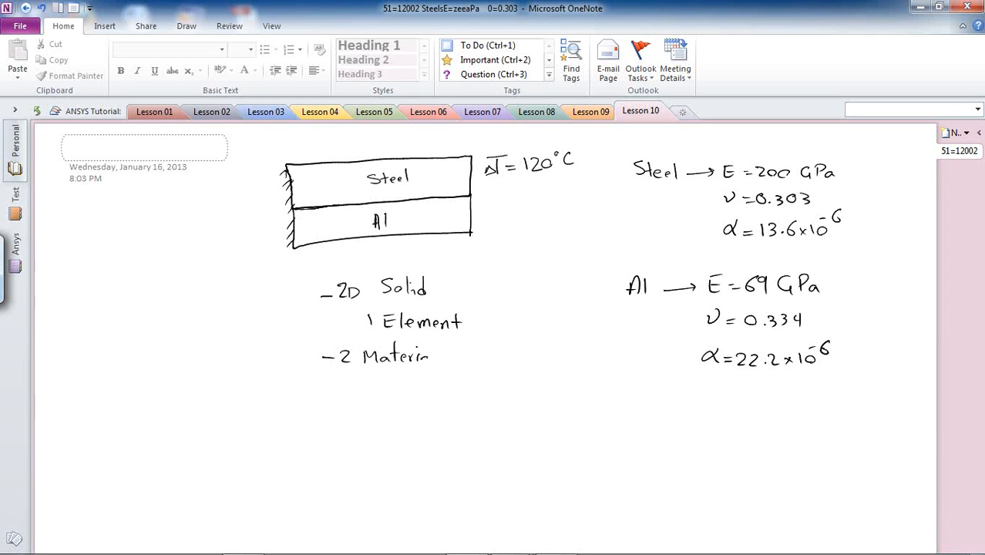
pyautogui.write('als')
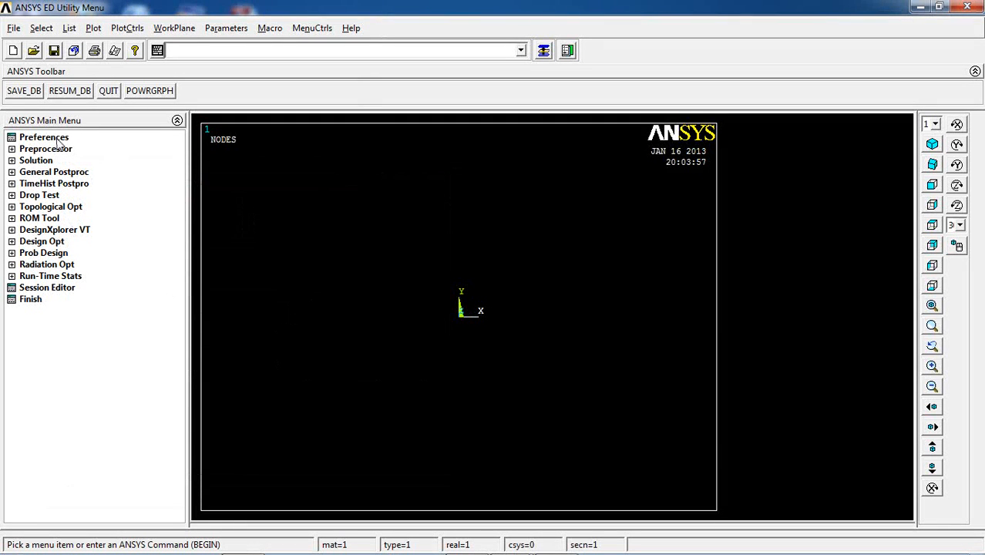
# Step: Add element type 1 as the 8-node PLANE183 solid element
pyautogui.click(43, 136)
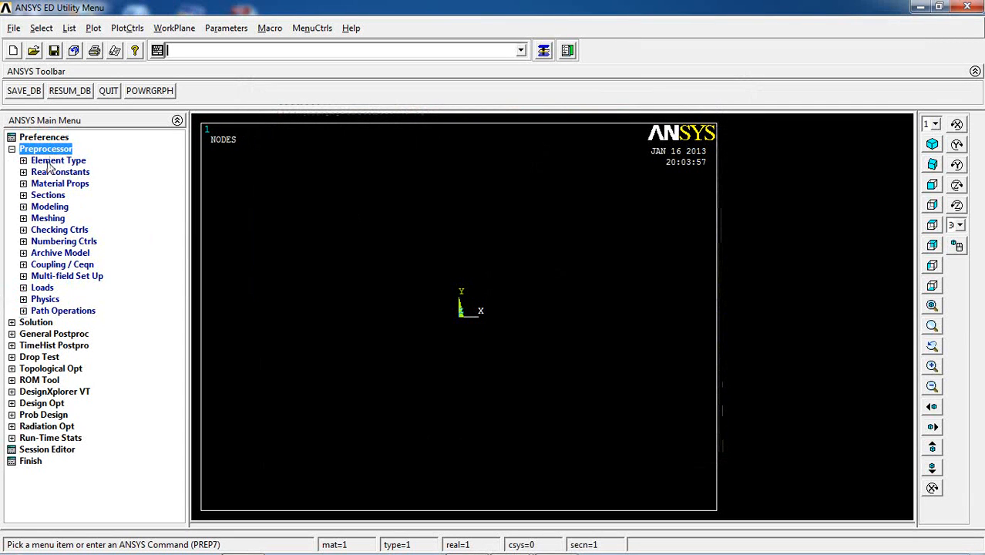
pyautogui.click(75, 171)
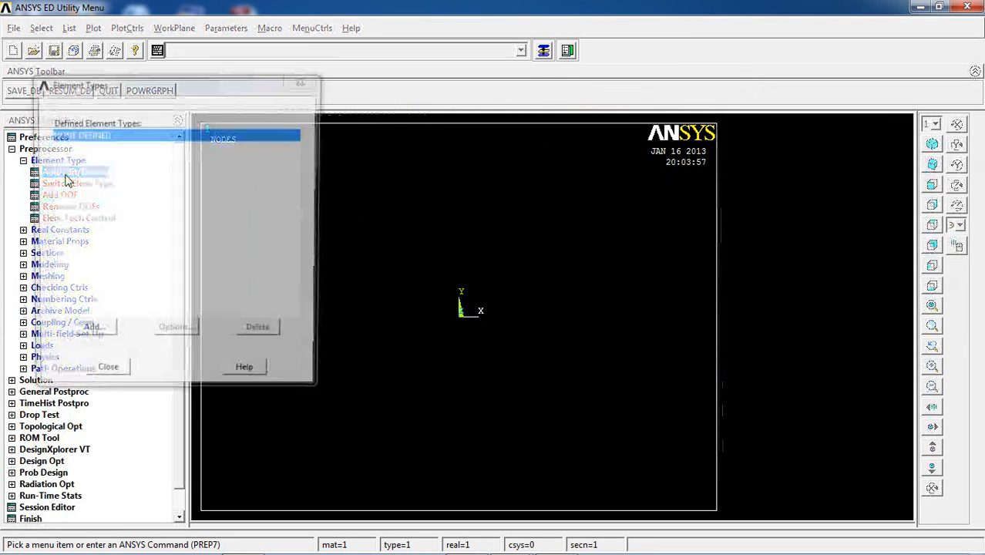
pyautogui.click(90, 332)
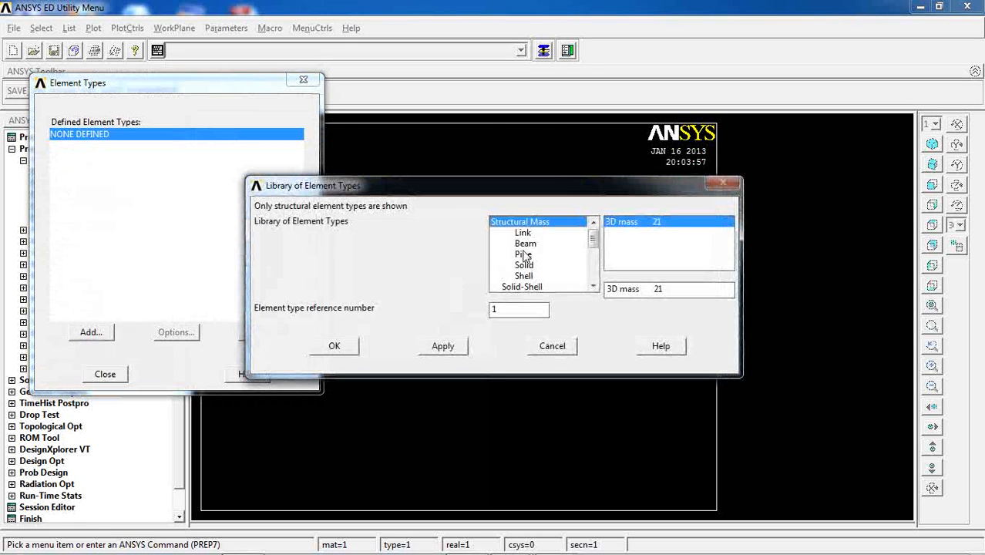
pyautogui.click(523, 265)
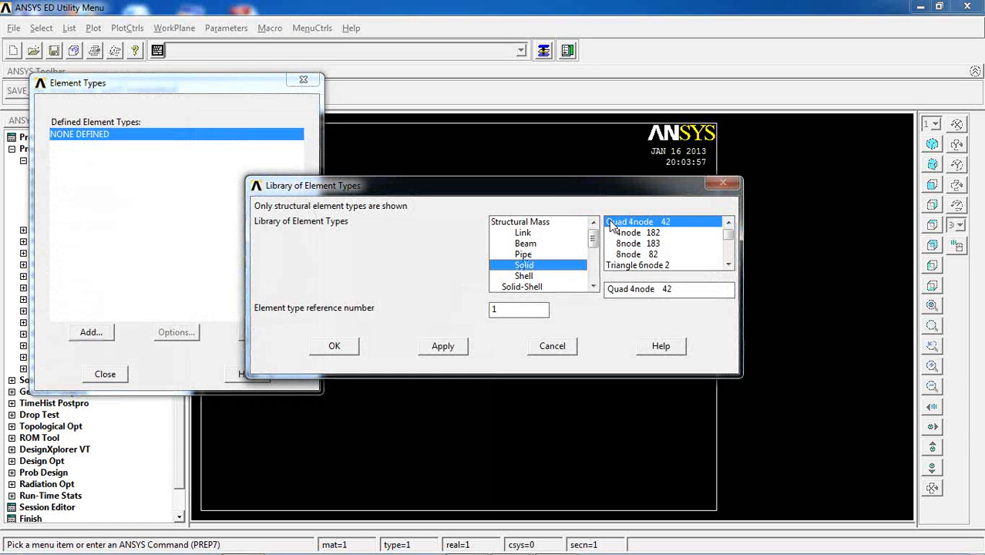
pyautogui.moveTo(635, 249)
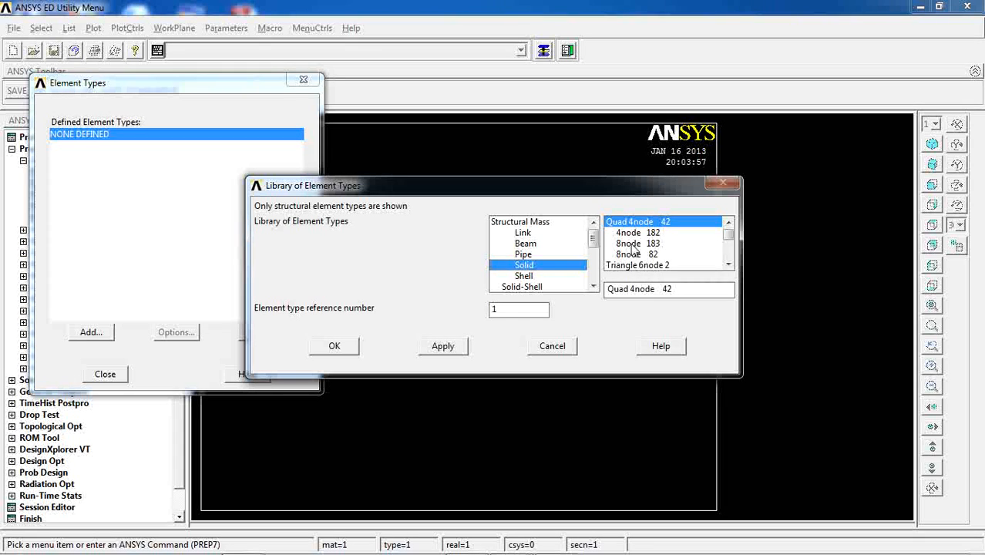
pyautogui.click(636, 243)
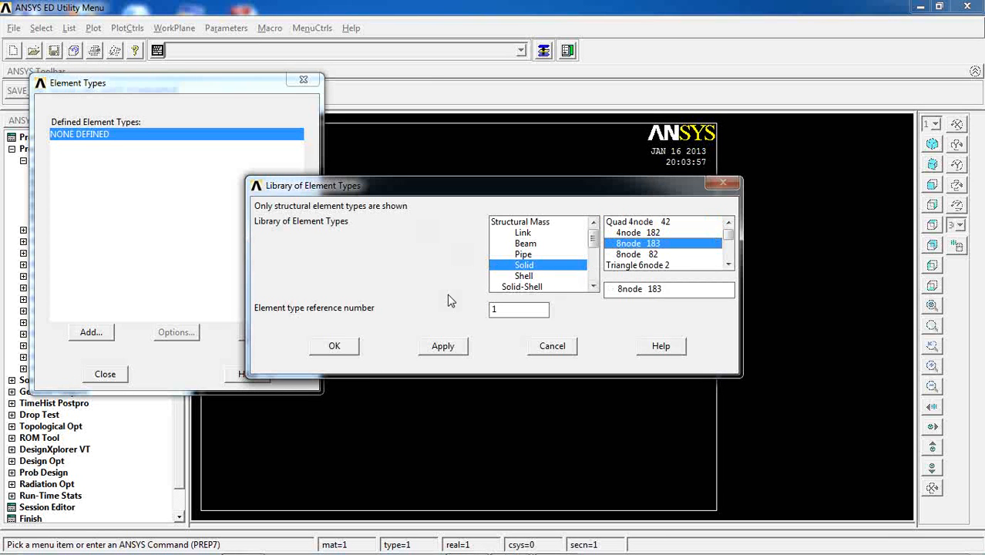
pyautogui.click(334, 345)
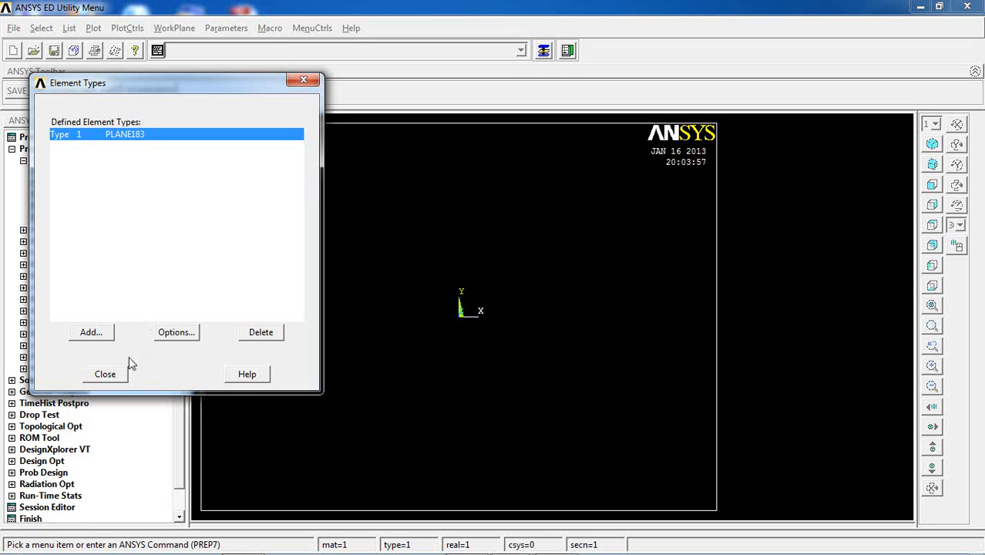
pyautogui.moveTo(181, 341)
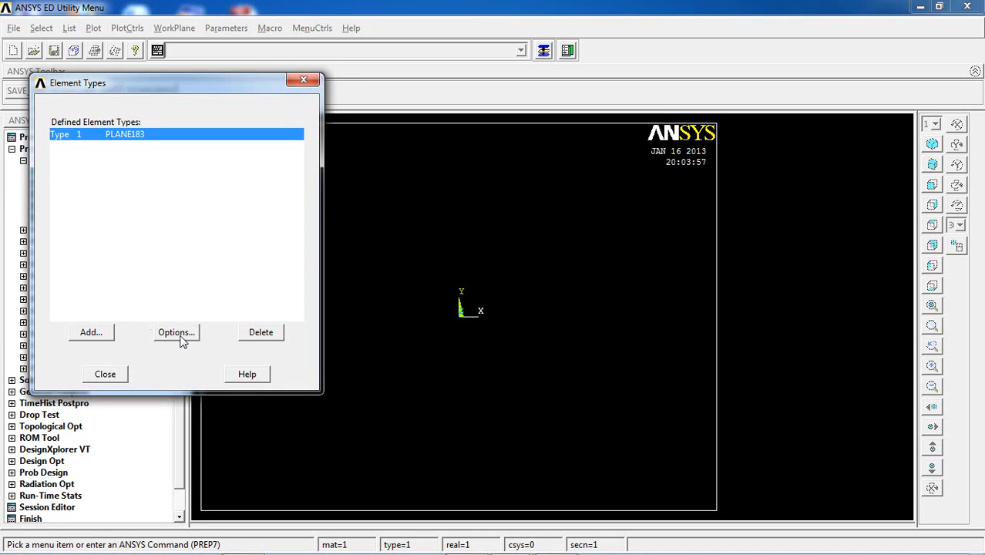
# Step: Set PLANE183 element behavior K3 to plane strain and close Element Types
pyautogui.click(176, 331)
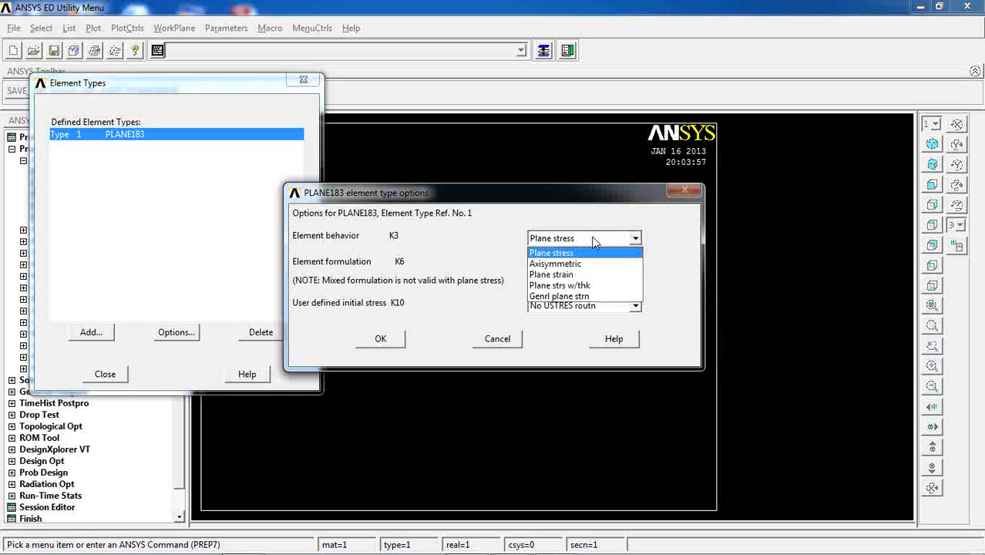
pyautogui.moveTo(551, 275)
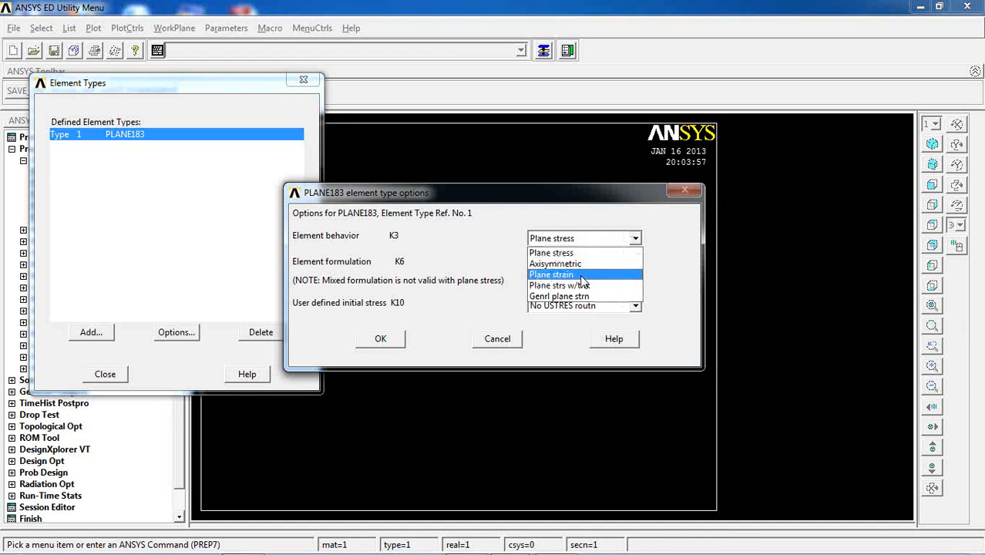
pyautogui.click(551, 274)
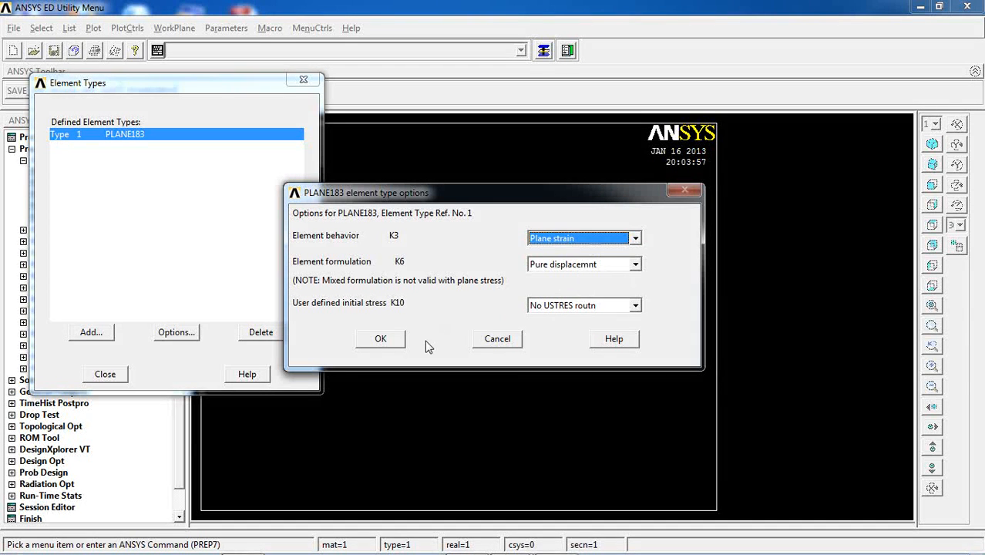
pyautogui.click(380, 338)
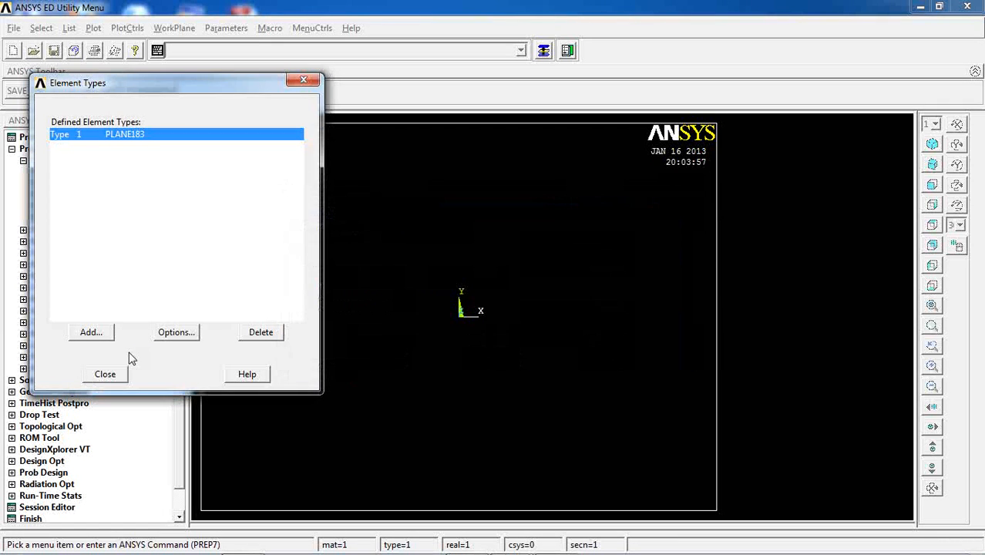
pyautogui.click(105, 374)
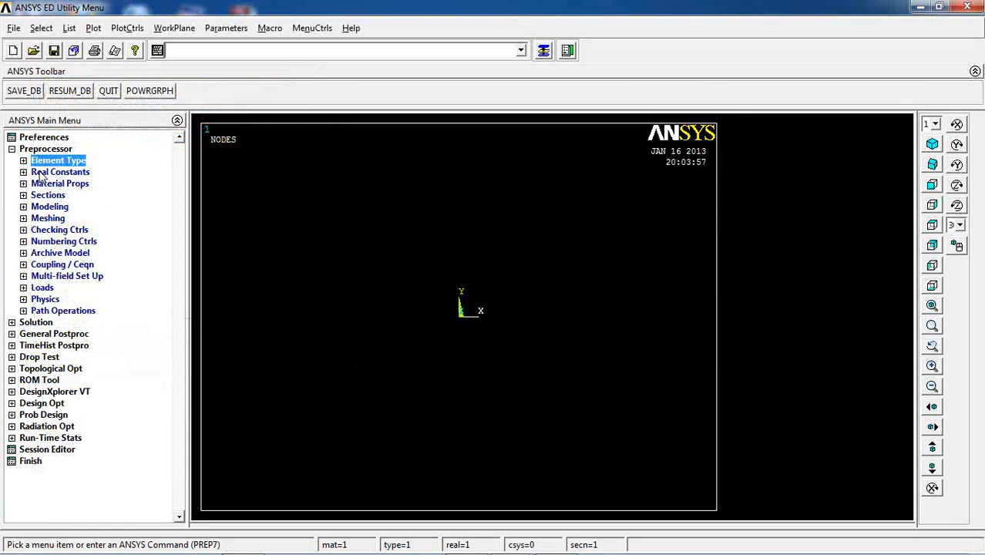
# Step: Give material 1 linear isotropic elasticity with EX 2e11 and PRXY 0.303
pyautogui.click(61, 184)
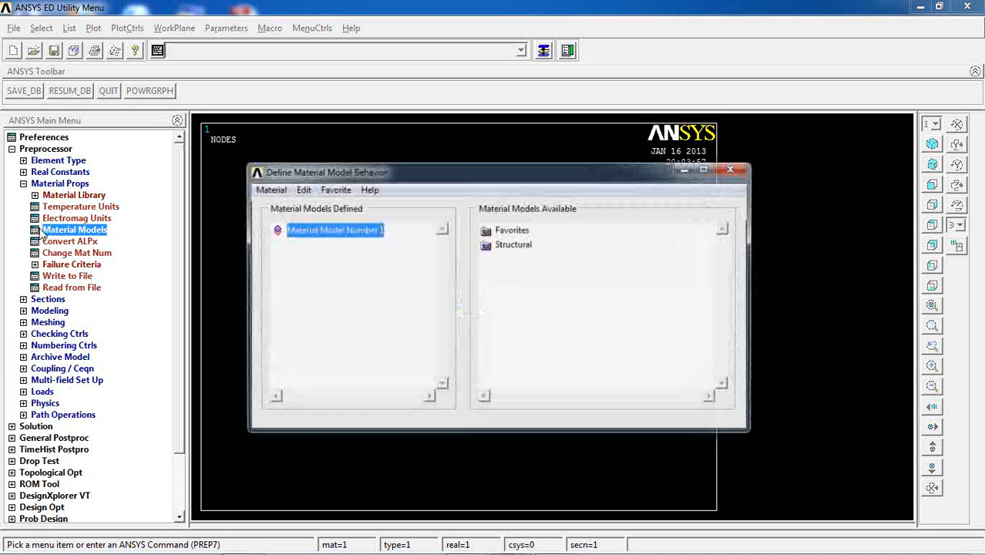
pyautogui.doubleClick(514, 245)
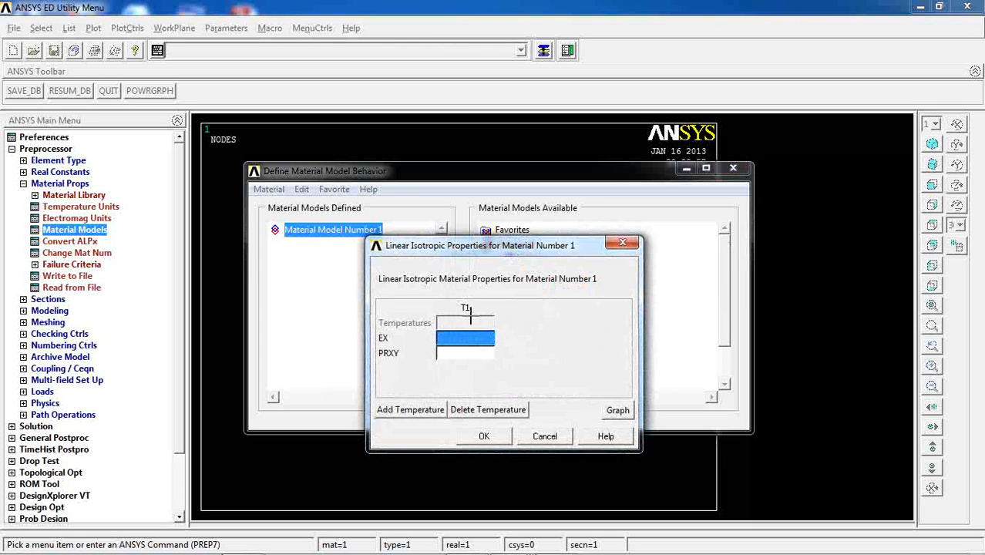
pyautogui.write('2e11')
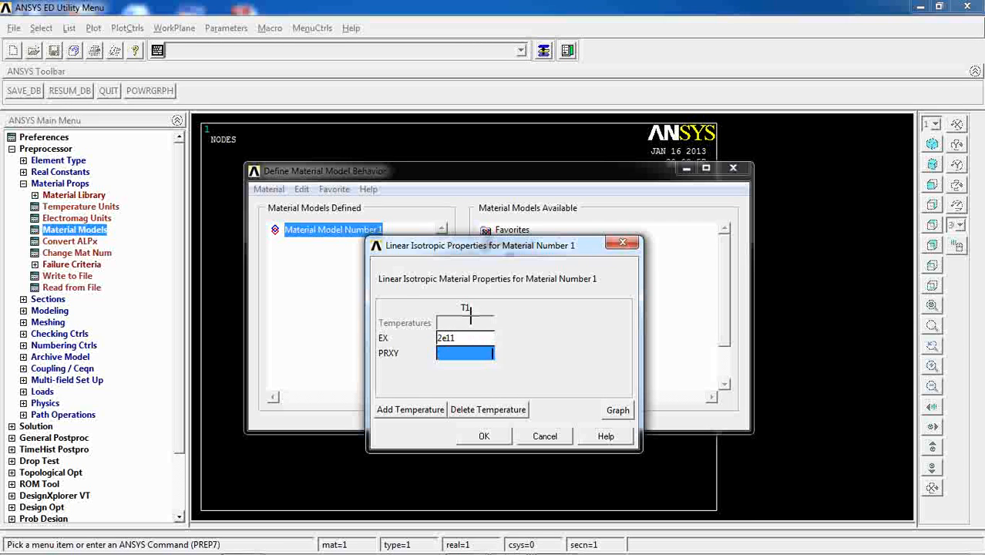
pyautogui.write('0.303')
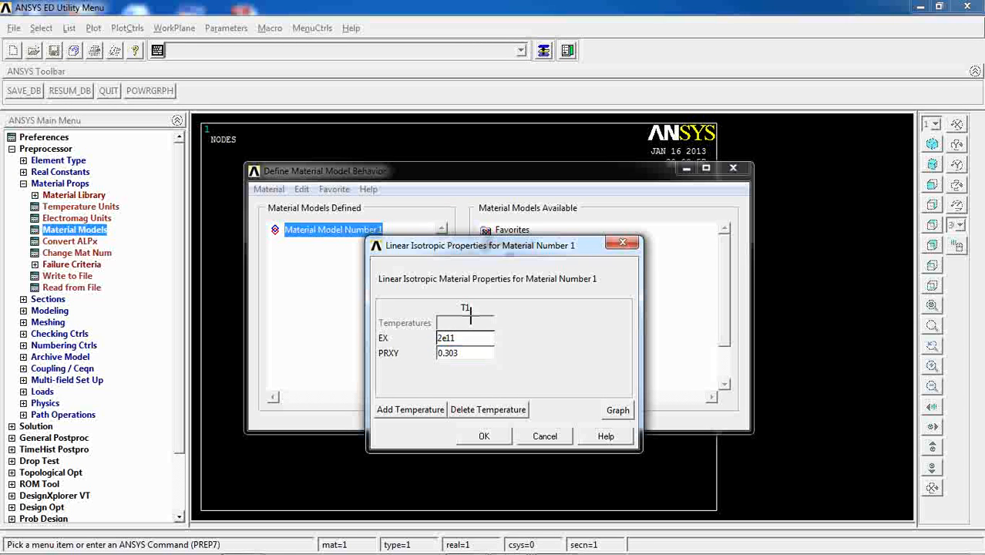
pyautogui.click(484, 436)
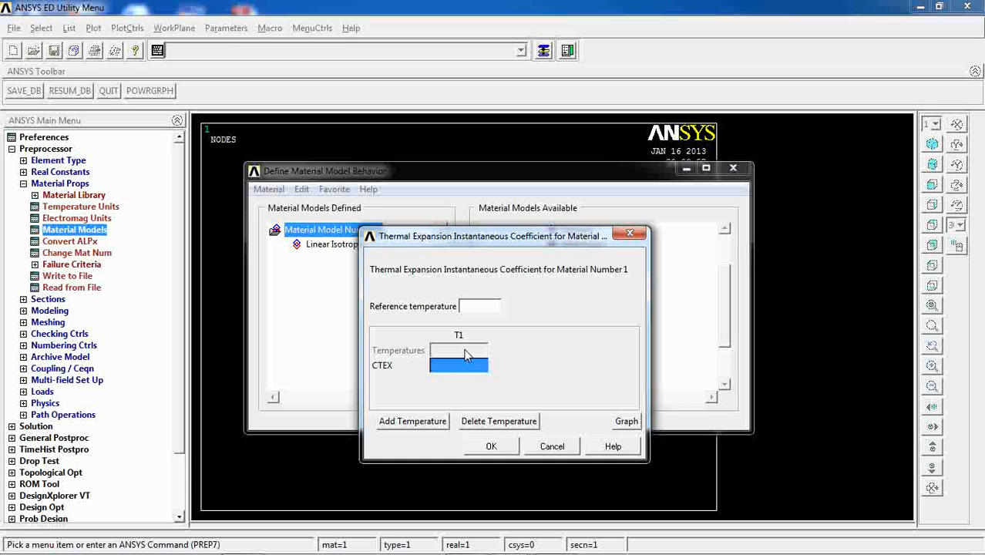
pyautogui.moveTo(536, 267)
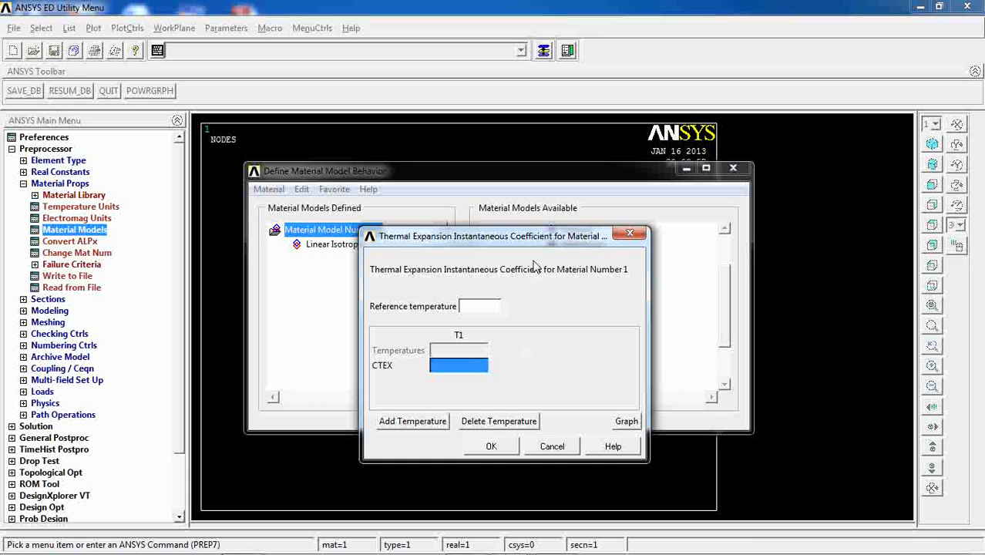
# Step: Set material 1 thermal expansion coefficient CTEX to 13e-6
pyautogui.write('134')
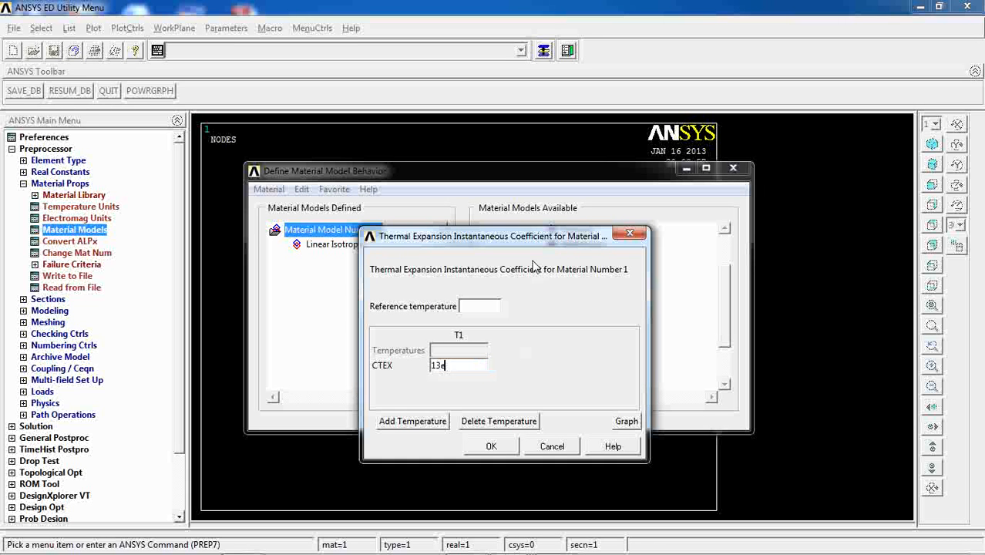
pyautogui.write('e-6')
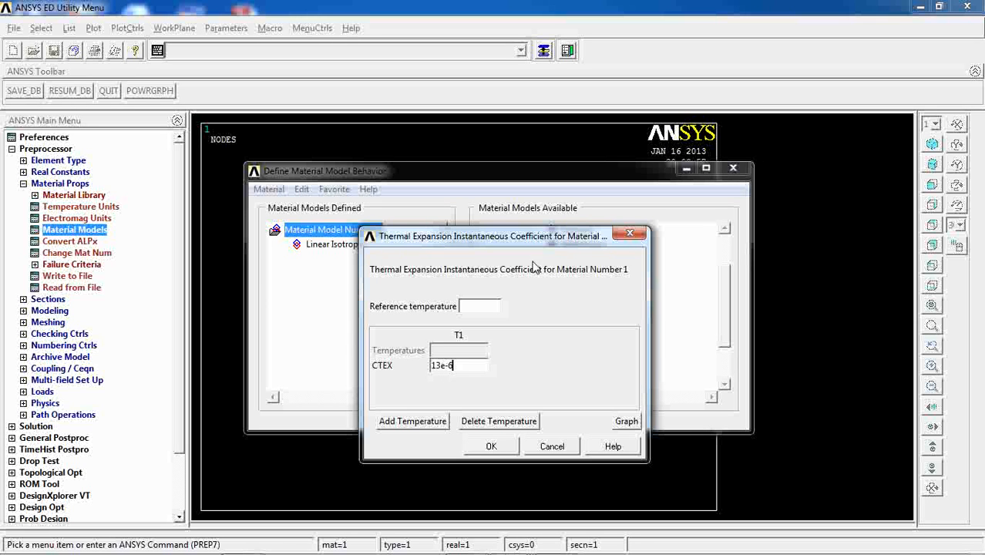
pyautogui.click(491, 445)
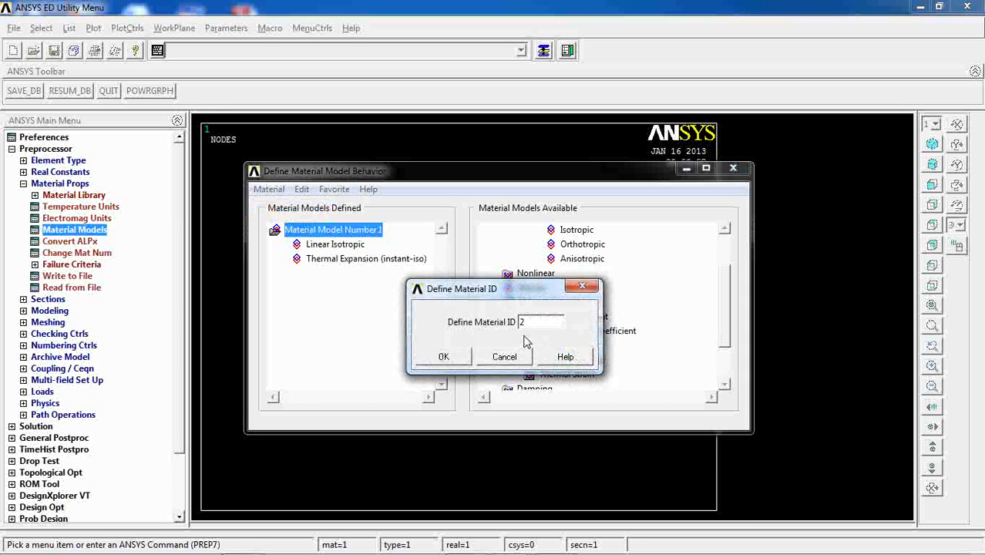
# Step: Create material 2 with linear isotropic EX 69e9 and PRXY 0.334
pyautogui.click(443, 356)
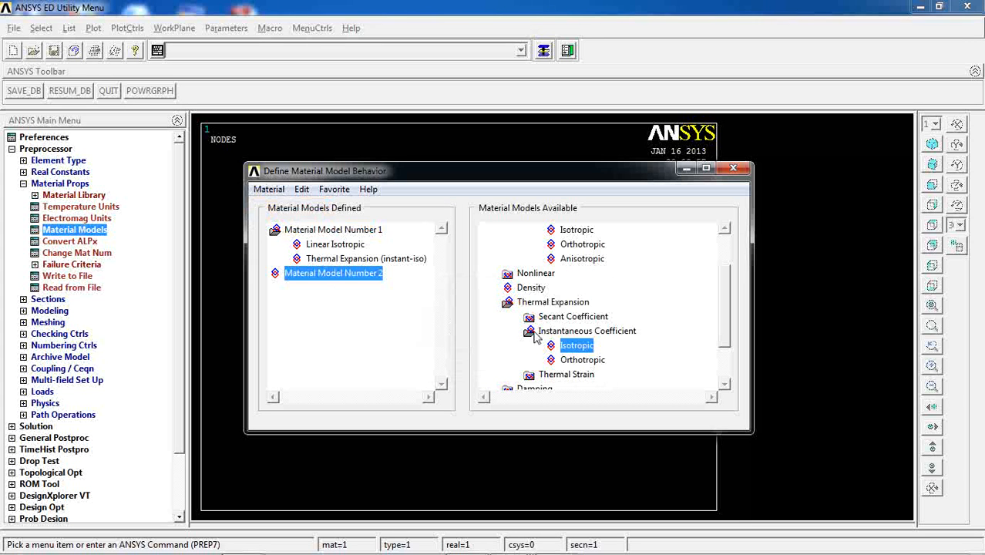
pyautogui.moveTo(580, 234)
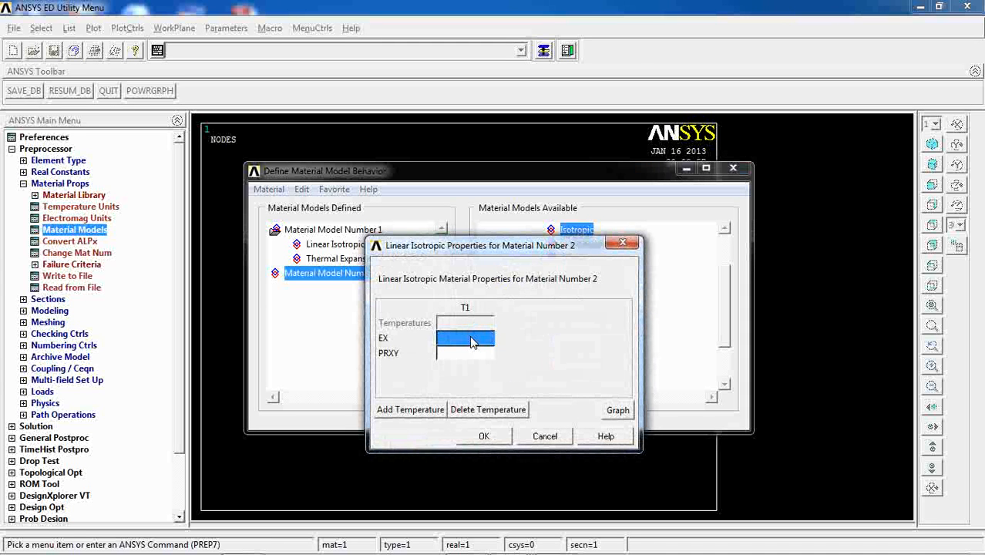
pyautogui.write('69e9')
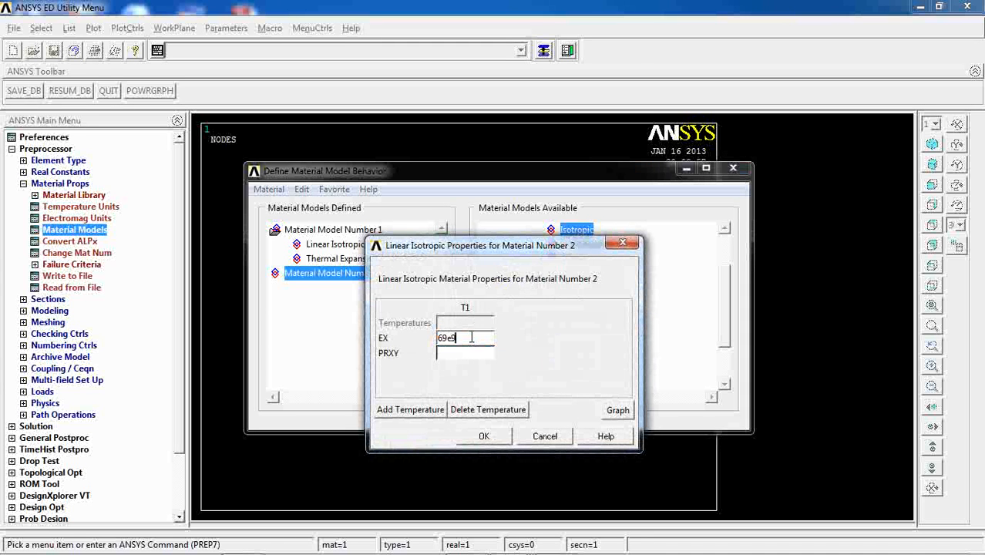
pyautogui.write('0.334')
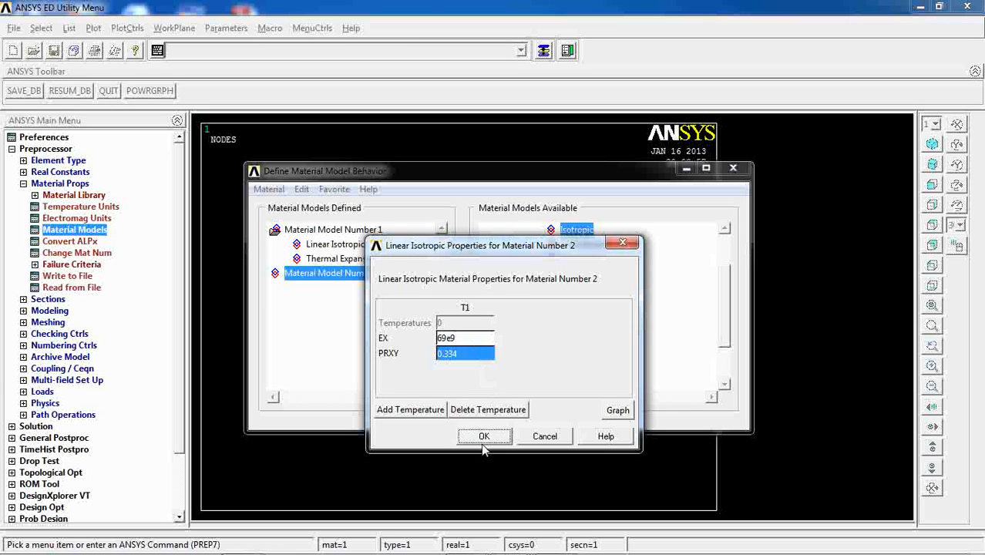
pyautogui.click(483, 436)
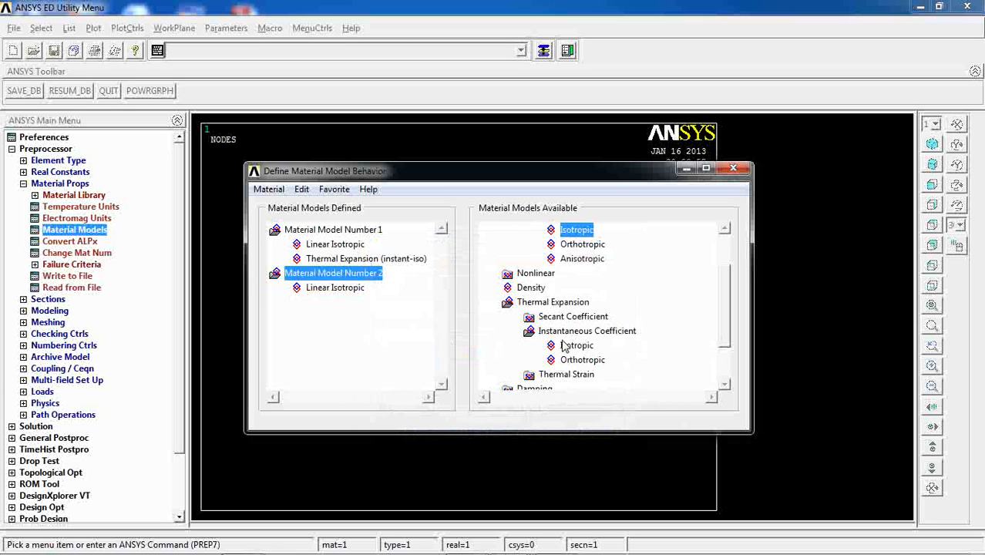
# Step: Set material 2 thermal expansion coefficient CTEX to 22.2e-6
pyautogui.doubleClick(577, 344)
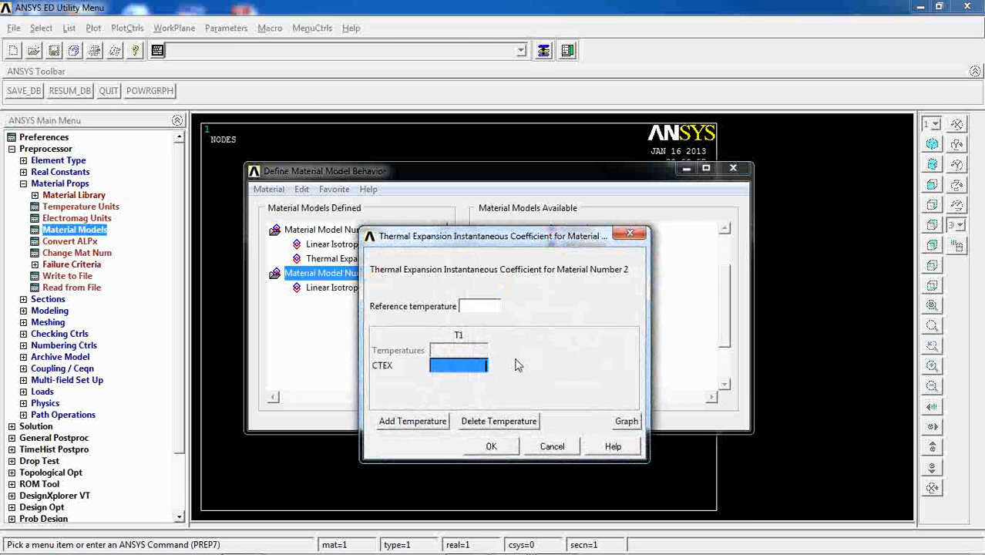
pyautogui.write('22.2')
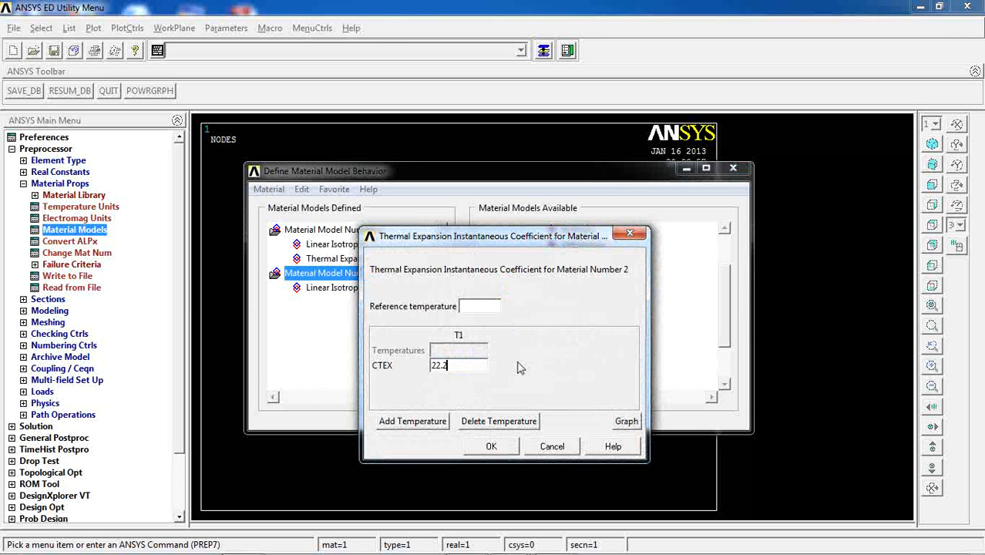
pyautogui.write('e-6')
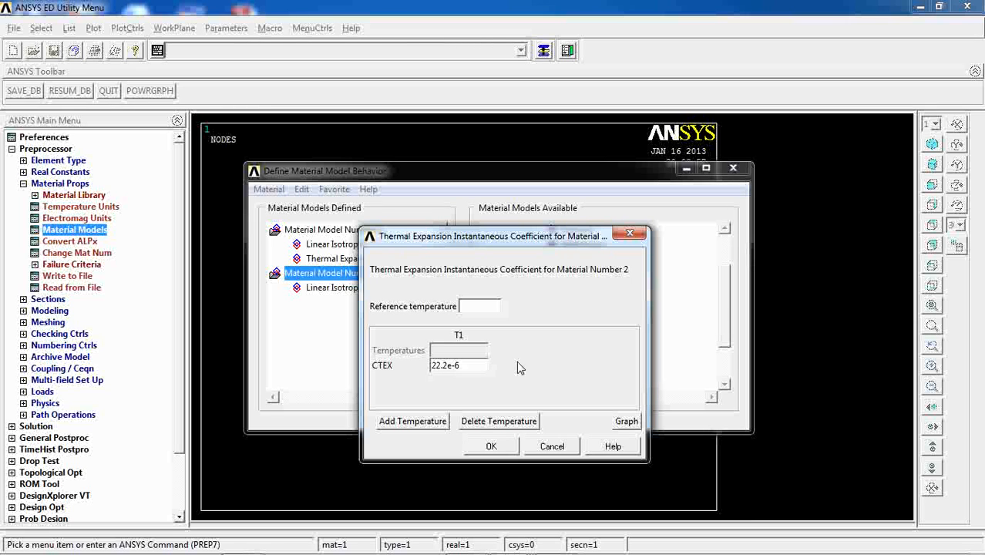
pyautogui.click(491, 446)
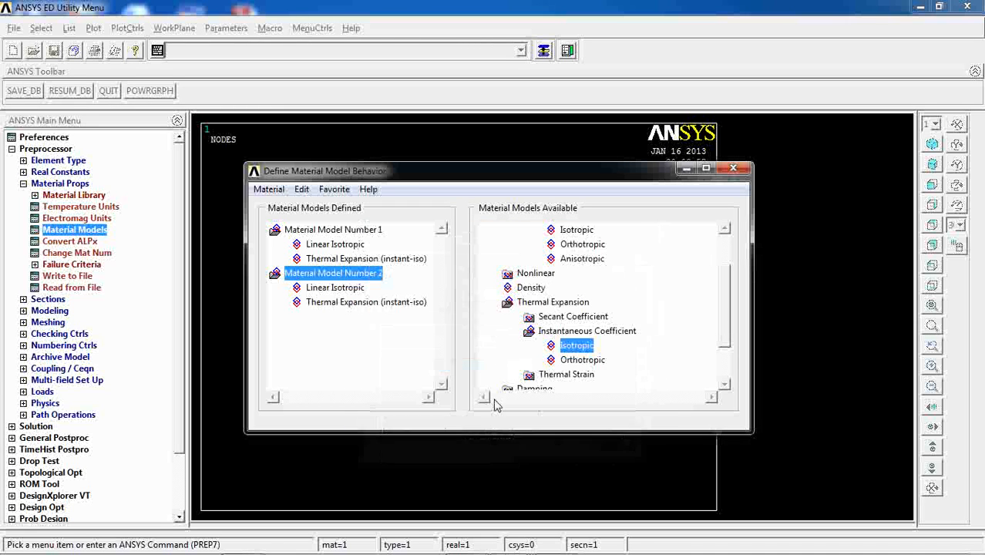
pyautogui.moveTo(732, 168)
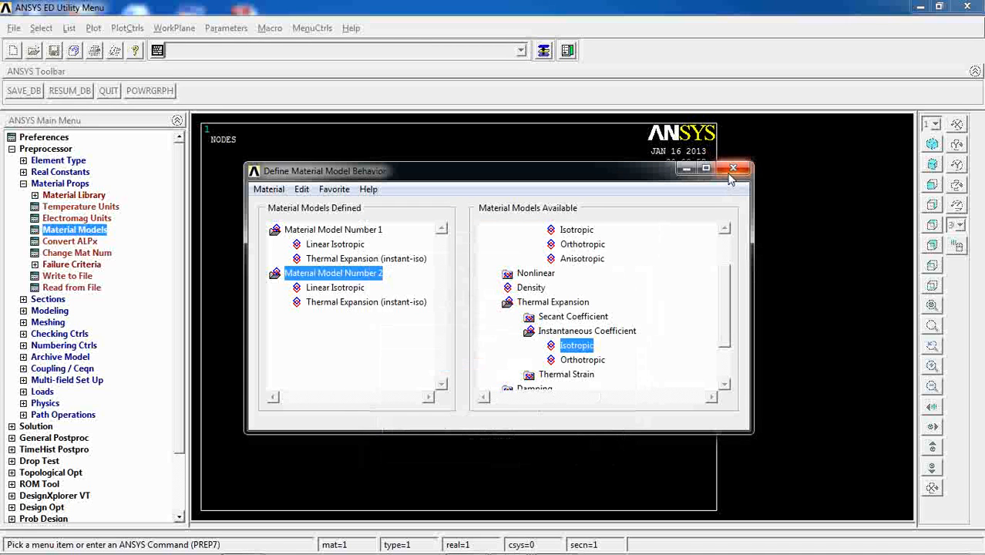
# Step: Create the first rectangle by dimensions, X 0 to 20 and Y 0 to 2
pyautogui.click(732, 168)
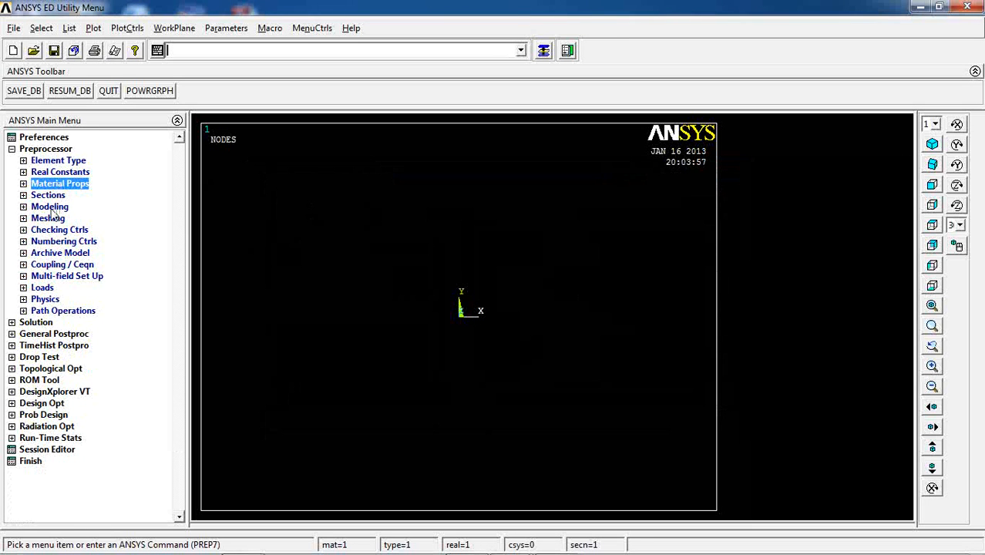
pyautogui.click(50, 207)
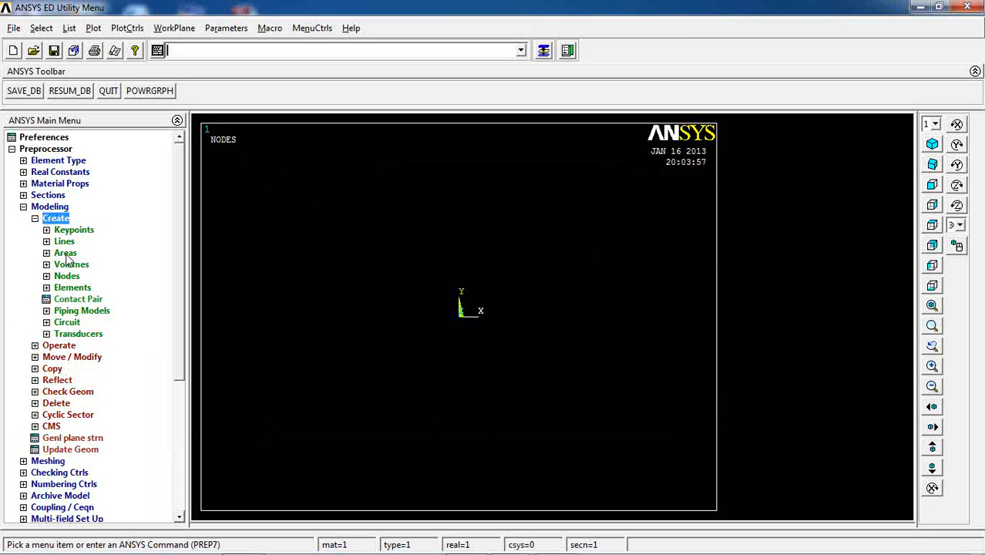
pyautogui.click(65, 253)
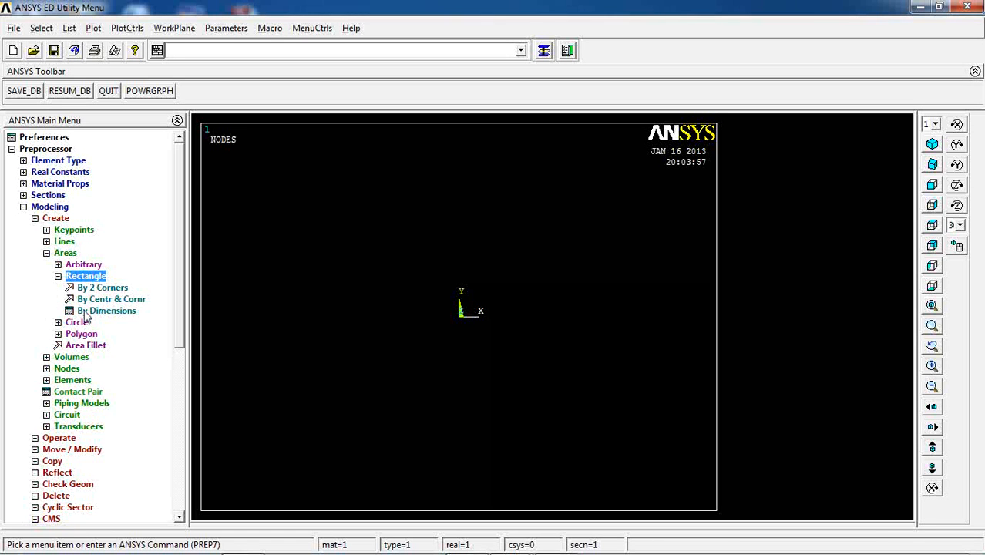
pyautogui.click(106, 310)
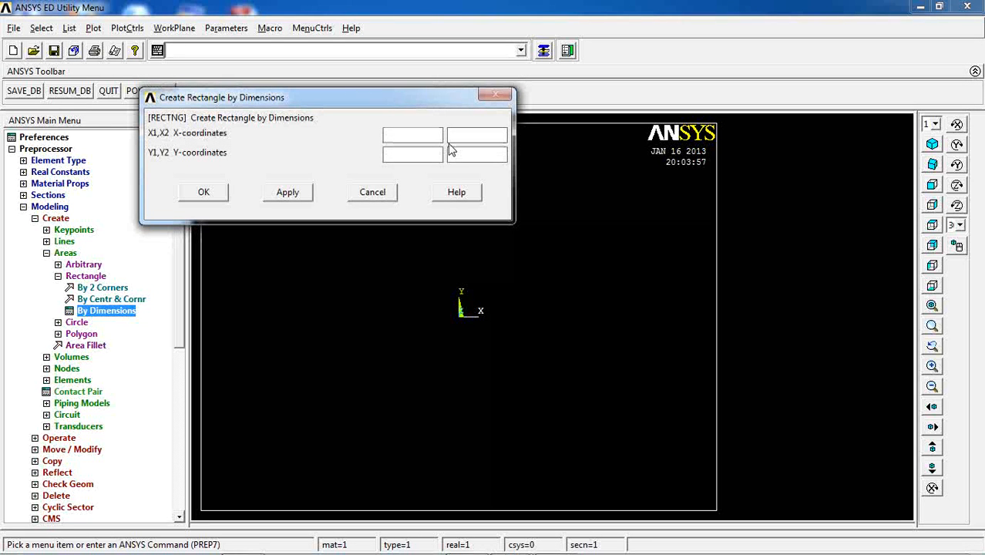
pyautogui.write('0')
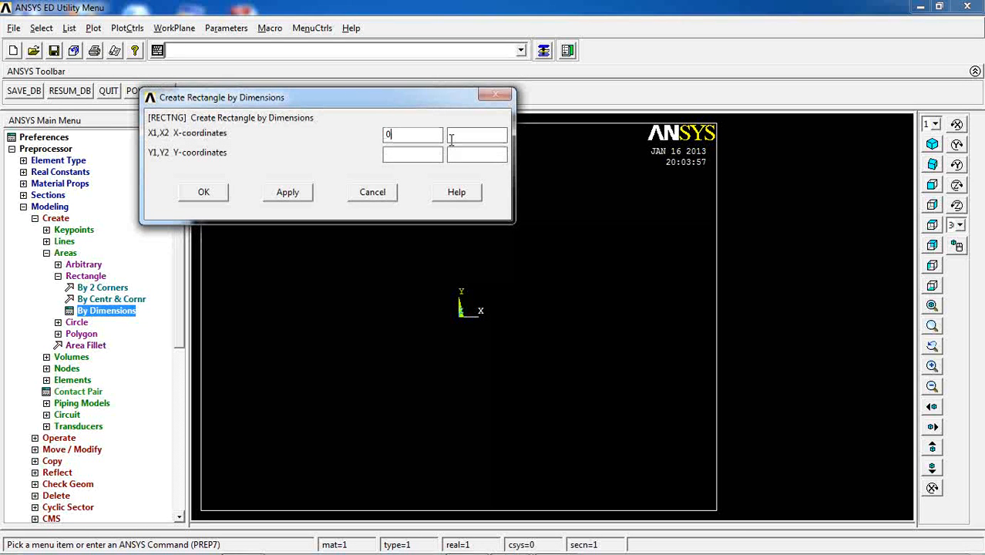
pyautogui.write('10')
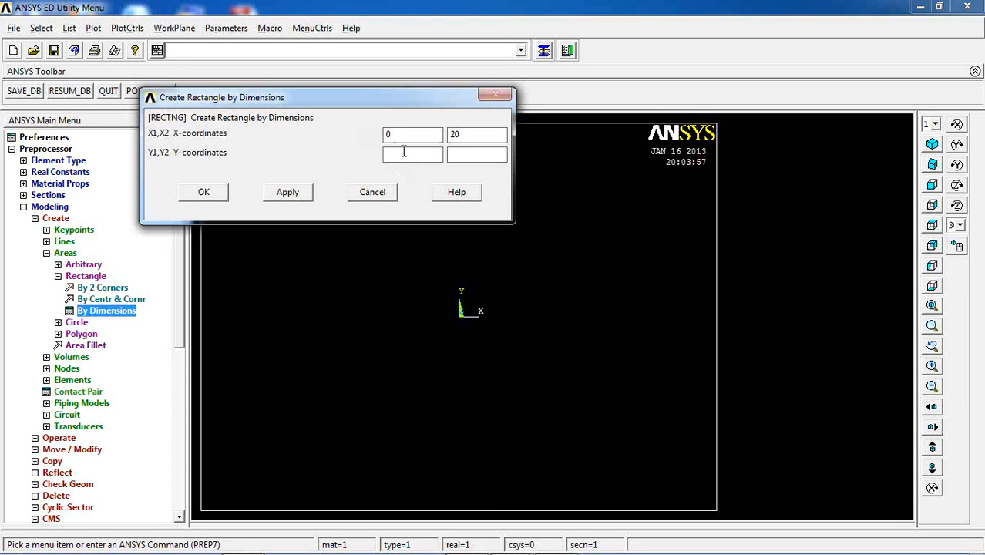
pyautogui.write('2')
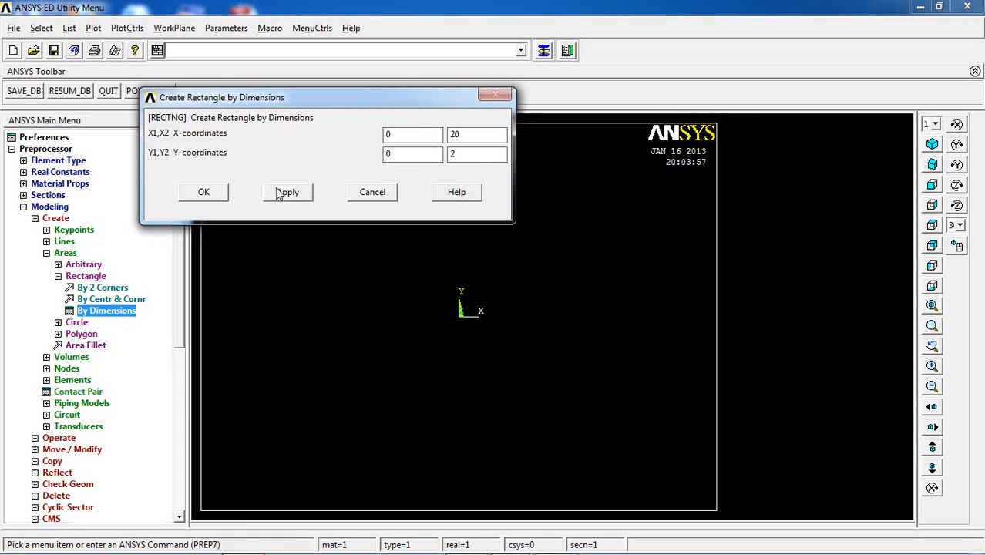
pyautogui.click(287, 192)
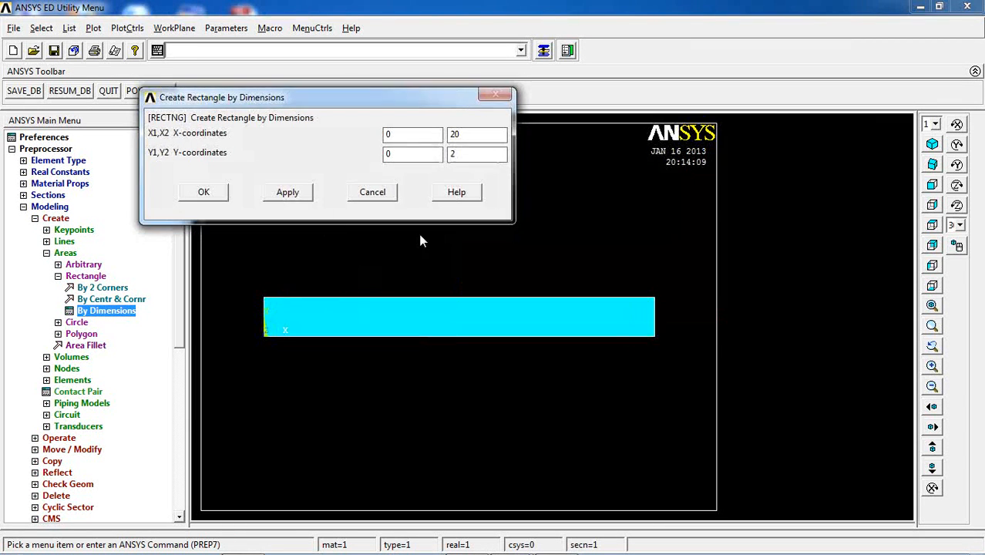
# Step: Create the lower rectangle with Y 0 to -2 below the first
pyautogui.click(477, 154)
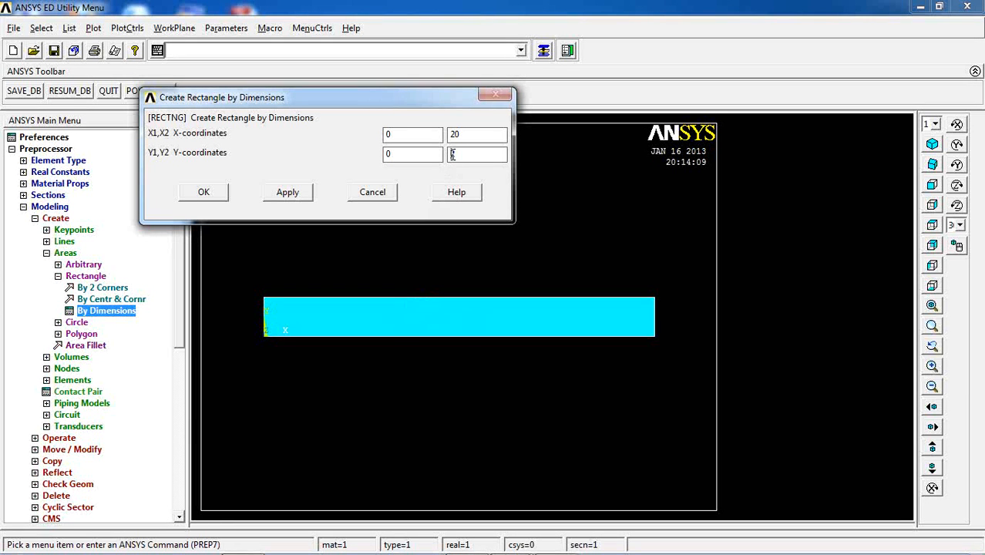
pyautogui.write('2')
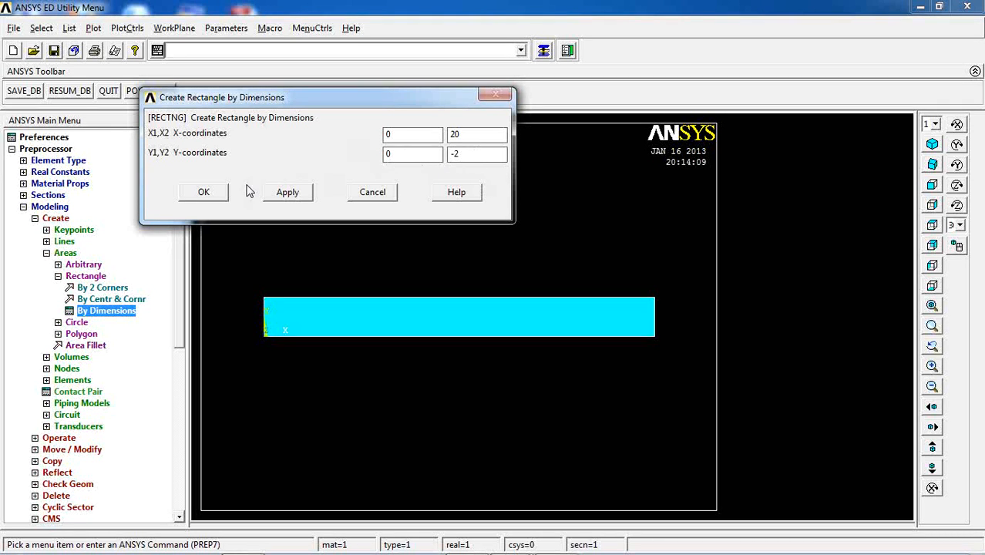
pyautogui.click(203, 192)
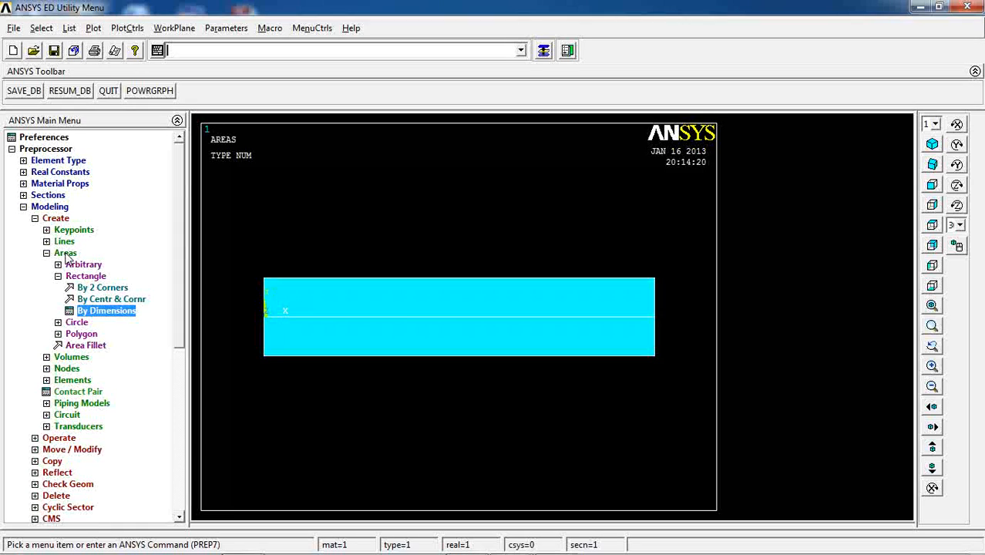
# Step: Glue the upper and lower rectangular areas with Booleans > Glue > Areas
pyautogui.click(46, 252)
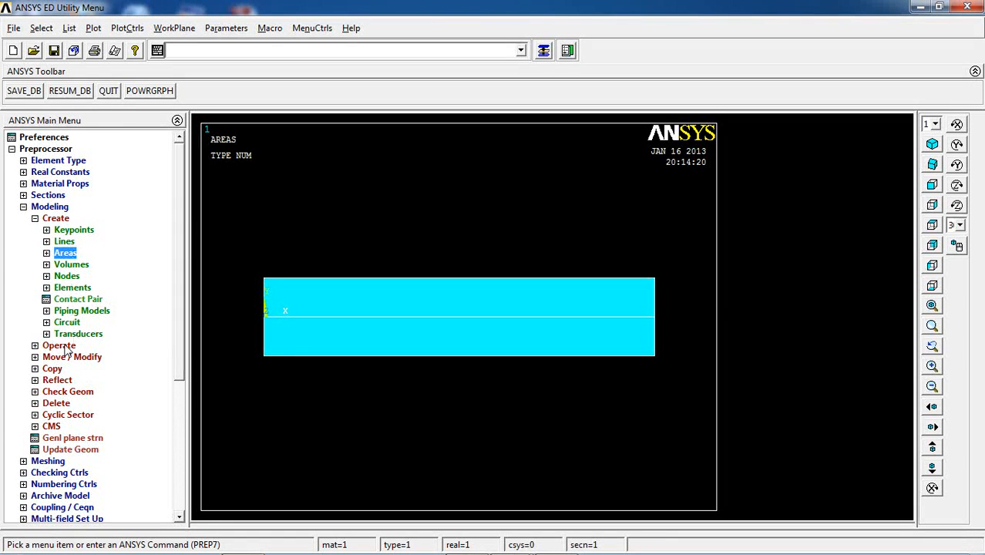
pyautogui.moveTo(63, 356)
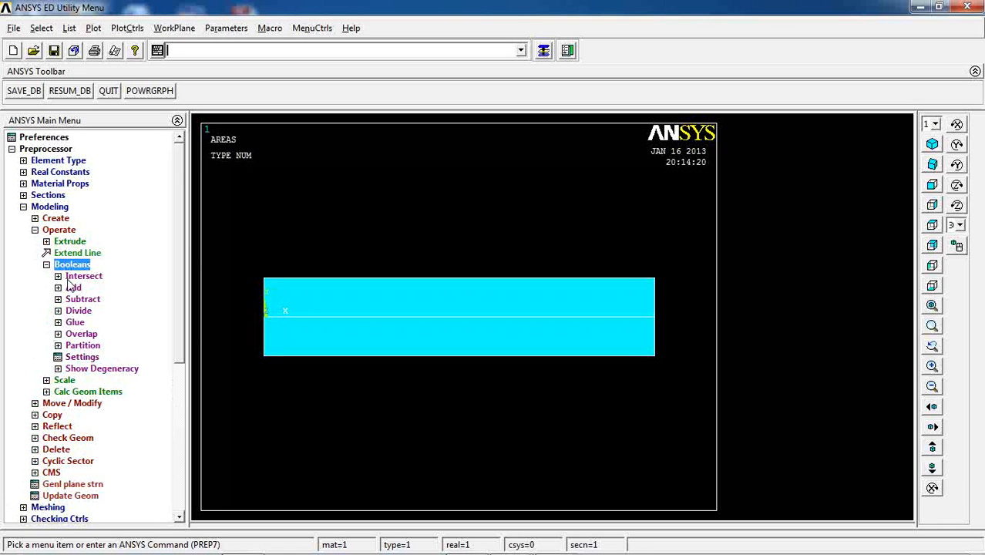
pyautogui.click(74, 322)
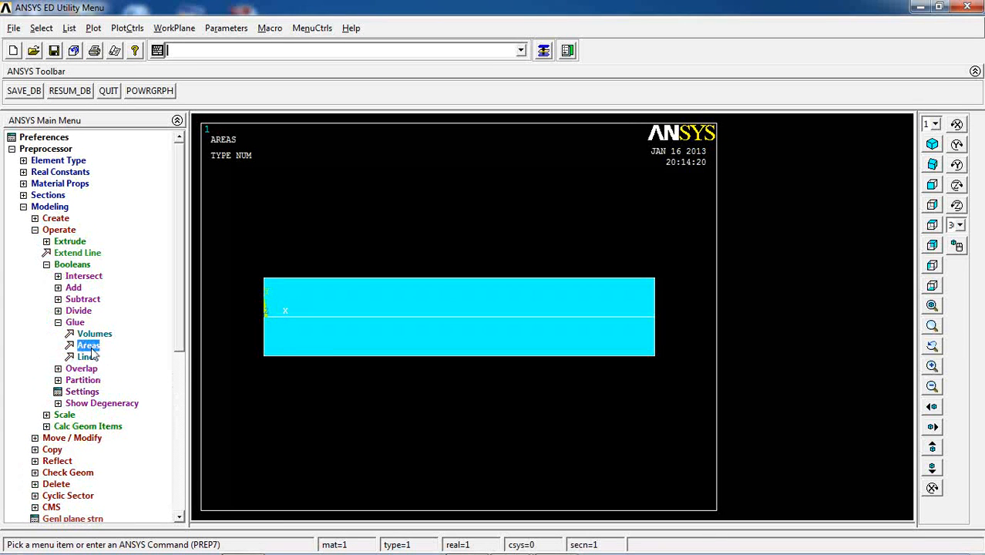
pyautogui.click(88, 344)
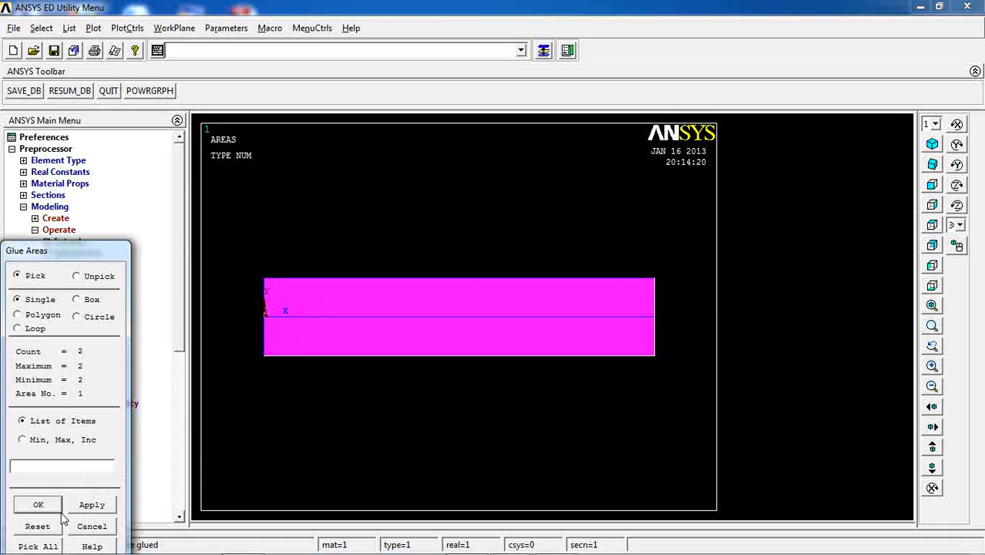
pyautogui.click(38, 504)
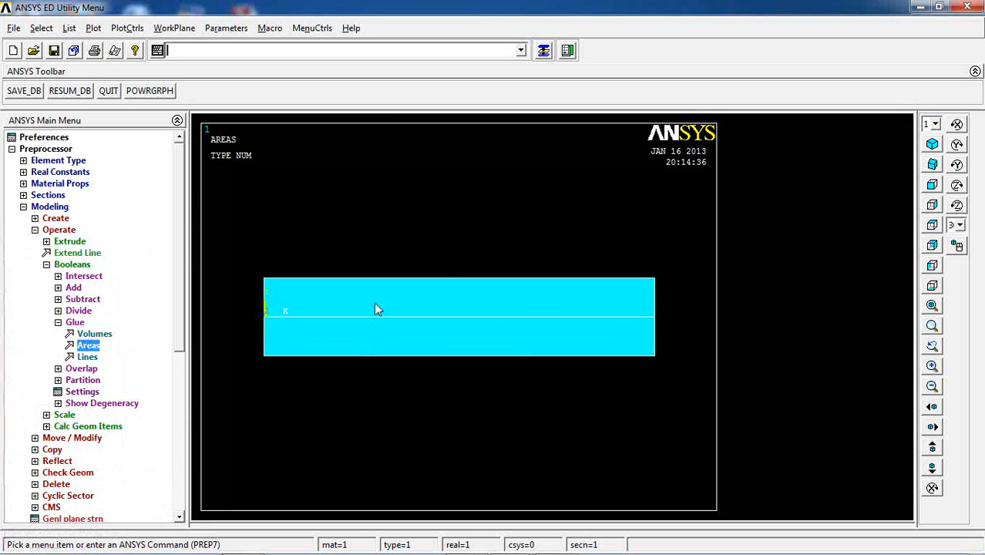
pyautogui.moveTo(68, 307)
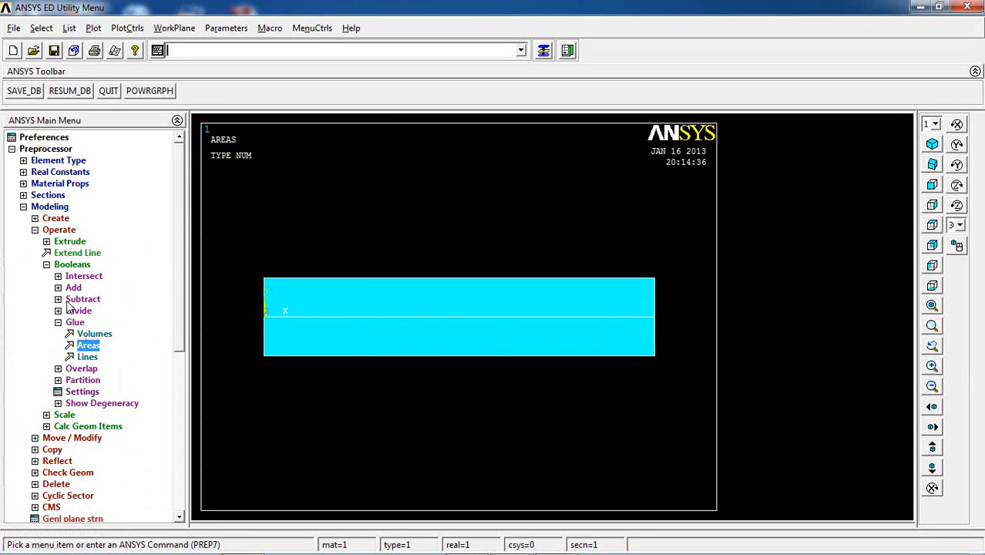
pyautogui.click(59, 229)
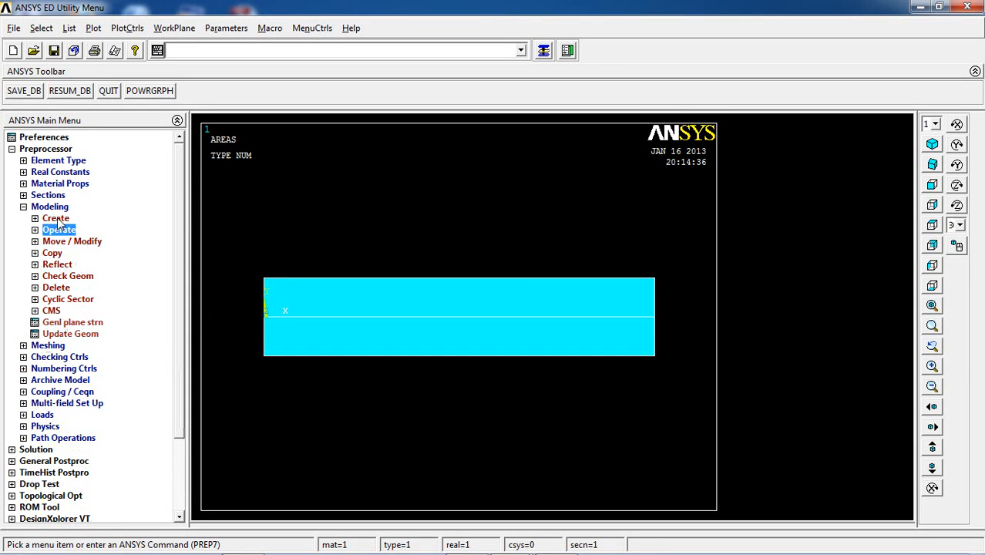
# Step: Set element attributes to element type 1 PLANE183 and material 1
pyautogui.click(56, 219)
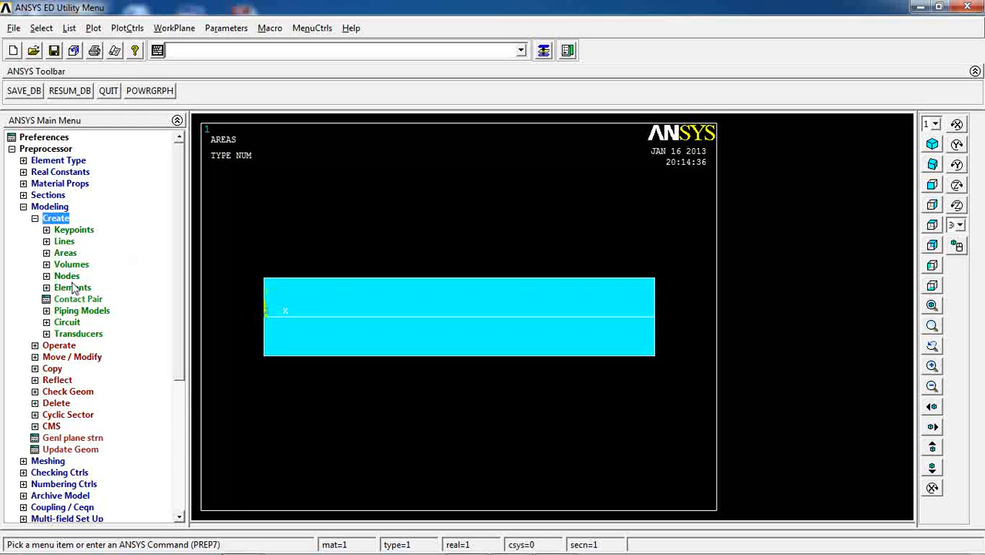
pyautogui.click(72, 287)
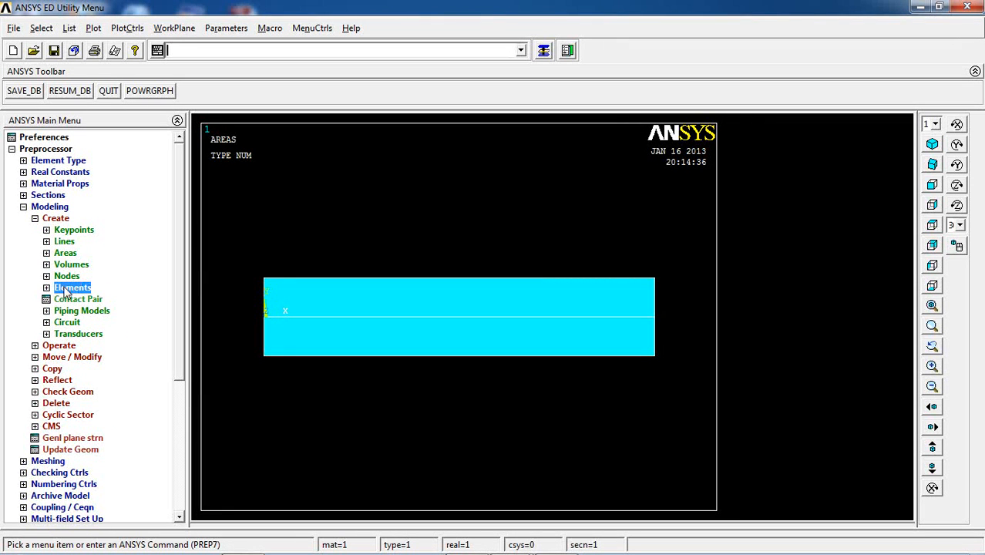
pyautogui.click(74, 287)
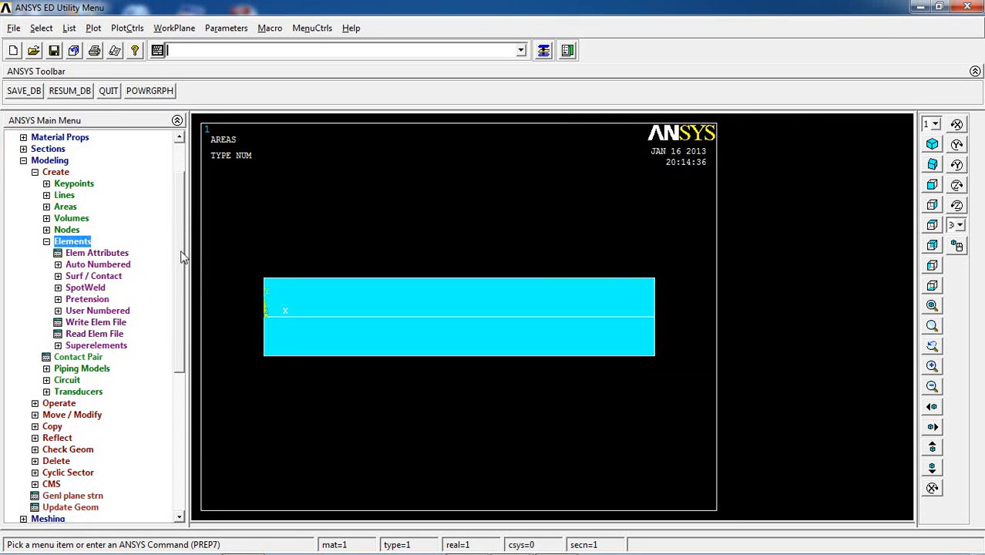
pyautogui.moveTo(70, 266)
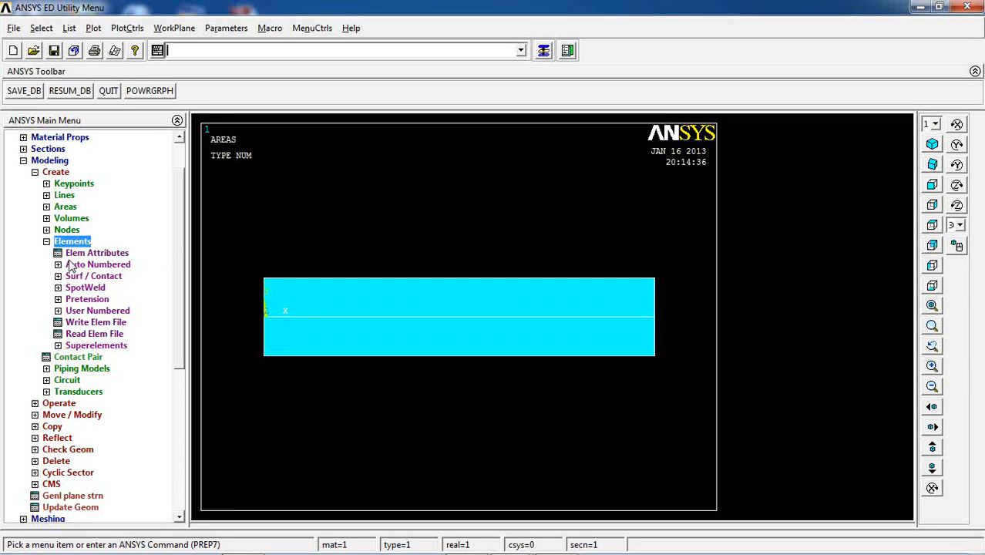
pyautogui.click(96, 252)
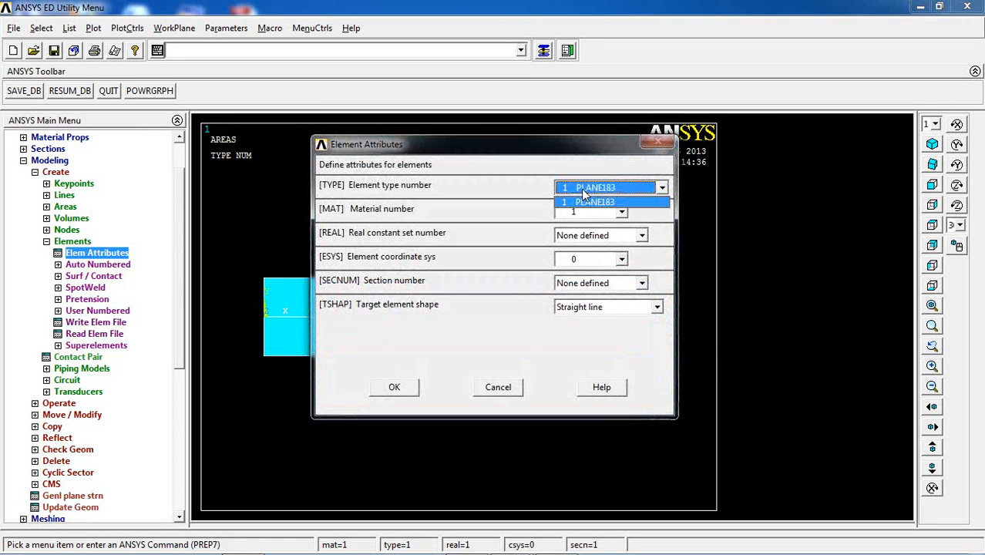
pyautogui.click(610, 211)
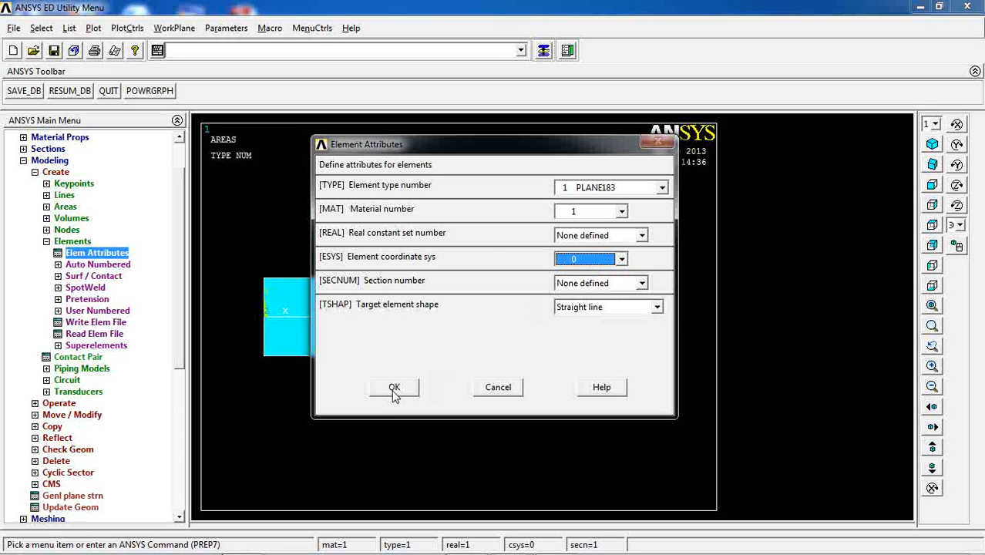
pyautogui.click(394, 387)
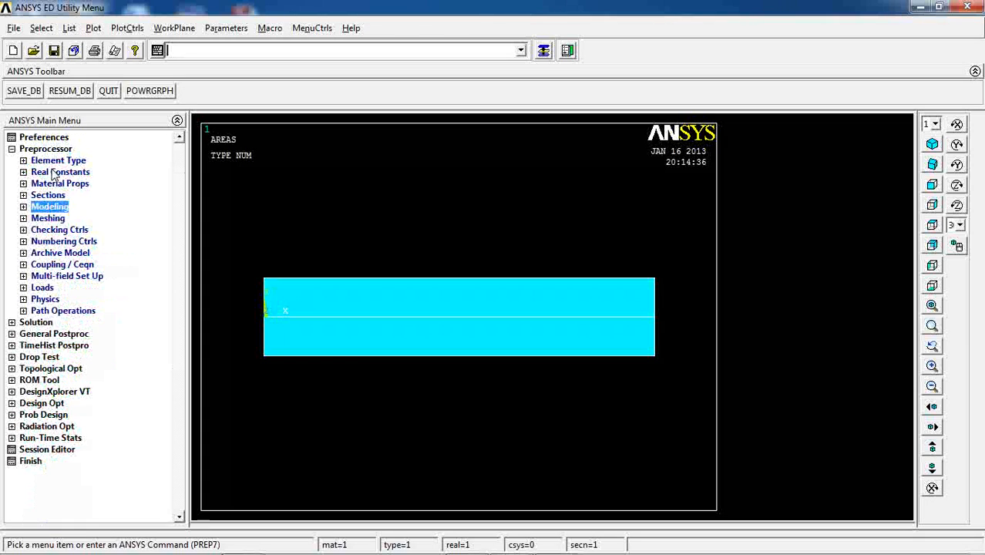
# Step: Mesh the upper steel rectangle using the MeshTool
pyautogui.click(48, 218)
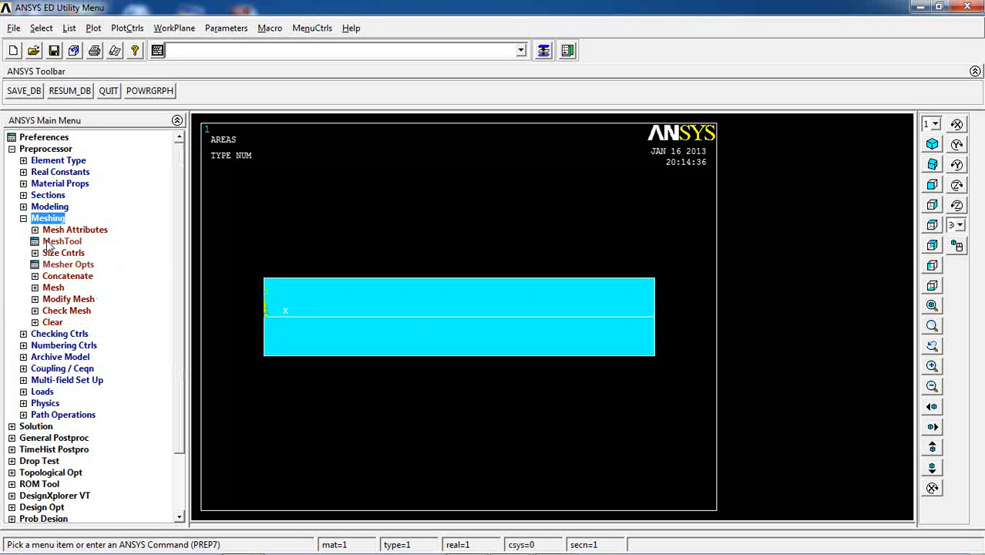
pyautogui.click(62, 240)
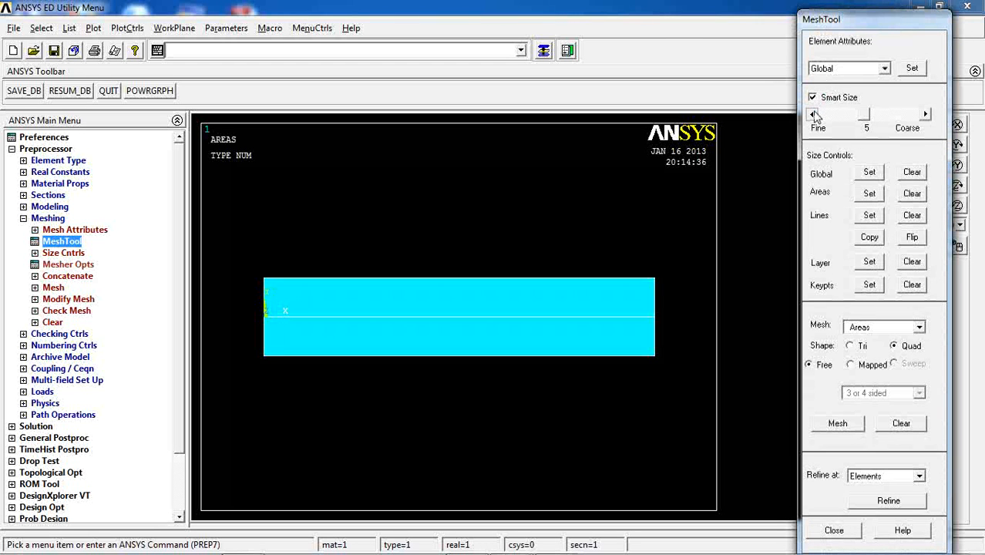
pyautogui.click(838, 423)
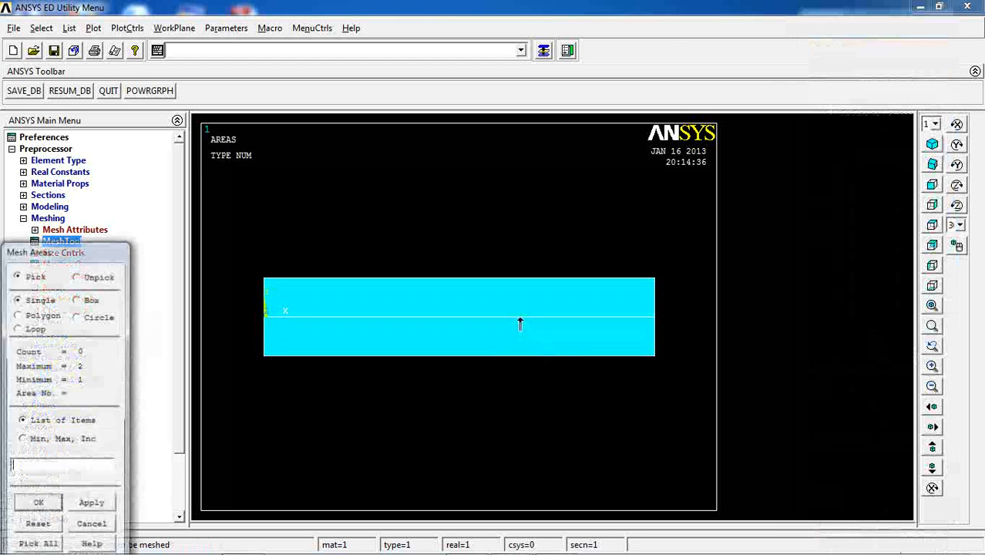
pyautogui.click(459, 297)
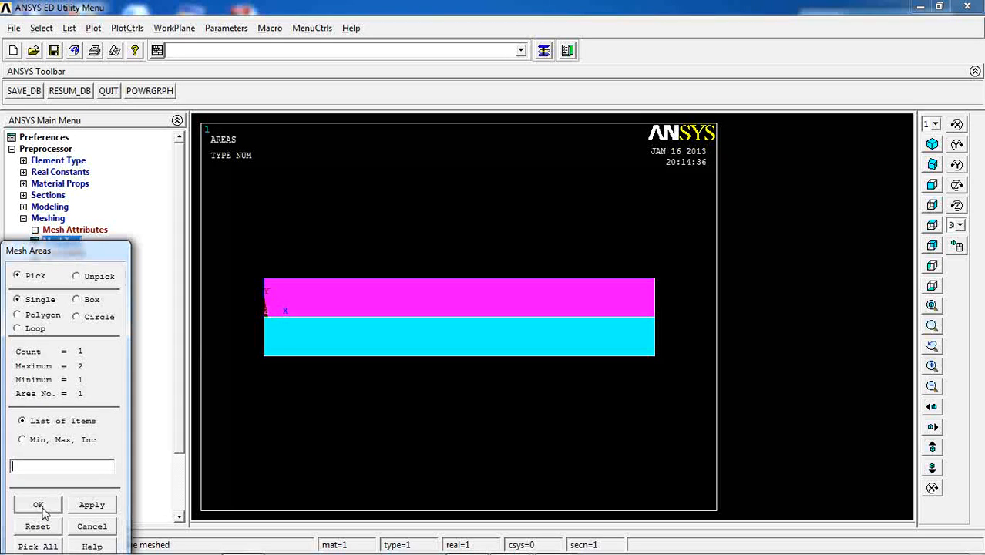
pyautogui.click(38, 505)
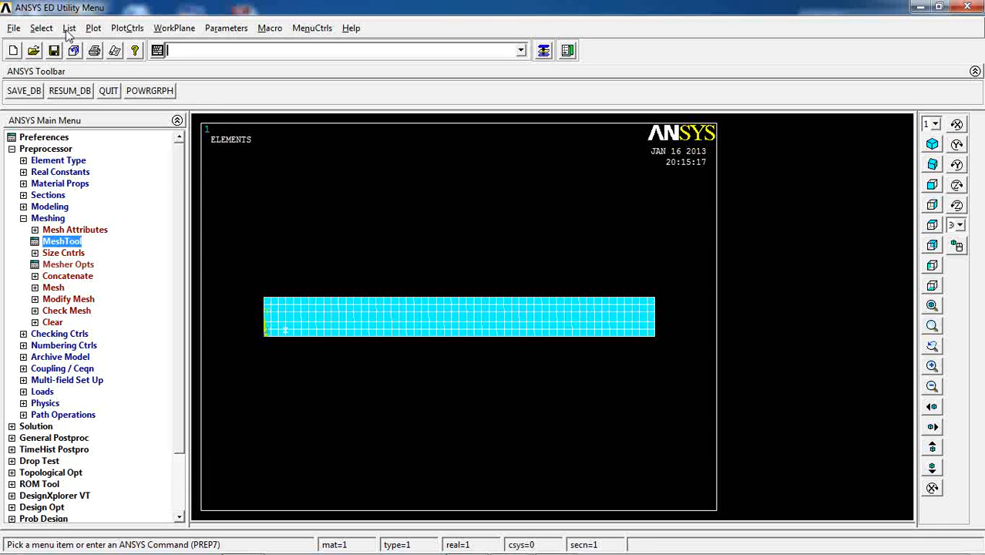
# Step: Replot the areas and set the element attribute material number to 2
pyautogui.click(92, 28)
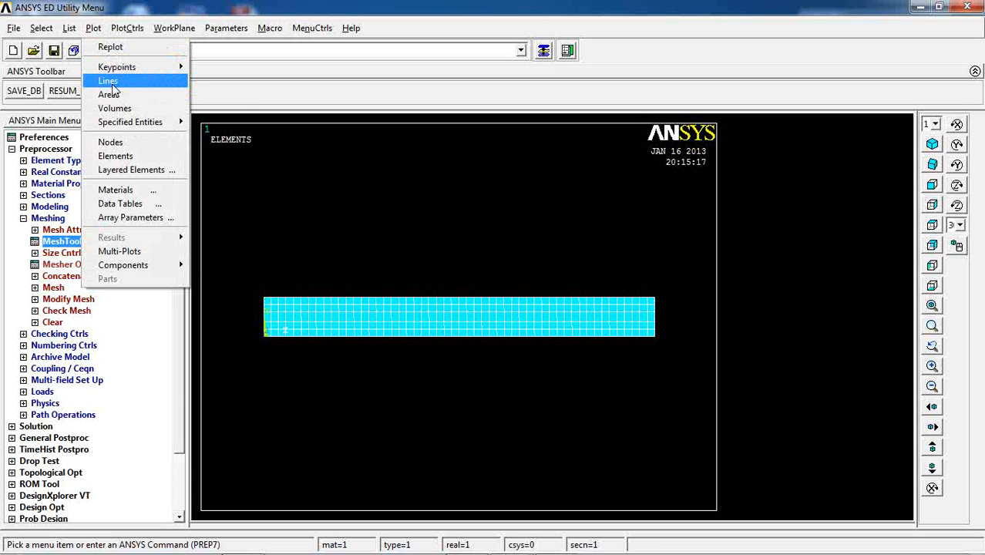
pyautogui.click(108, 94)
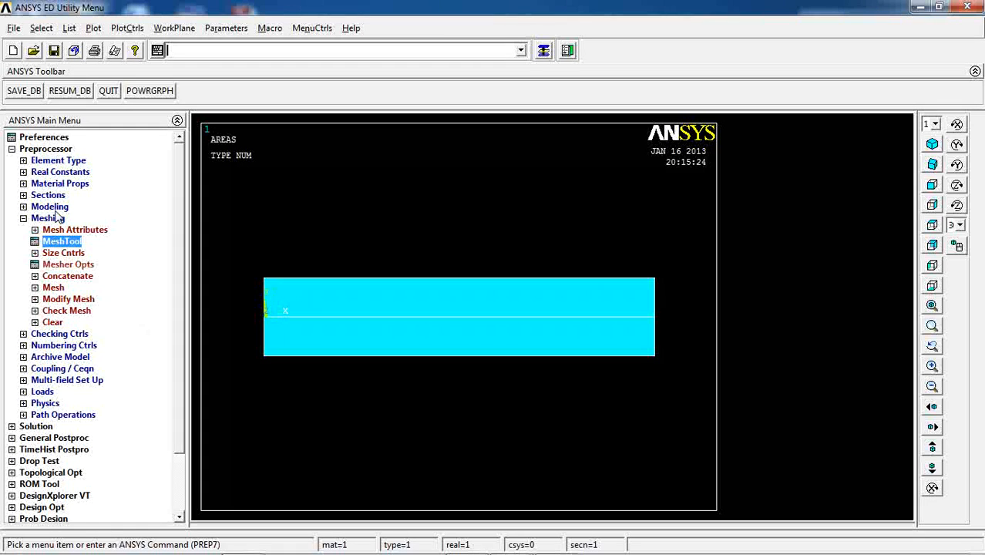
pyautogui.click(50, 206)
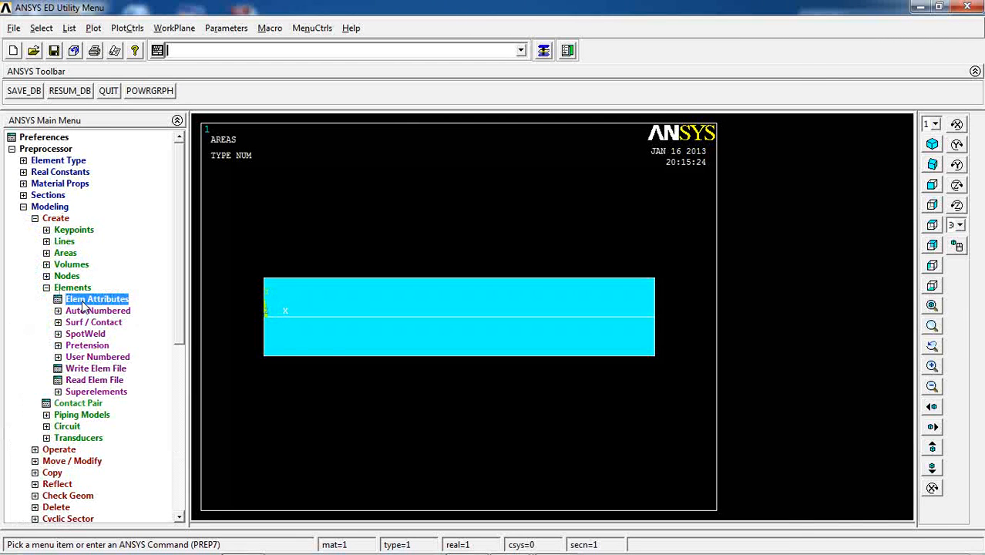
pyautogui.click(96, 299)
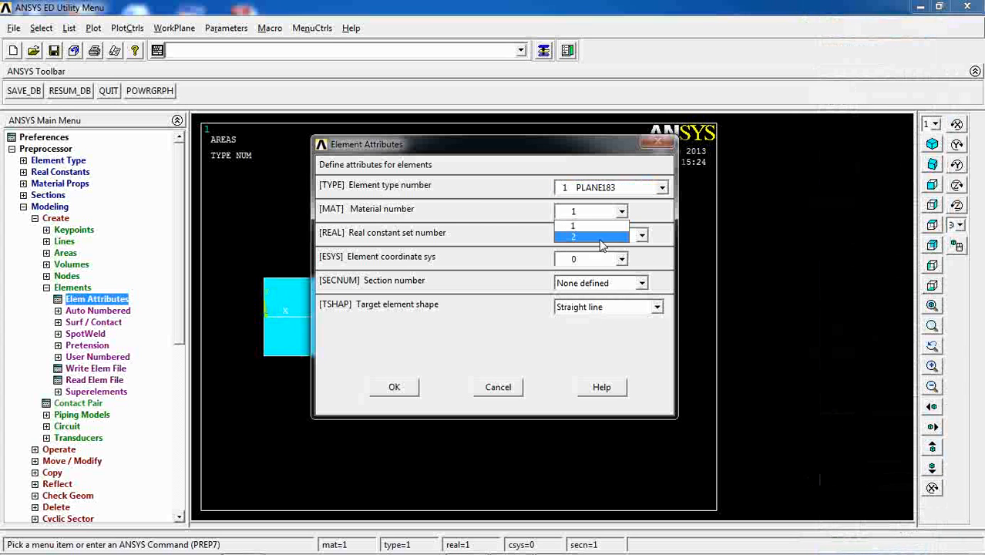
pyautogui.click(592, 236)
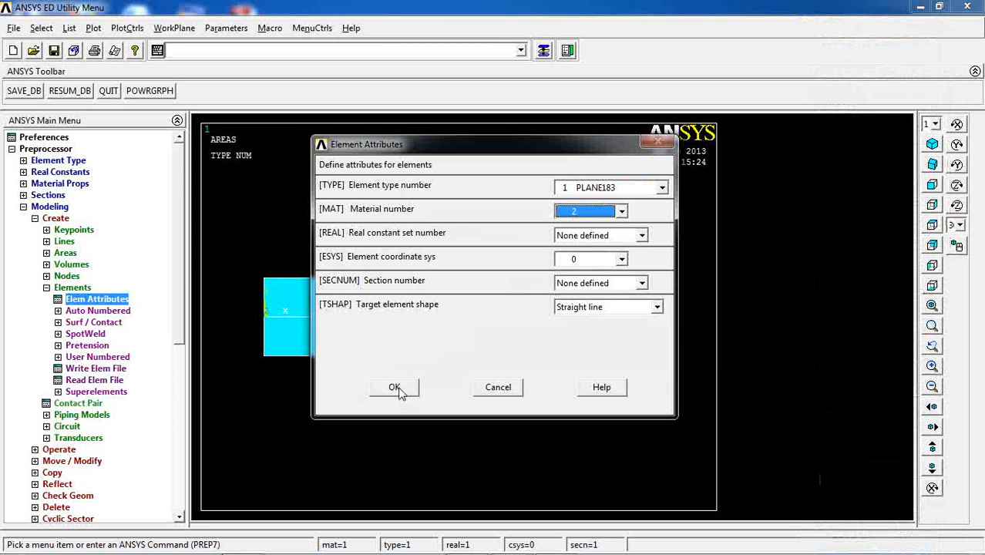
pyautogui.click(394, 387)
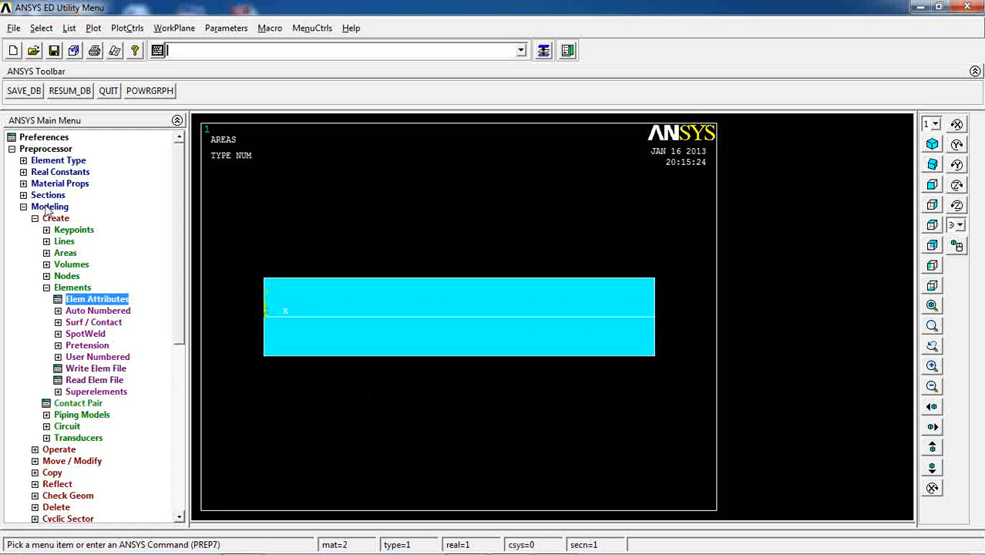
# Step: Mesh the lower rectangle with MeshTool so it gets material 2 quadrilateral elements
pyautogui.click(48, 206)
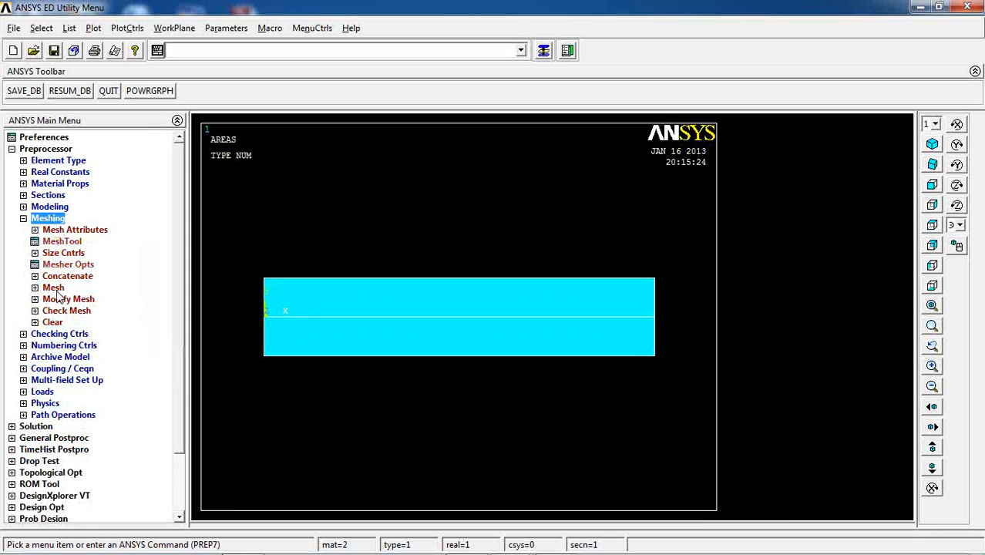
pyautogui.click(62, 241)
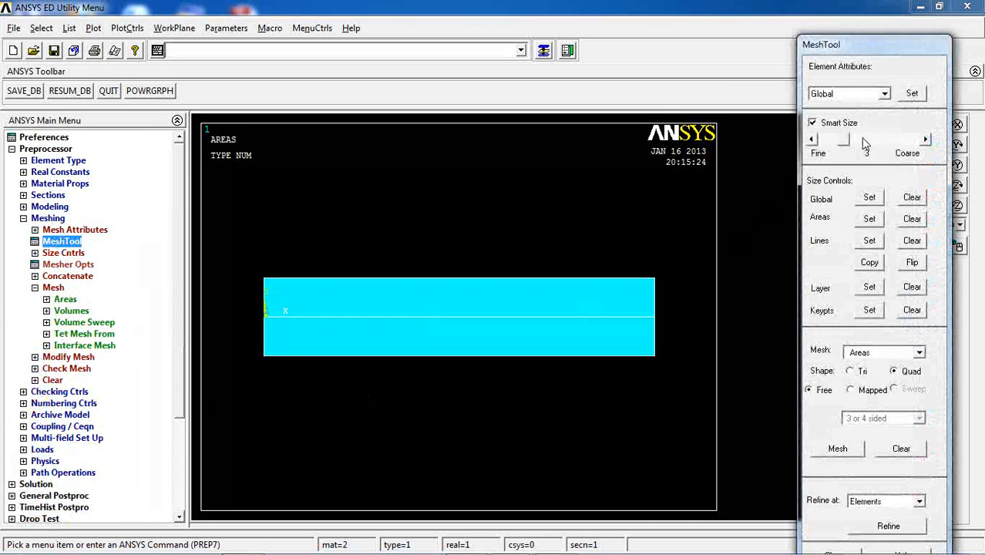
pyautogui.click(837, 448)
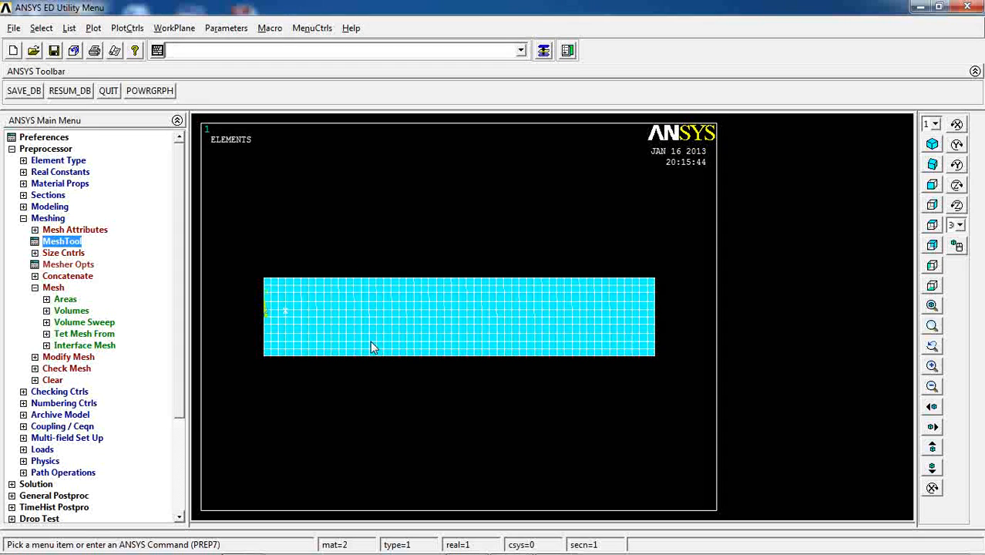
pyautogui.moveTo(462, 321)
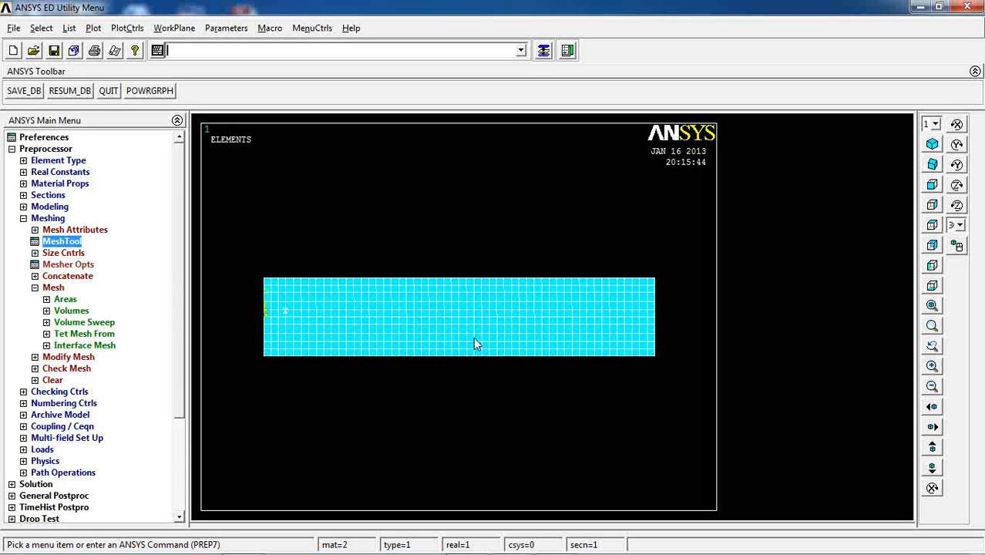
pyautogui.moveTo(258, 321)
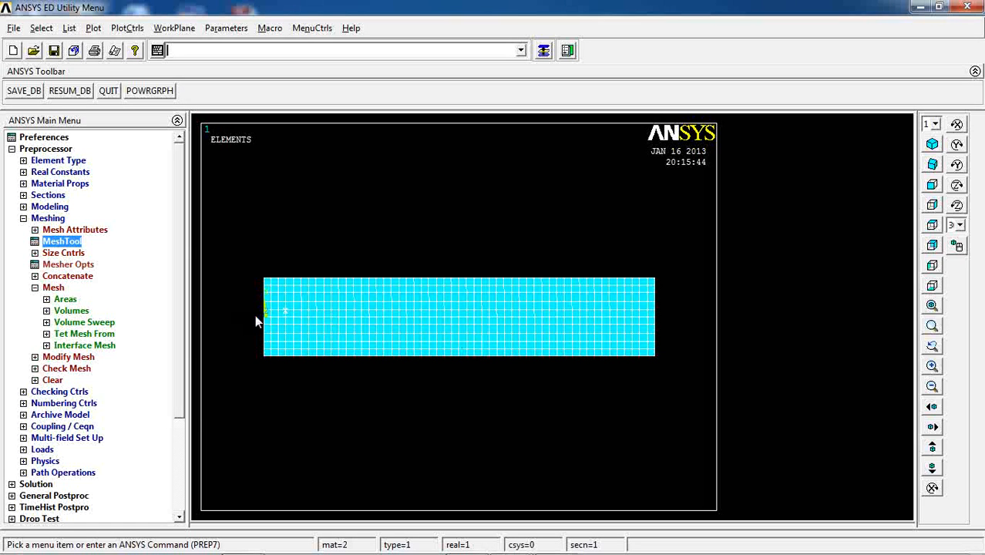
pyautogui.moveTo(270, 321)
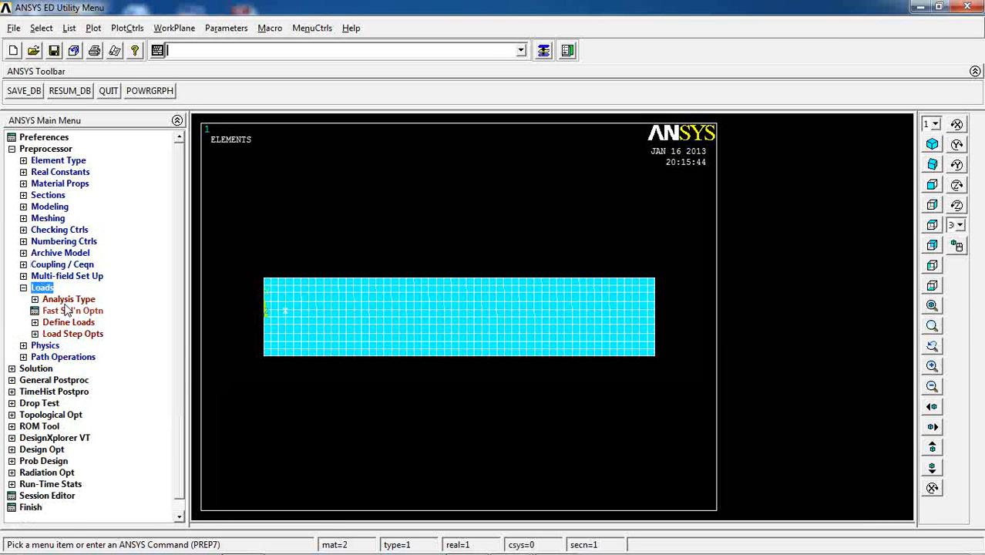
# Step: Expand the Analysis Type options under Preprocessor Loads
pyautogui.click(69, 299)
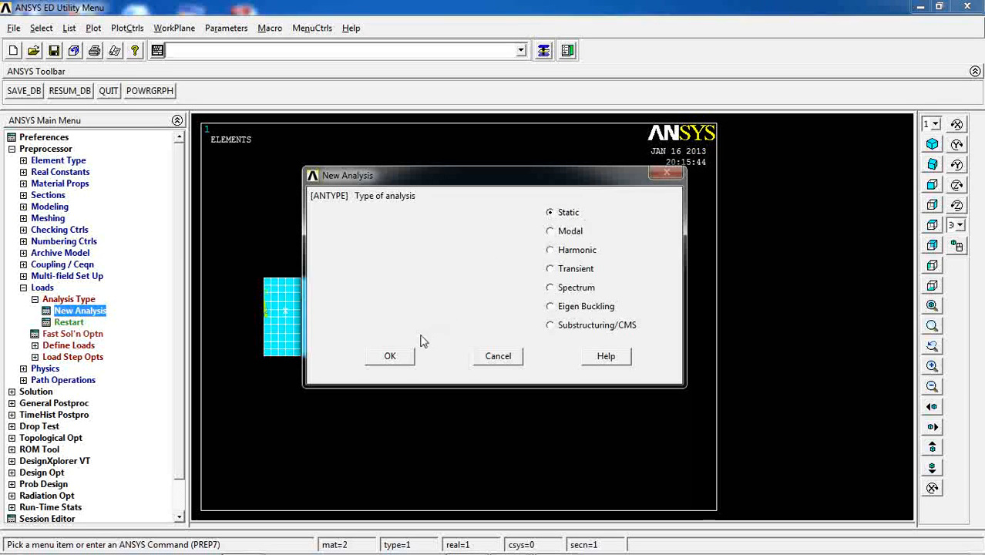
# Step: Set the analysis to Static and constrain all DOF on the left edge lines
pyautogui.click(389, 355)
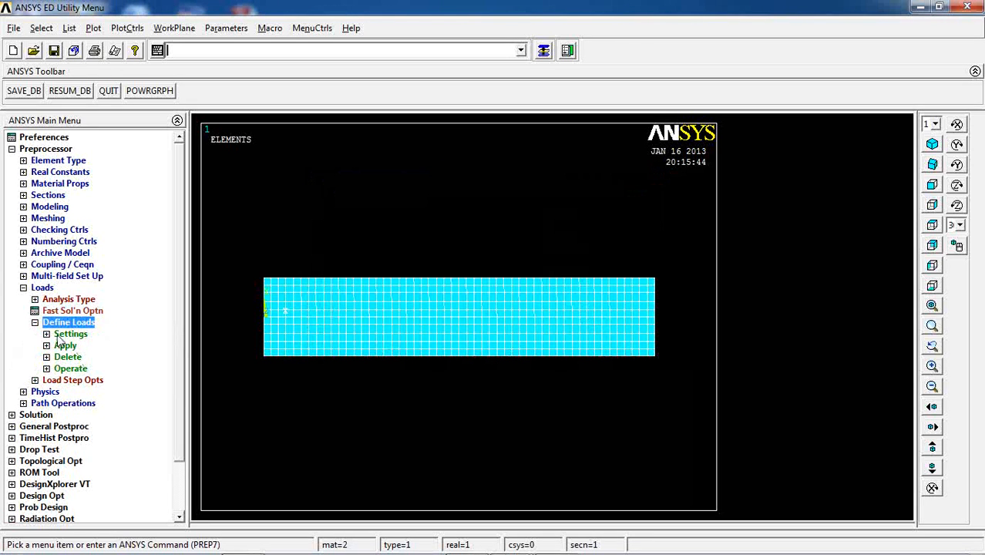
pyautogui.click(66, 345)
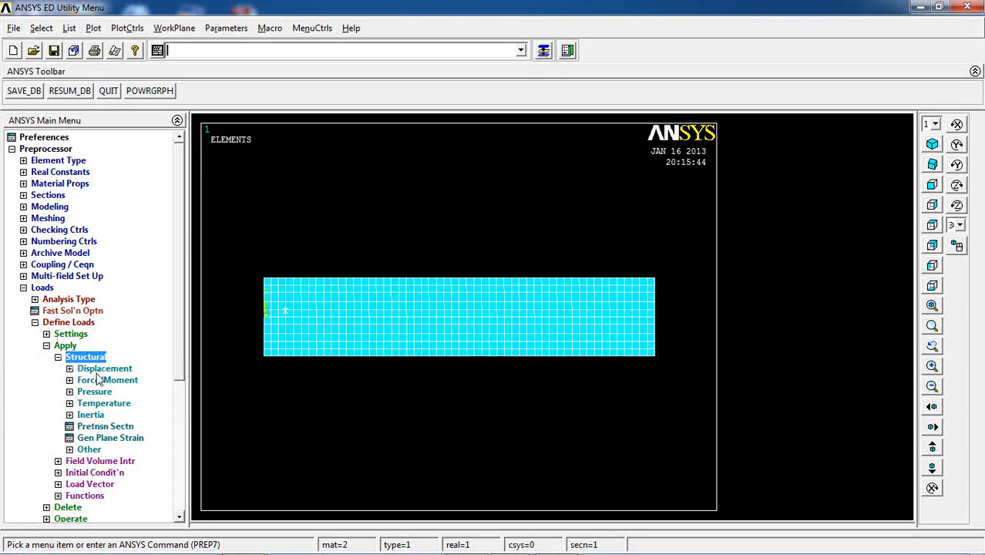
pyautogui.click(104, 368)
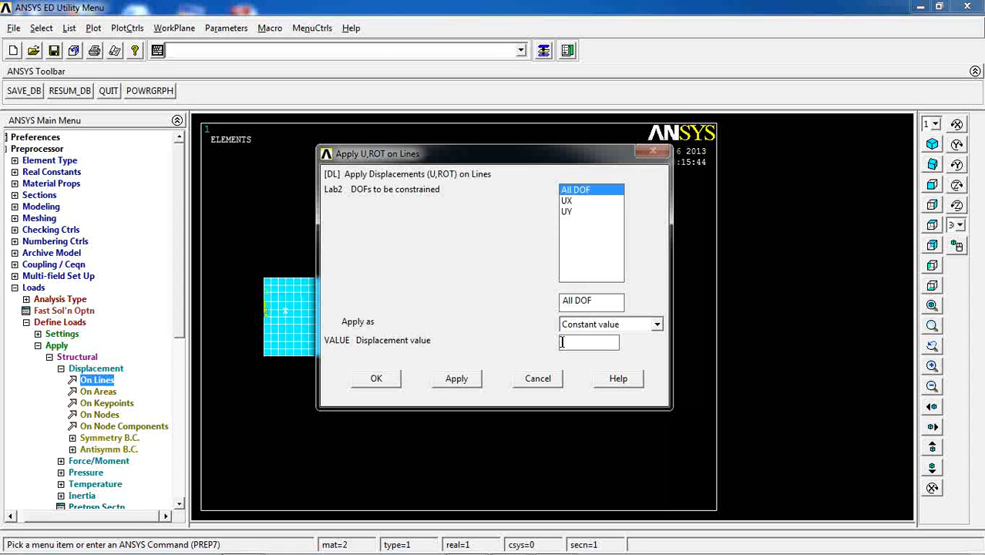
pyautogui.click(377, 379)
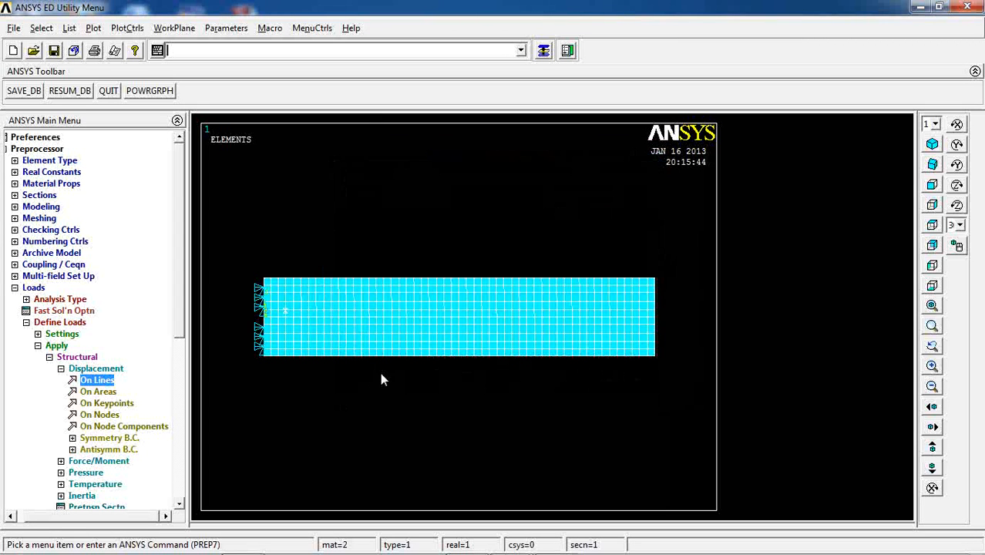
pyautogui.moveTo(95, 363)
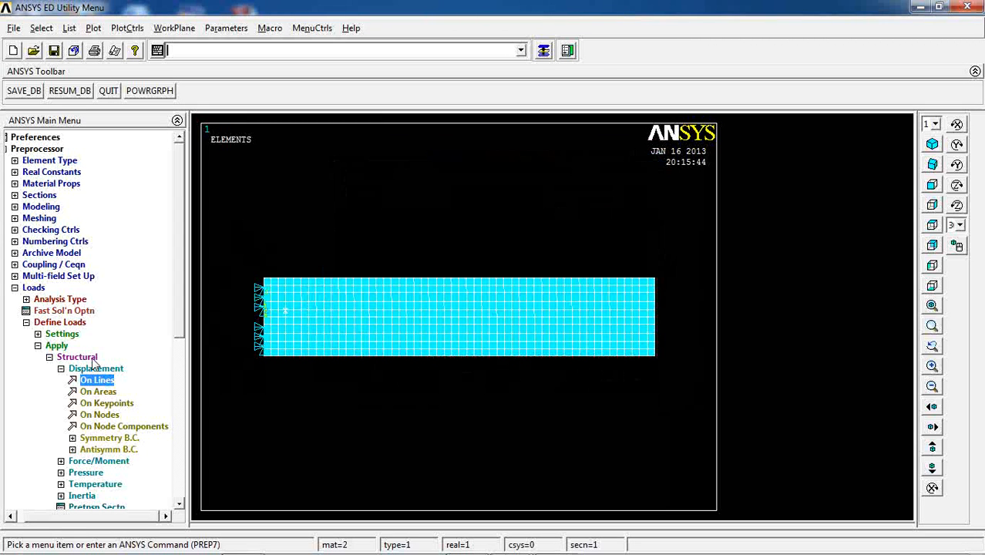
# Step: Apply a constant temperature load of 120 on the picked beam areas
pyautogui.click(95, 403)
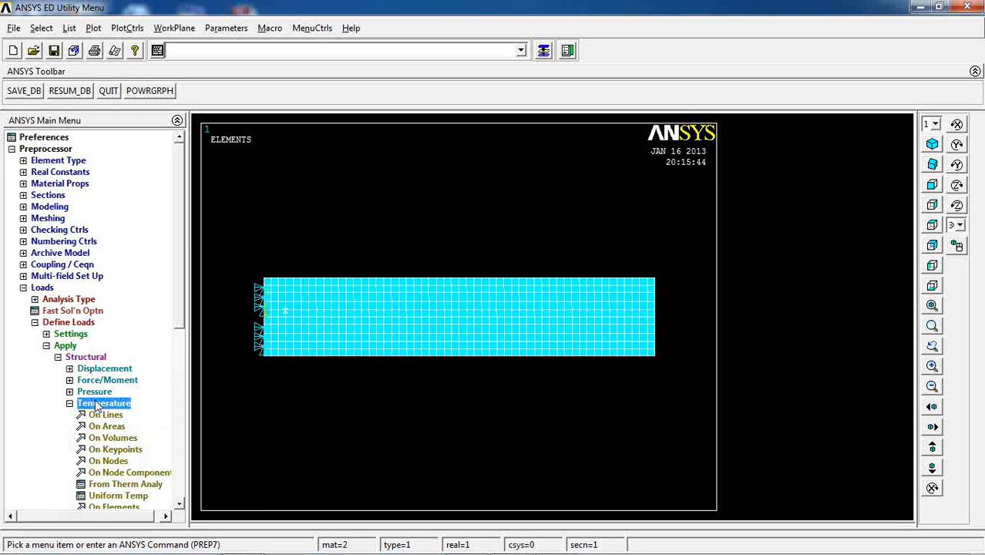
pyautogui.click(107, 425)
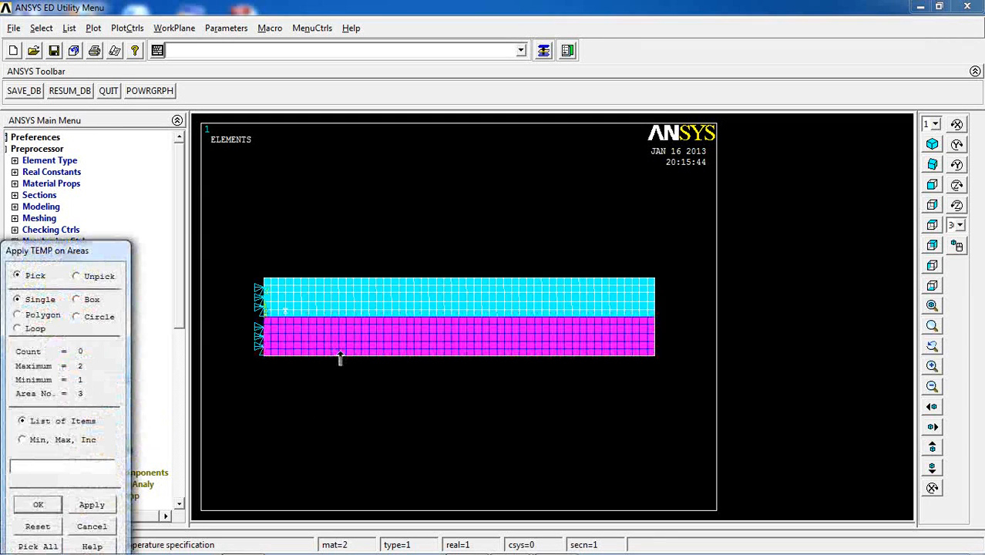
pyautogui.click(38, 504)
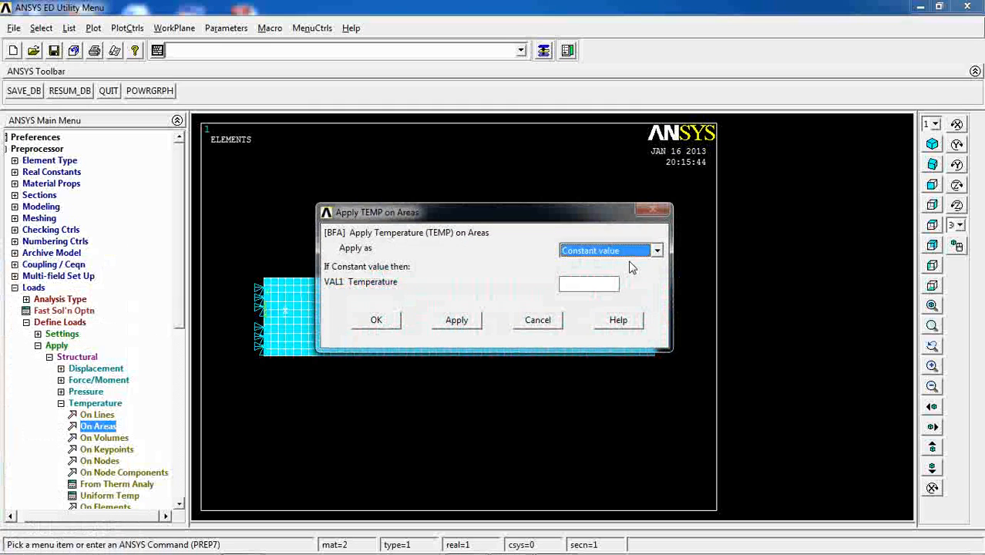
pyautogui.write('120')
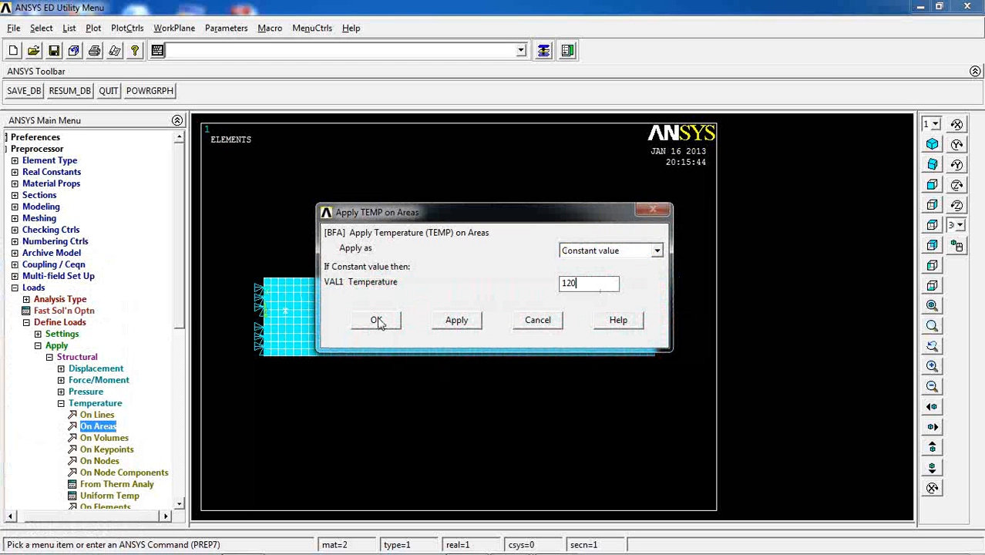
pyautogui.click(376, 319)
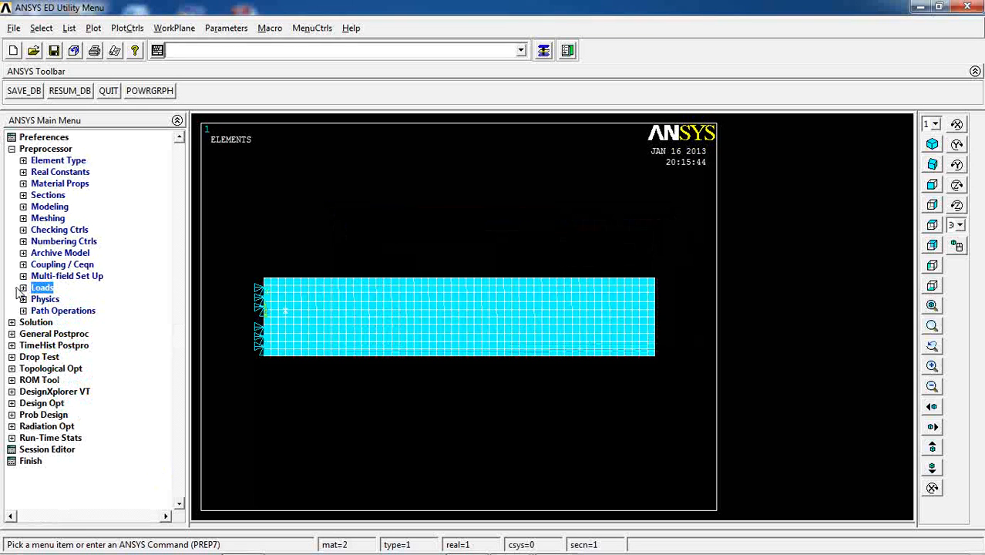
# Step: Solve the current load step and close the /STATUS summary window
pyautogui.click(12, 149)
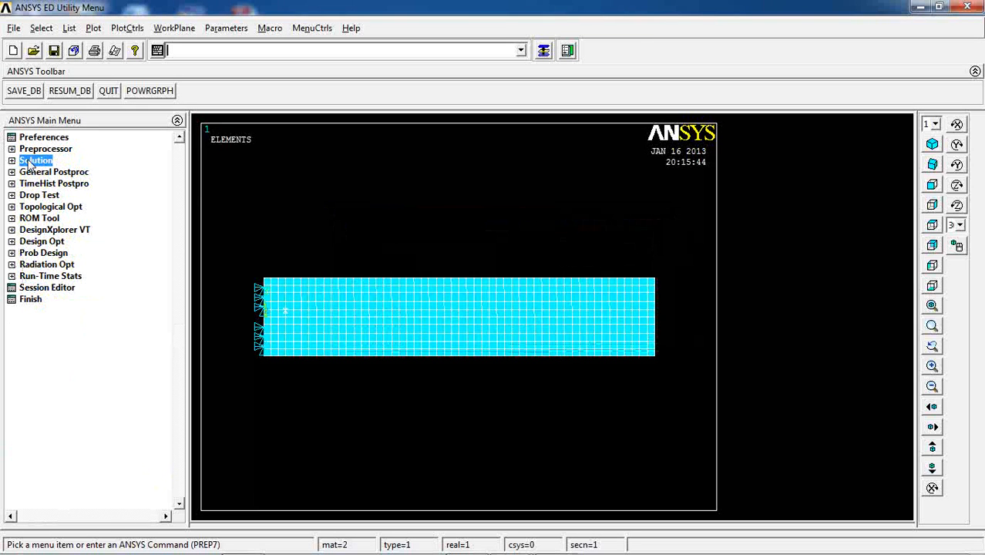
pyautogui.click(35, 159)
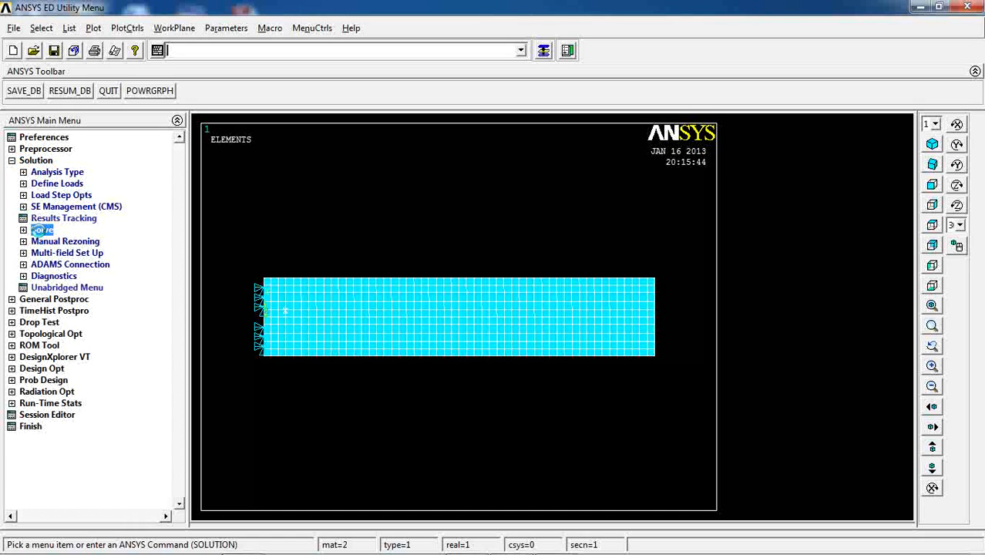
pyautogui.click(42, 230)
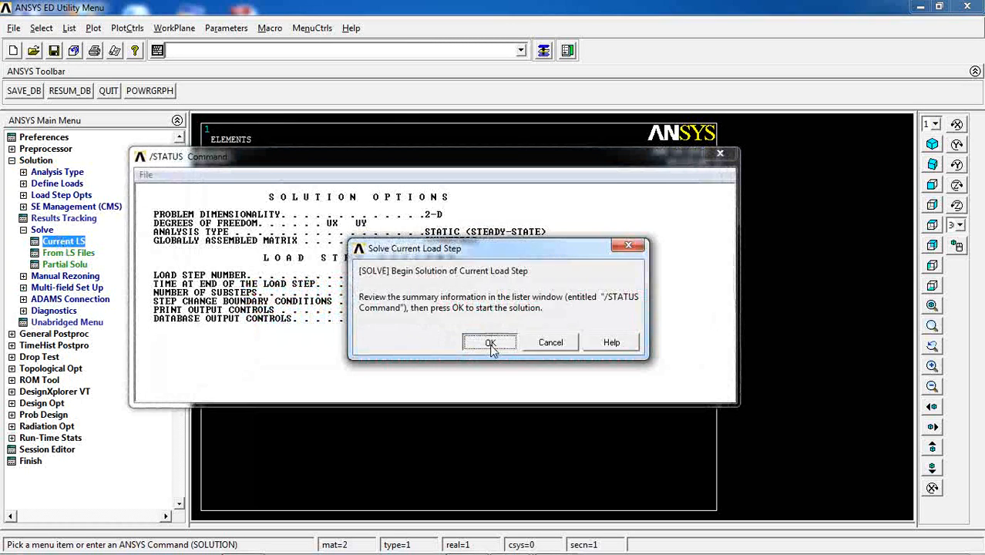
pyautogui.click(490, 342)
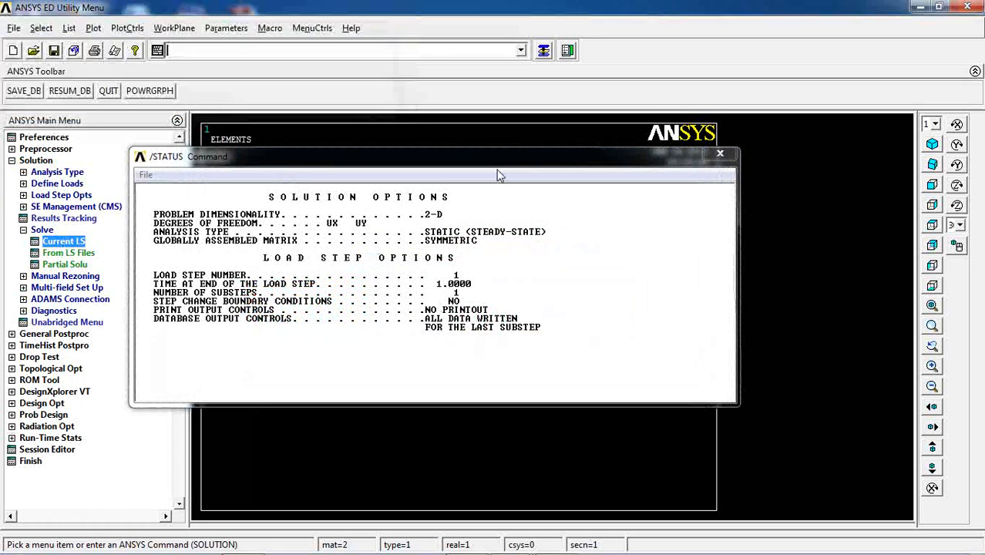
pyautogui.click(720, 152)
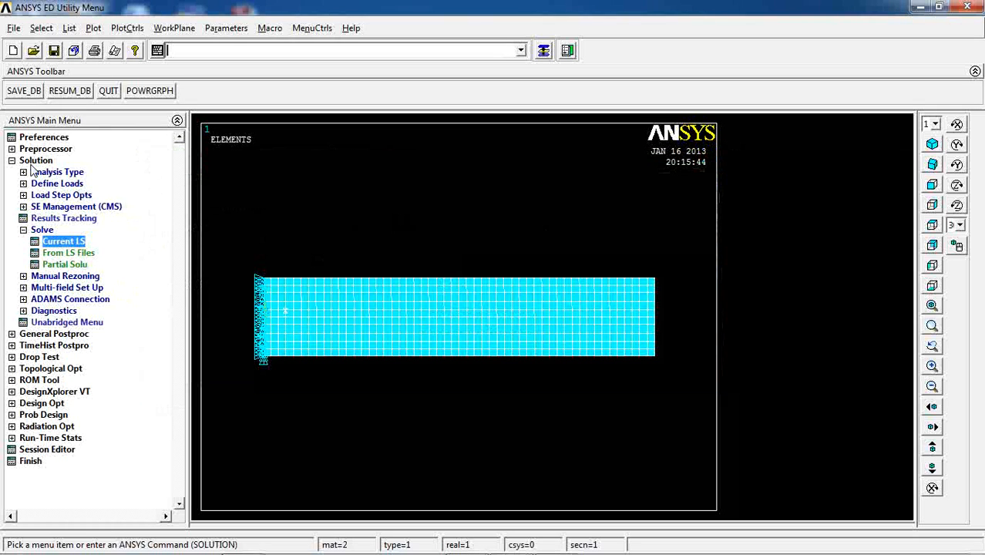
pyautogui.click(35, 160)
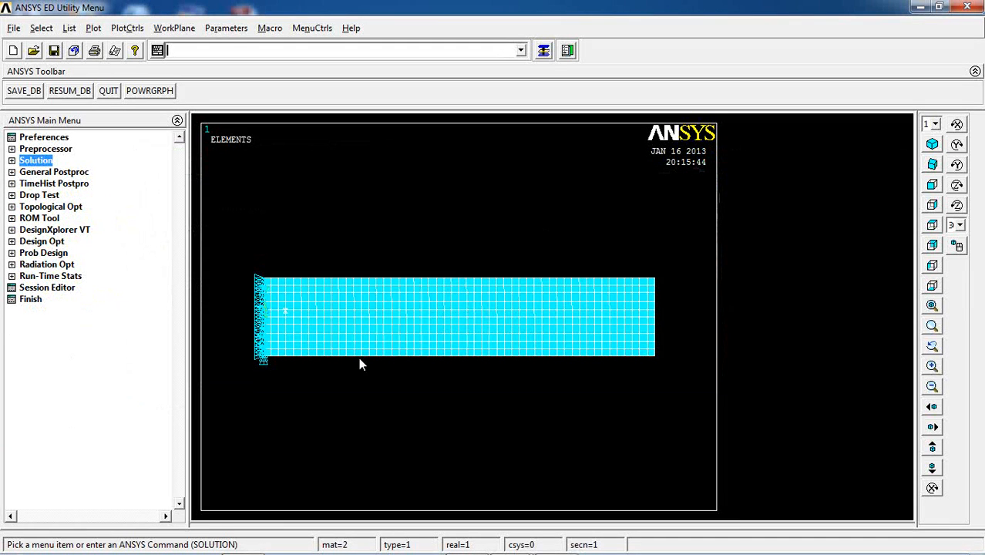
# Step: Plot the deformed plus undeformed shape, showing maximum displacement 0.127771
pyautogui.click(54, 171)
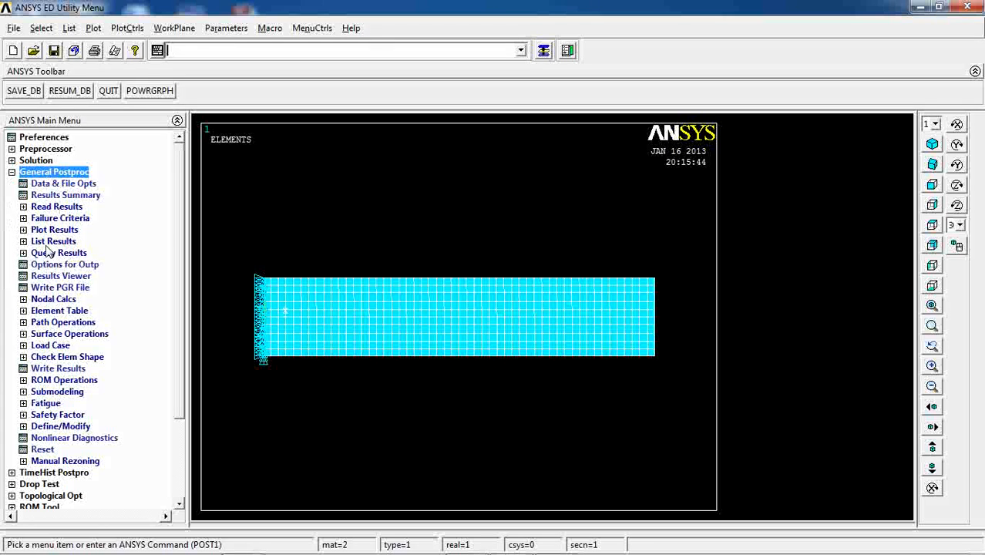
pyautogui.click(54, 229)
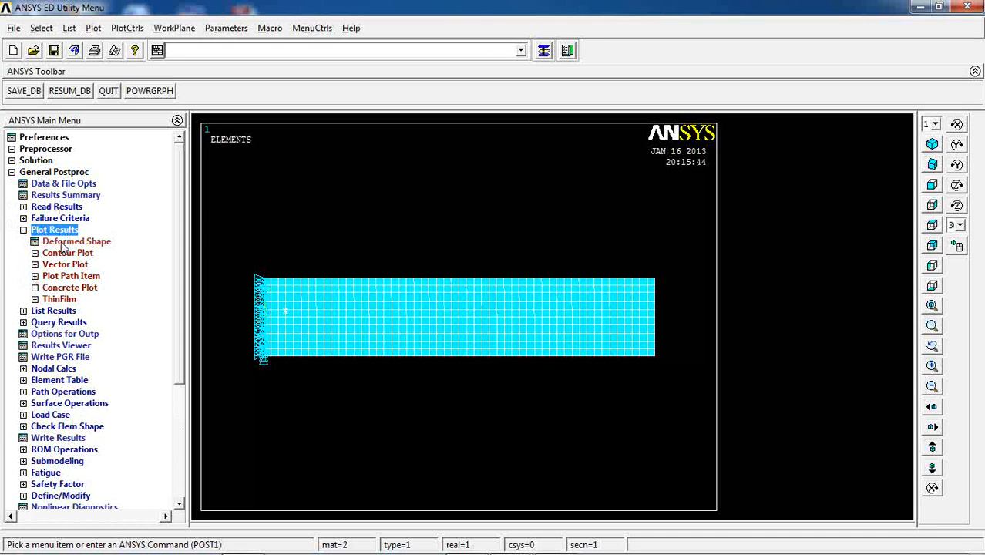
pyautogui.click(76, 241)
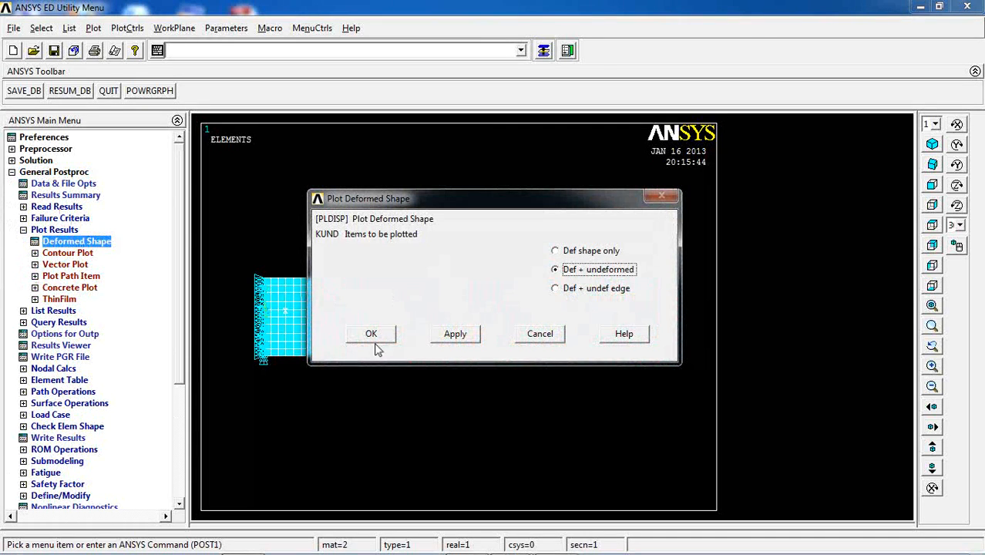
pyautogui.click(370, 333)
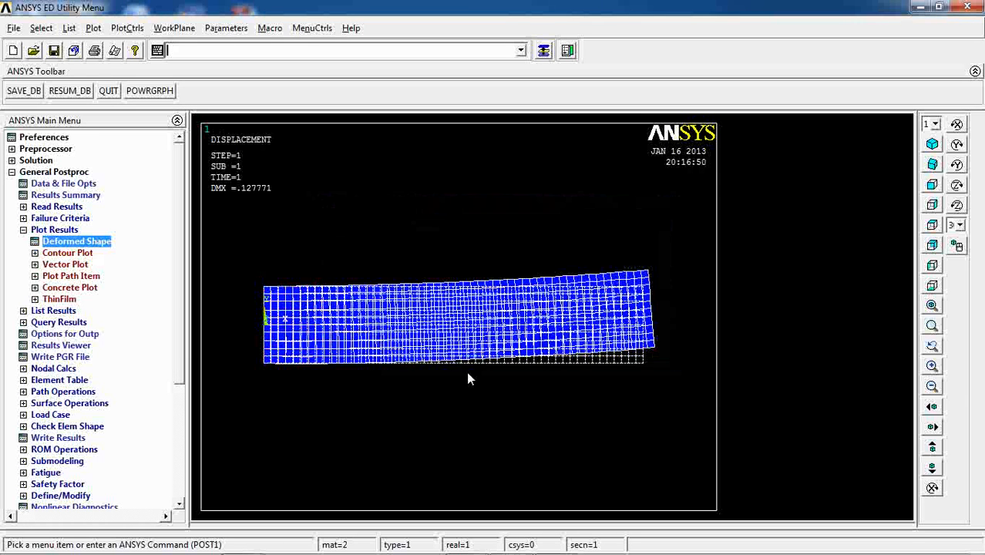
pyautogui.moveTo(661, 322)
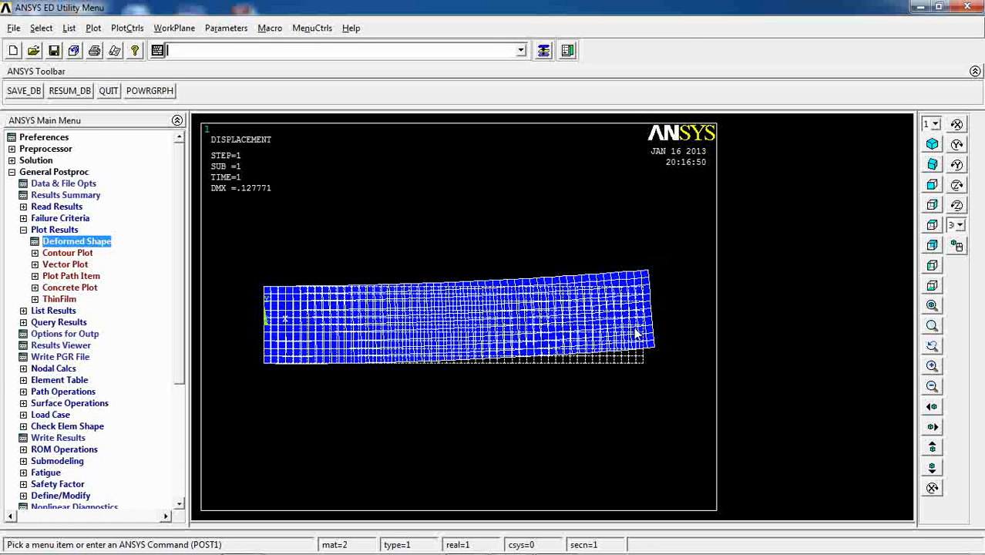
pyautogui.click(68, 253)
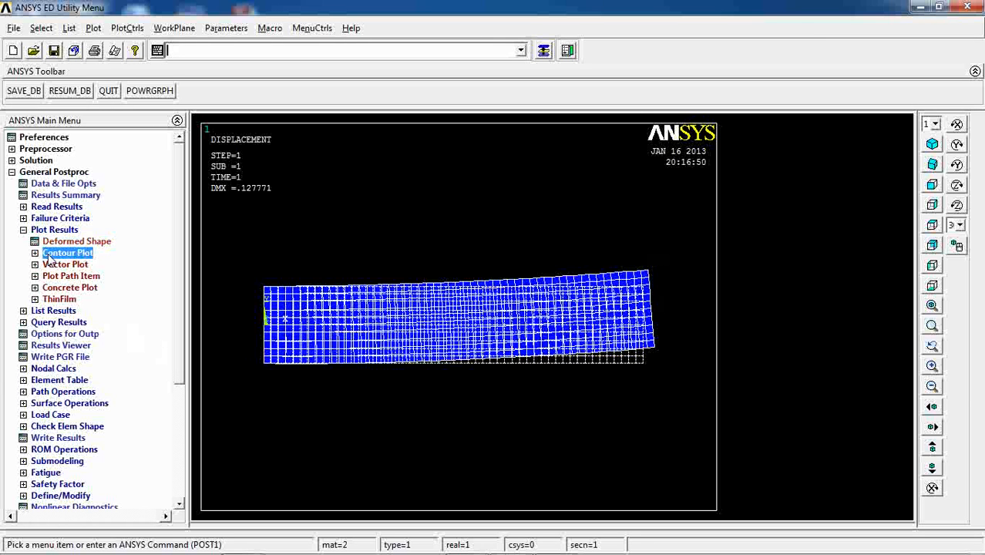
# Step: Contour the nodal displacement vector sum, ranging from 0 to 0.127771
pyautogui.click(75, 264)
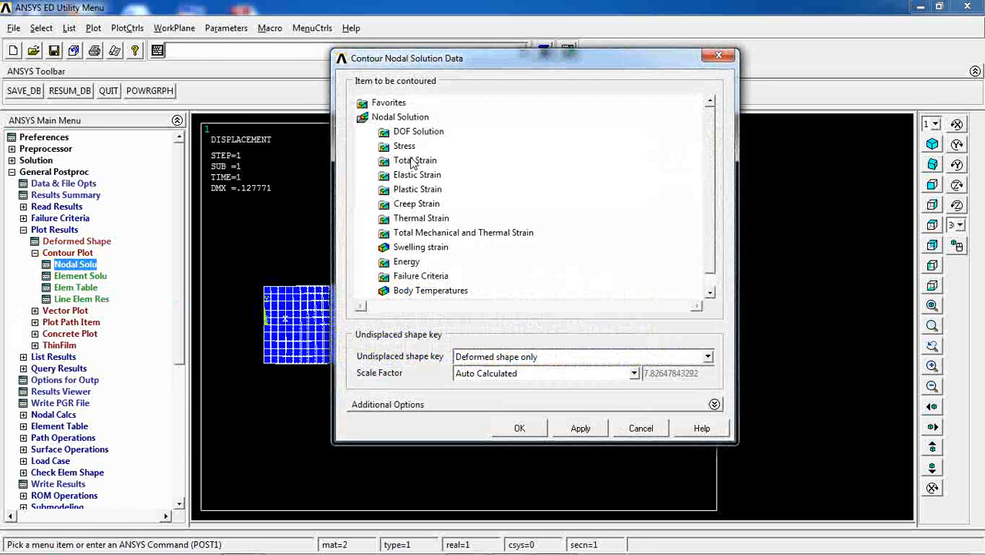
pyautogui.click(419, 131)
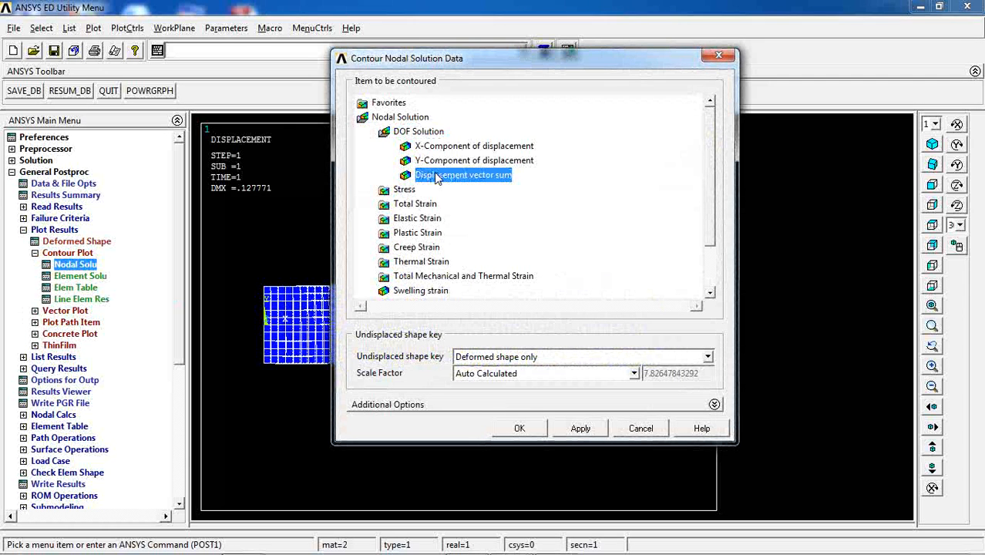
pyautogui.click(519, 428)
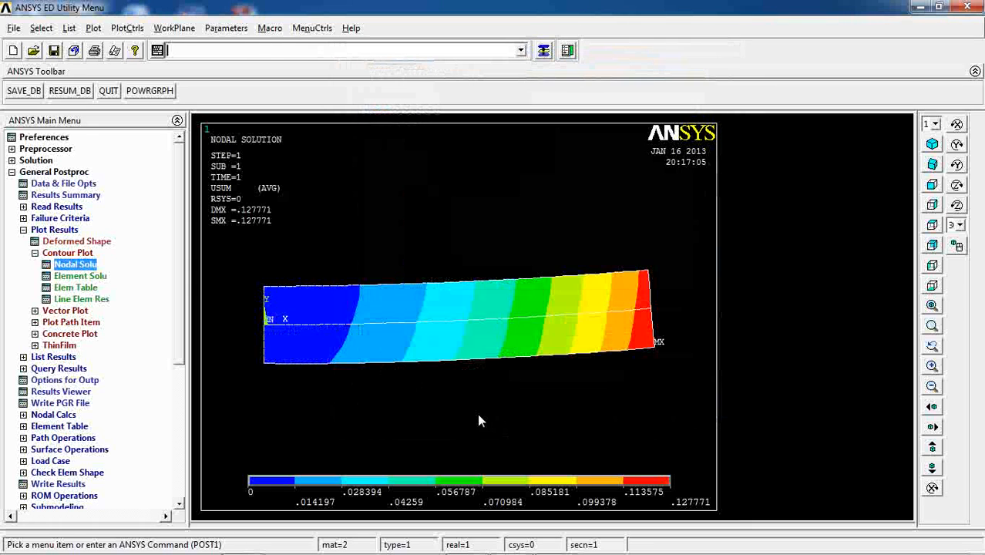
pyautogui.moveTo(670, 509)
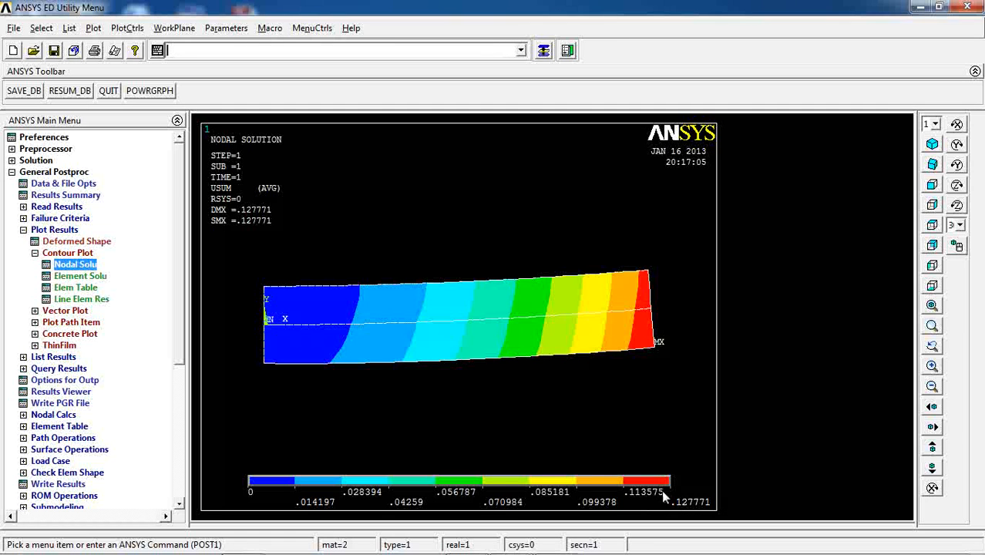
pyautogui.moveTo(245, 522)
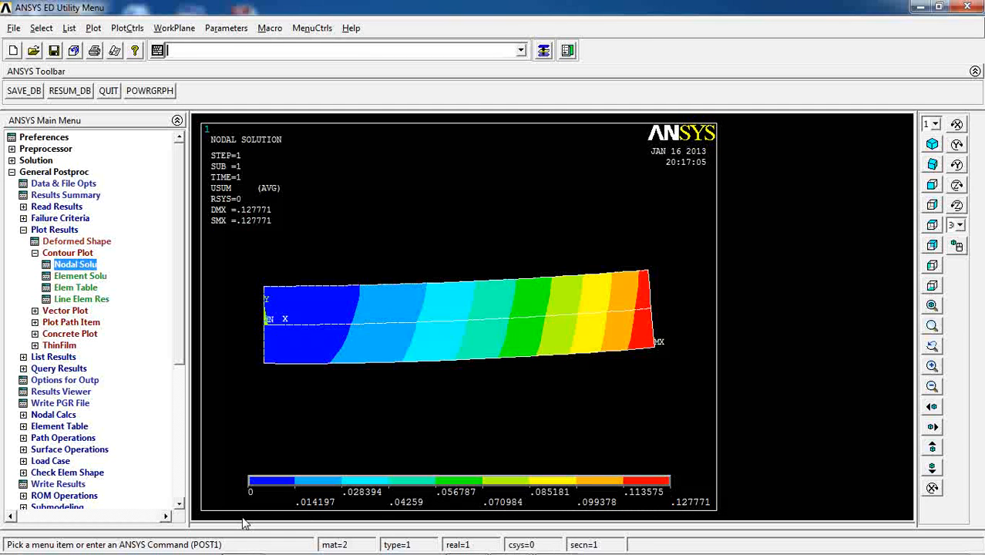
pyautogui.moveTo(272, 299)
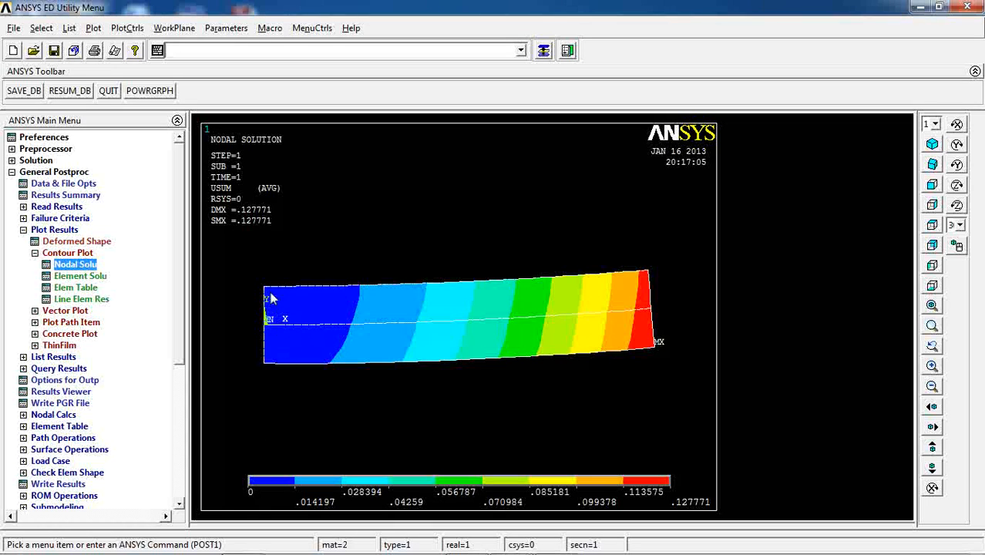
pyautogui.moveTo(426, 323)
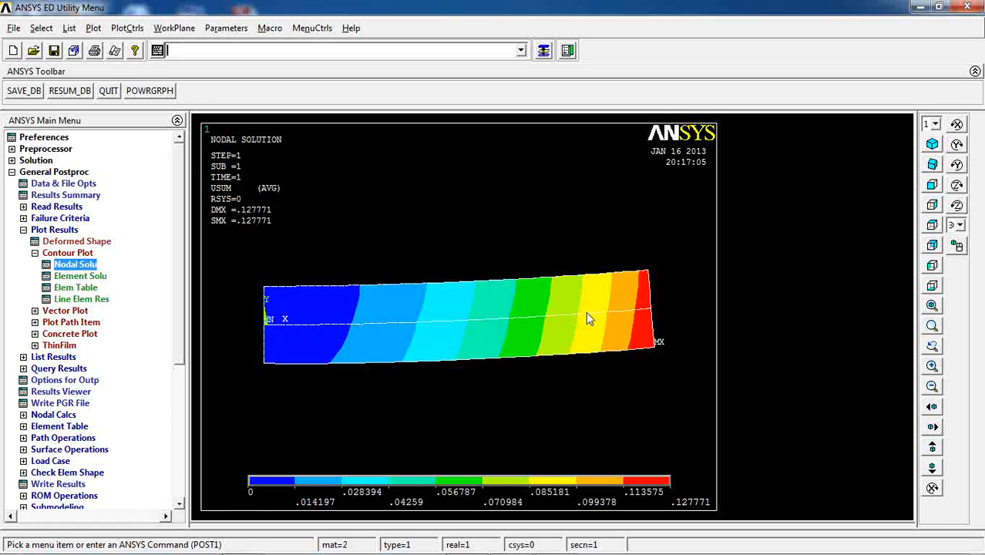
pyautogui.moveTo(637, 339)
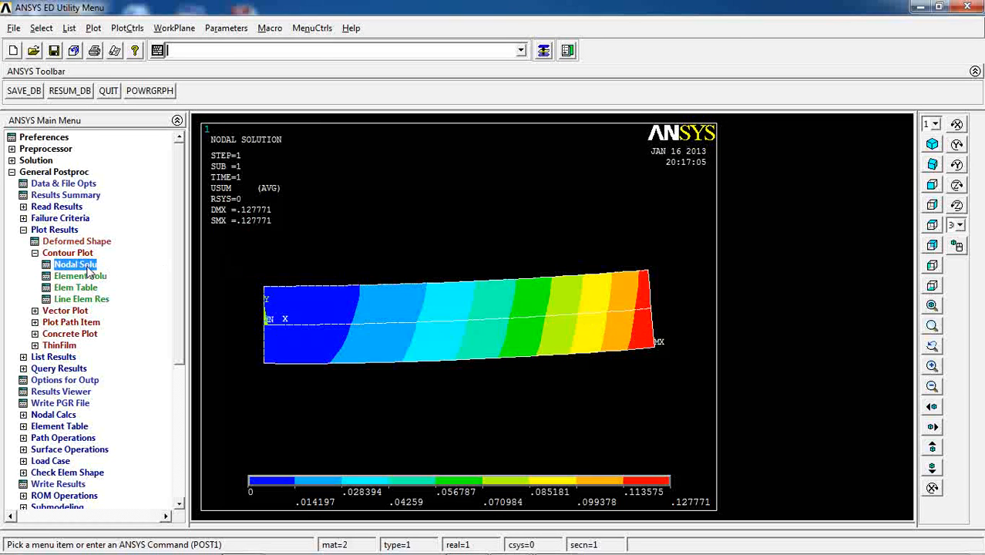
# Step: Switch the nodal contour to X-component displacement, ranging 0 to 0.076048
pyautogui.click(74, 264)
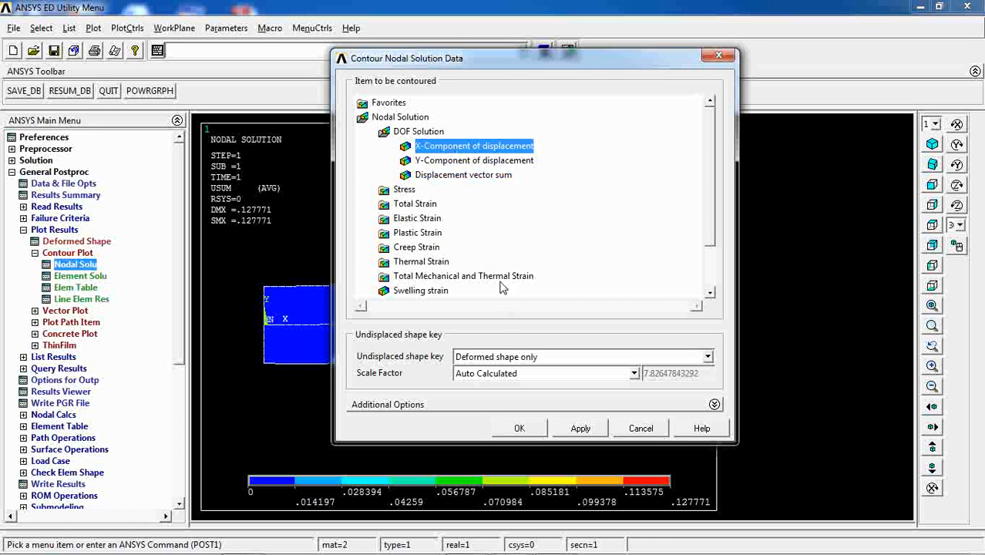
pyautogui.click(519, 428)
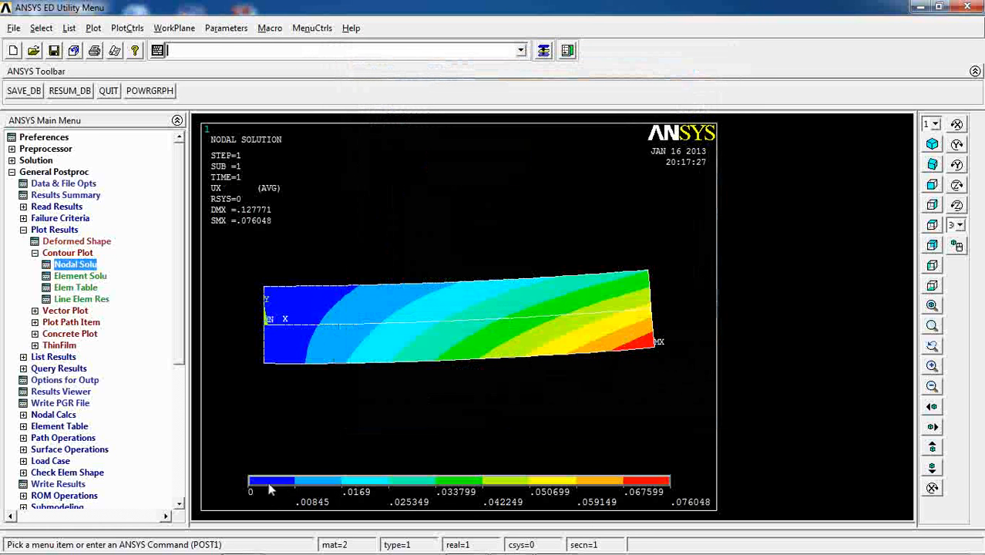
pyautogui.moveTo(686, 500)
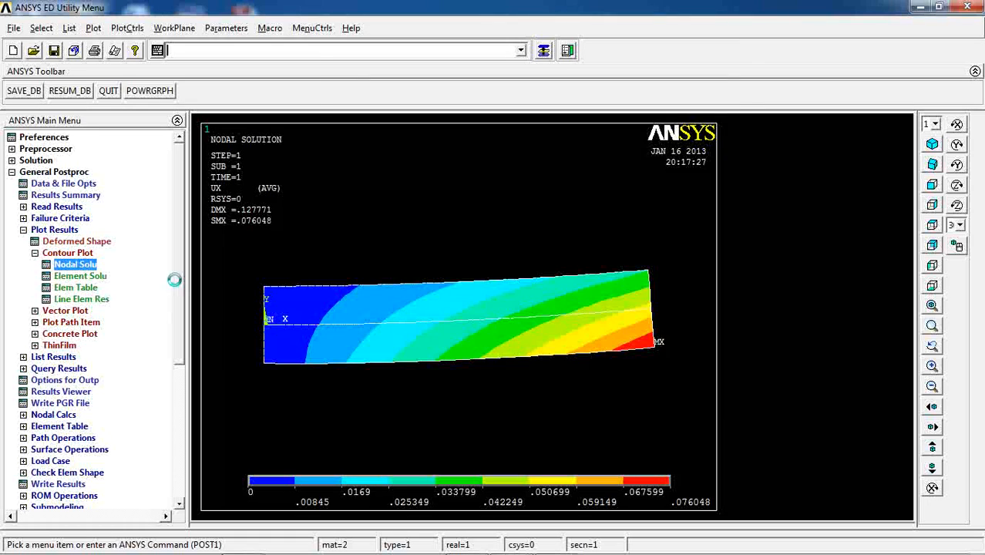
# Step: Switch the nodal contour to Y-component displacement, ranging −0.006383 to 0.113691
pyautogui.click(74, 263)
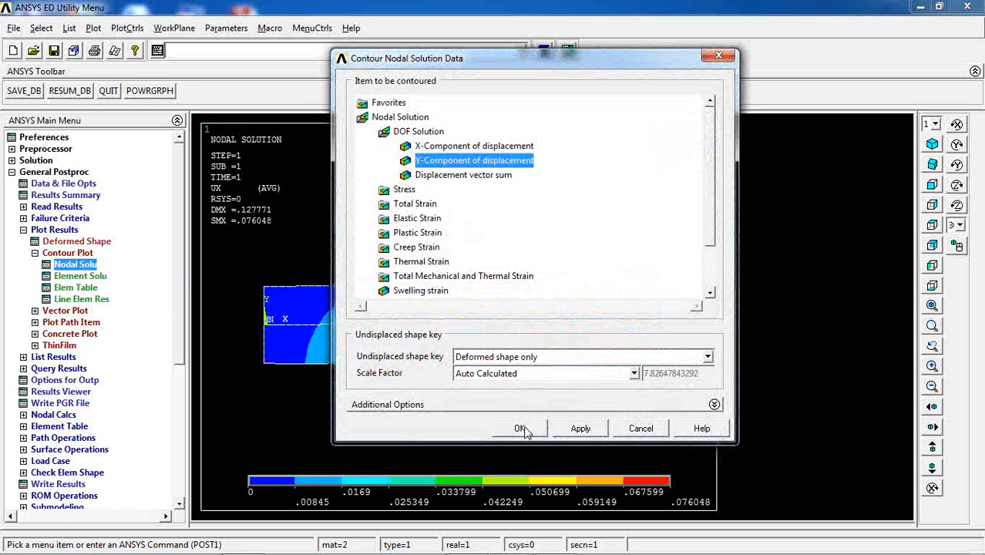
pyautogui.click(520, 429)
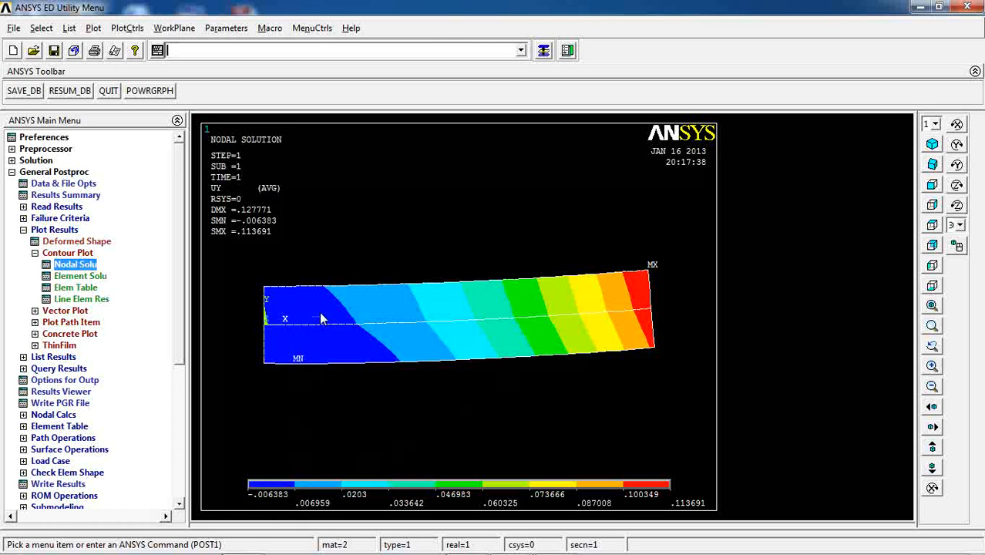
pyautogui.moveTo(291, 376)
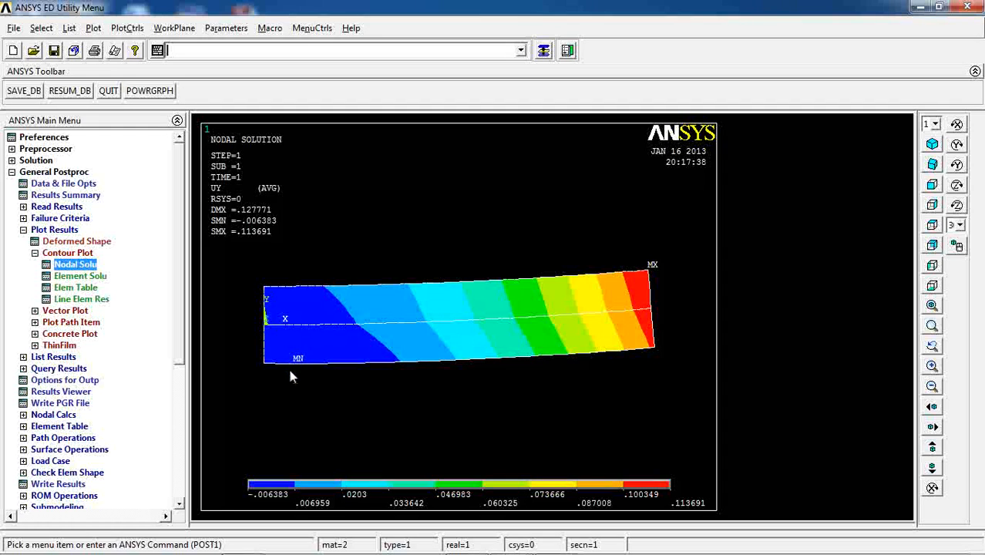
pyautogui.moveTo(302, 331)
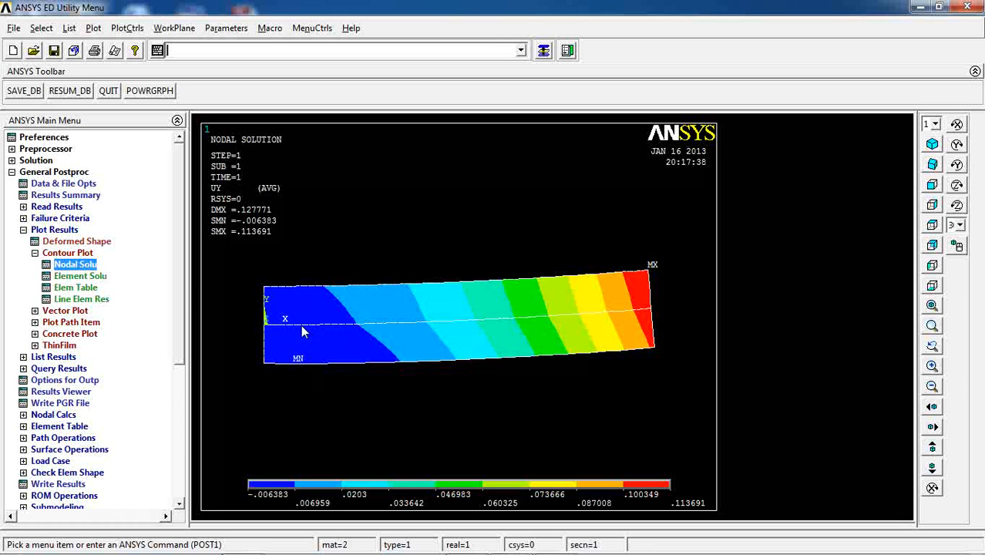
pyautogui.moveTo(339, 363)
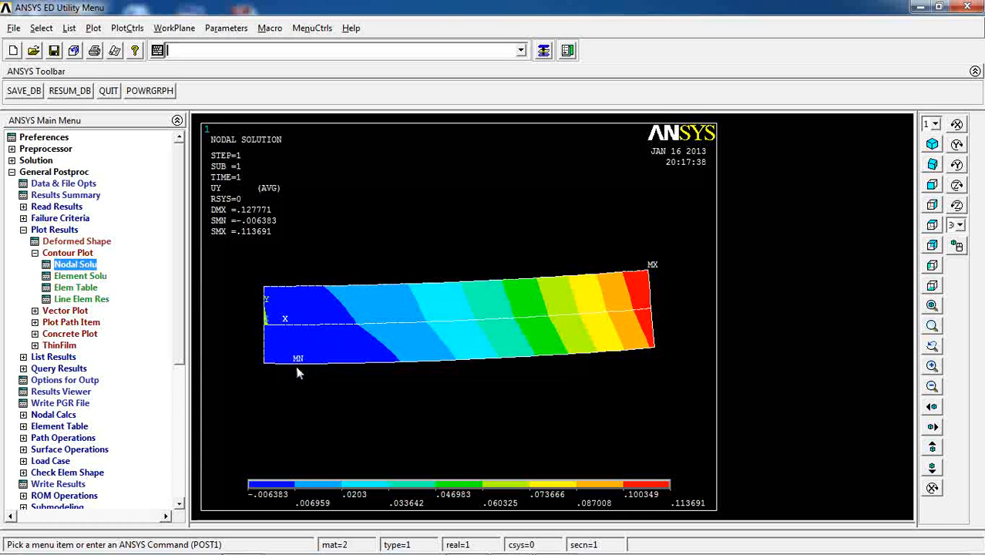
pyautogui.moveTo(296, 370)
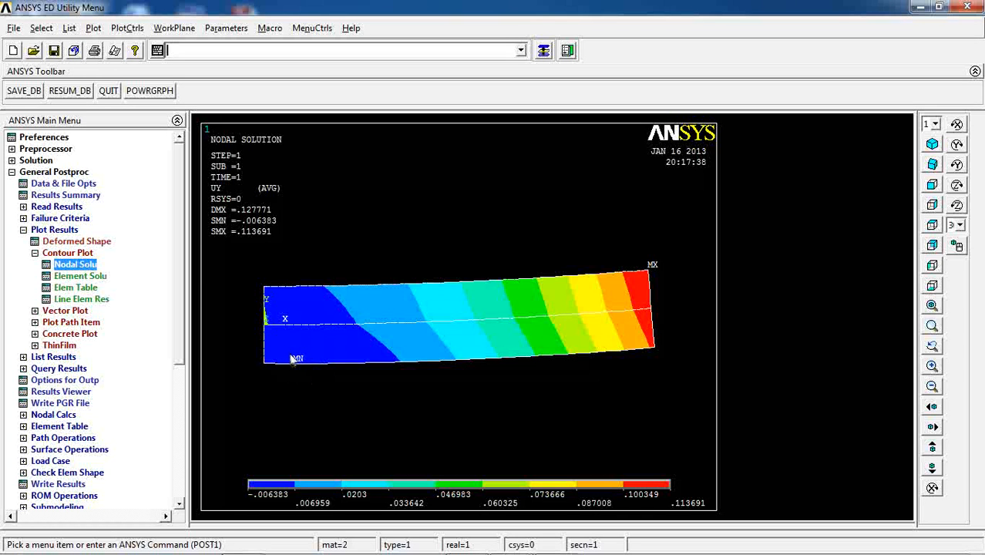
pyautogui.moveTo(293, 379)
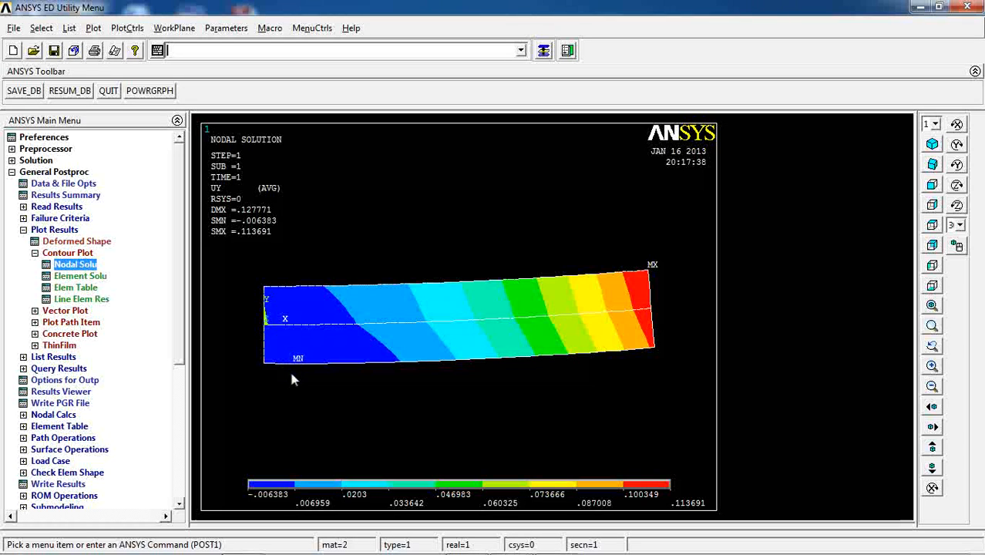
pyautogui.moveTo(73, 319)
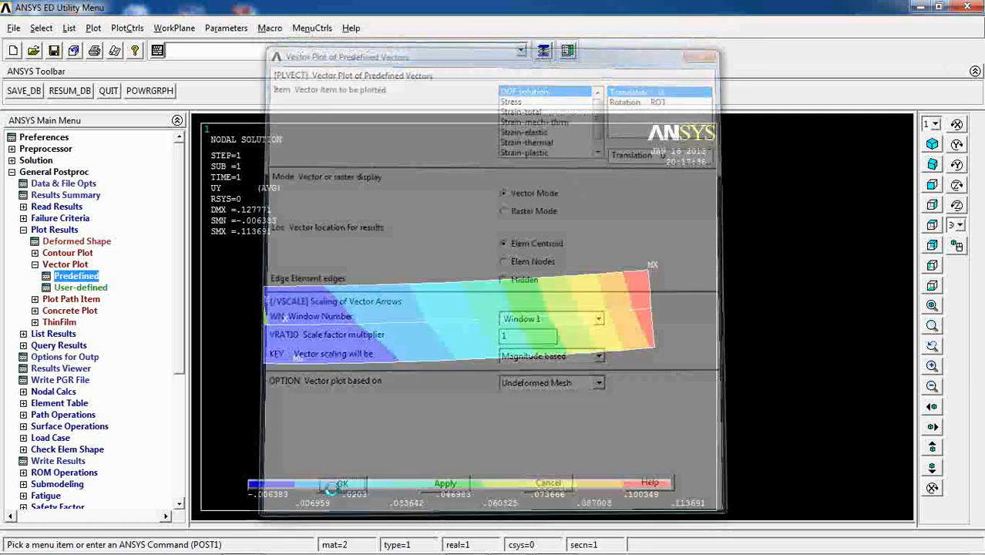
# Step: Plot the predefined translation U displacement vectors across the beam
pyautogui.click(343, 483)
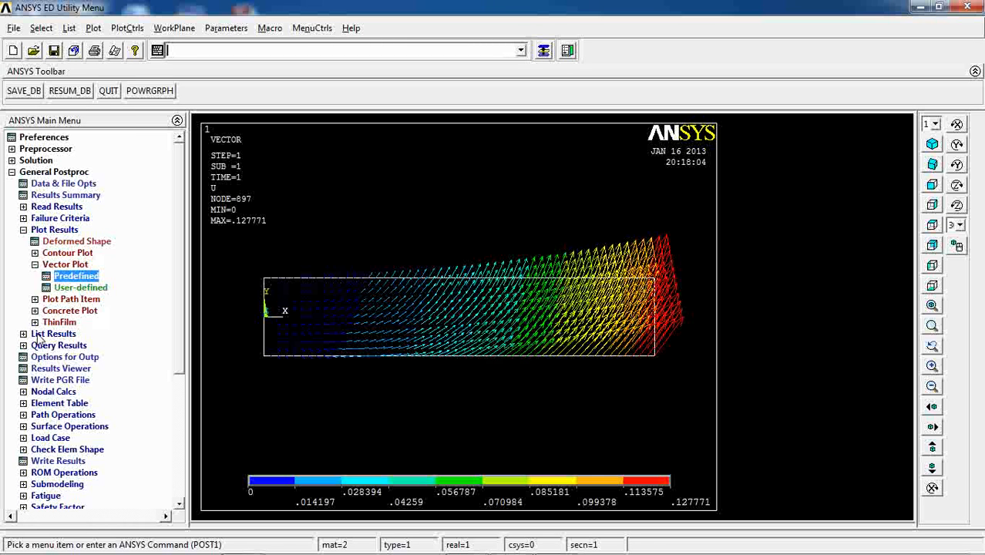
# Step: List all FX and FY reaction forces at constrained nodes, review, then close the listing
pyautogui.click(54, 333)
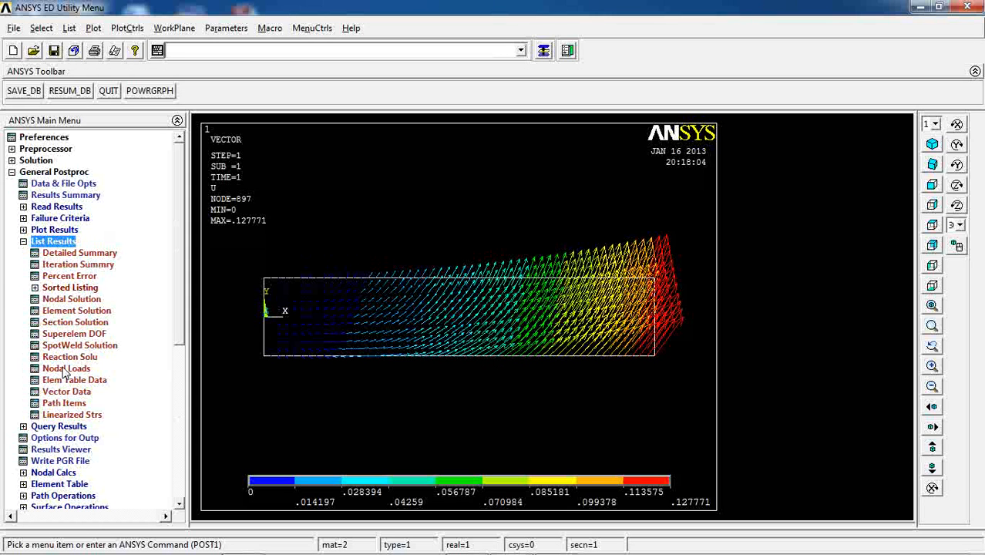
pyautogui.click(69, 356)
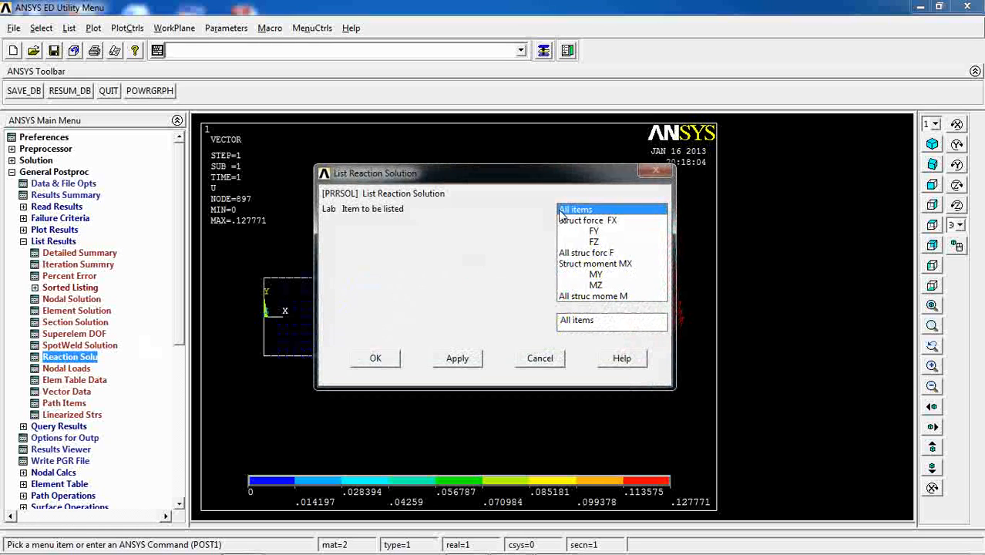
pyautogui.click(375, 358)
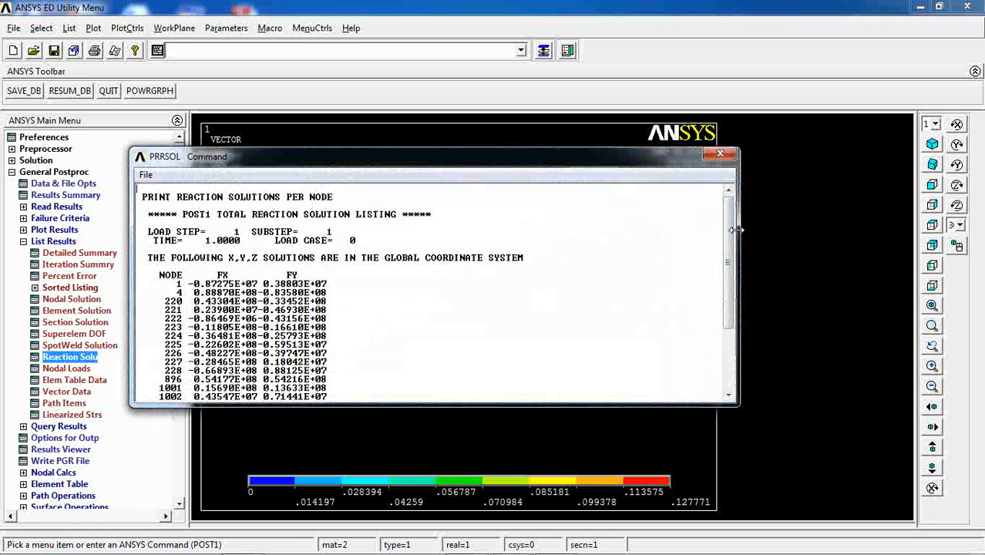
pyautogui.scroll(-3)
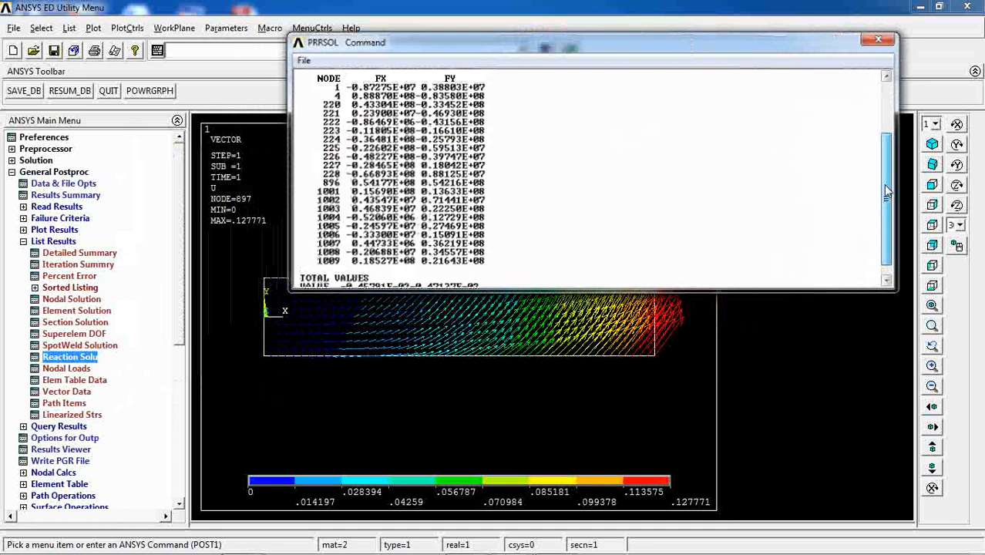
pyautogui.scroll(3)
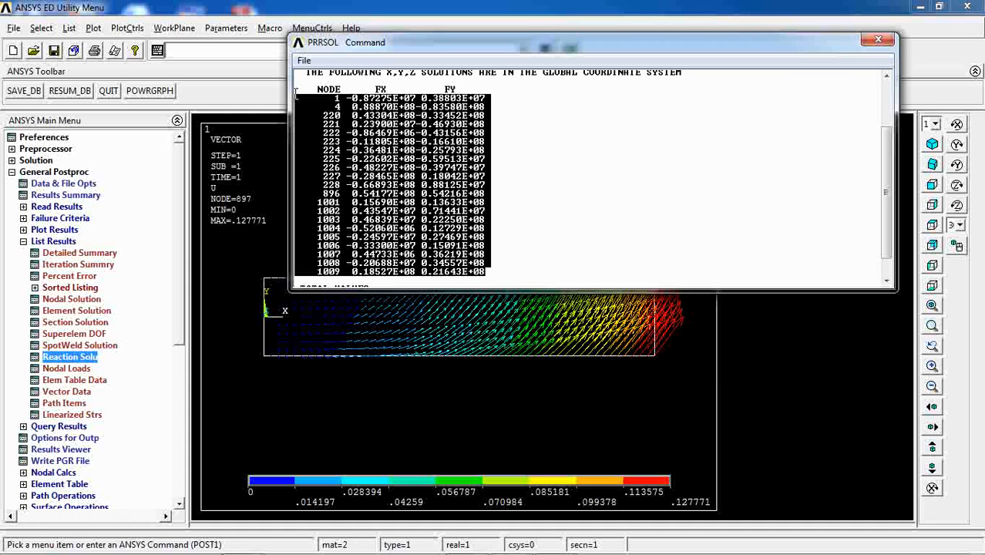
pyautogui.moveTo(599, 293)
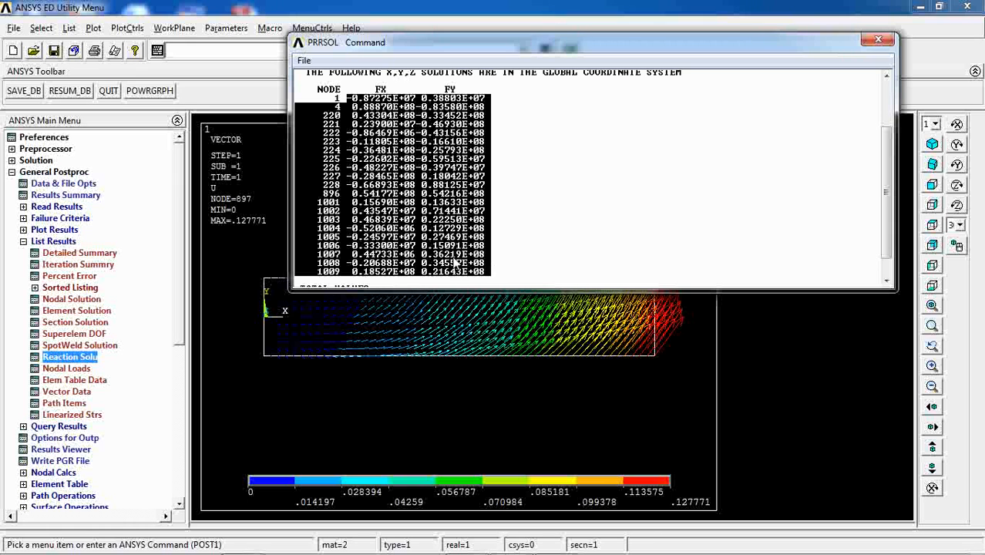
pyautogui.click(877, 40)
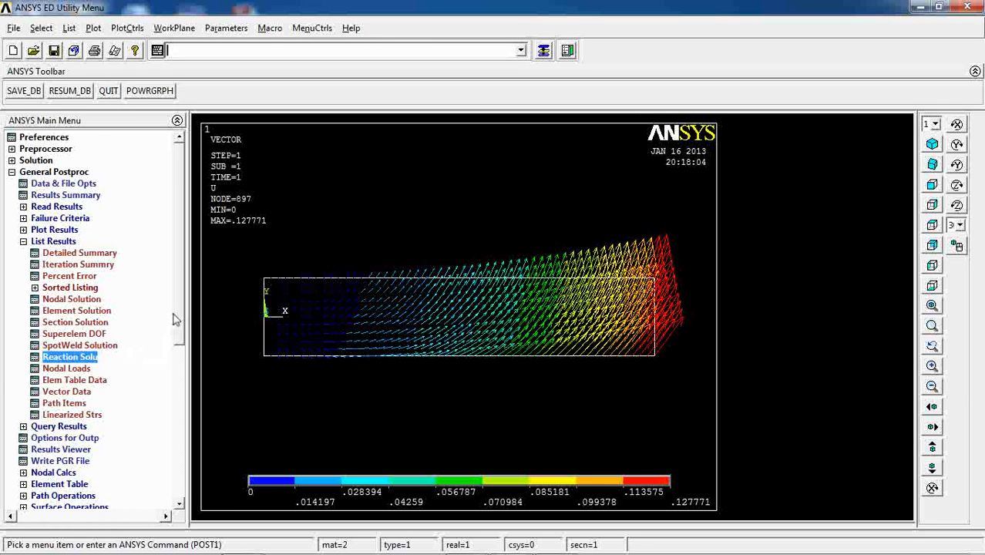
# Step: Define path Path01 by location with 2 points, 40 data sets and 40 divisions
pyautogui.scroll(-3)
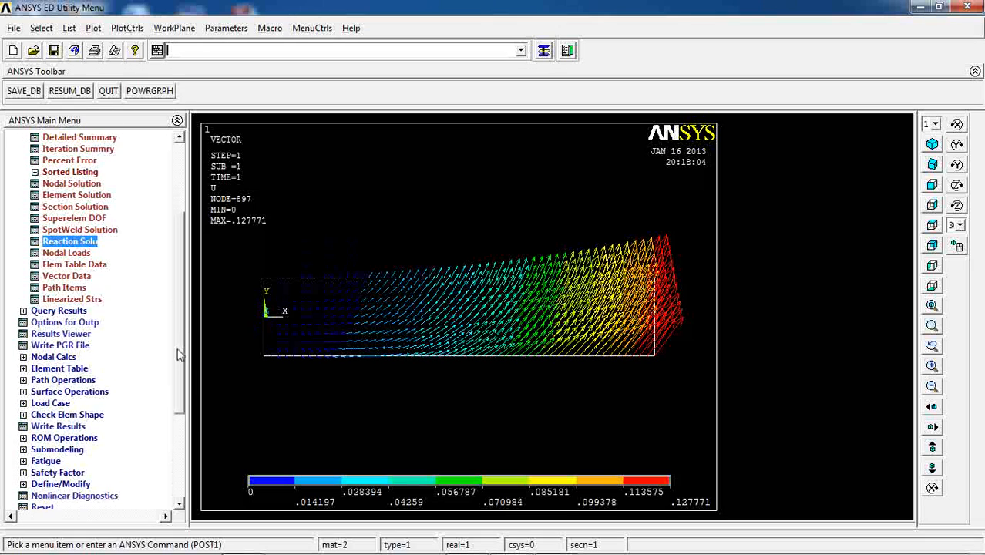
pyautogui.scroll(-3)
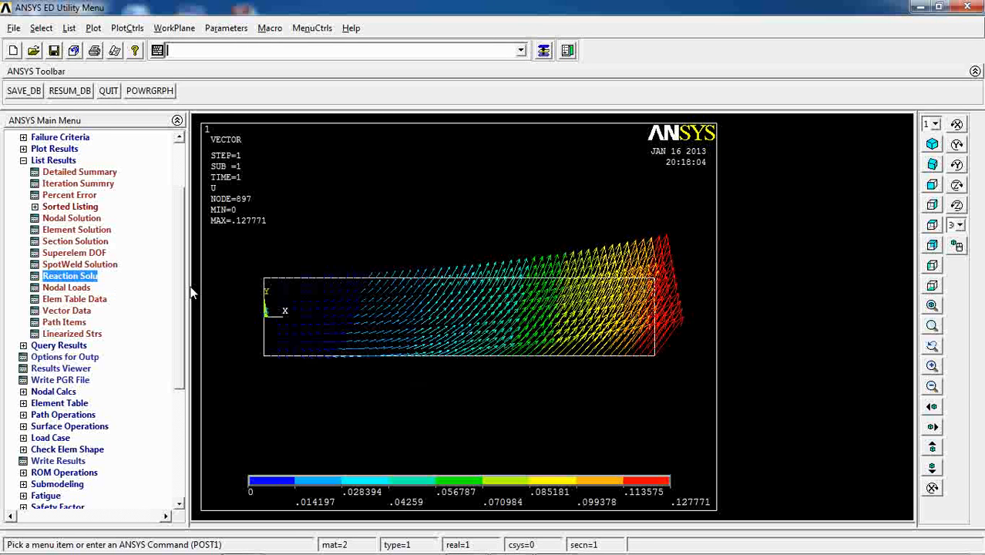
pyautogui.moveTo(179, 214)
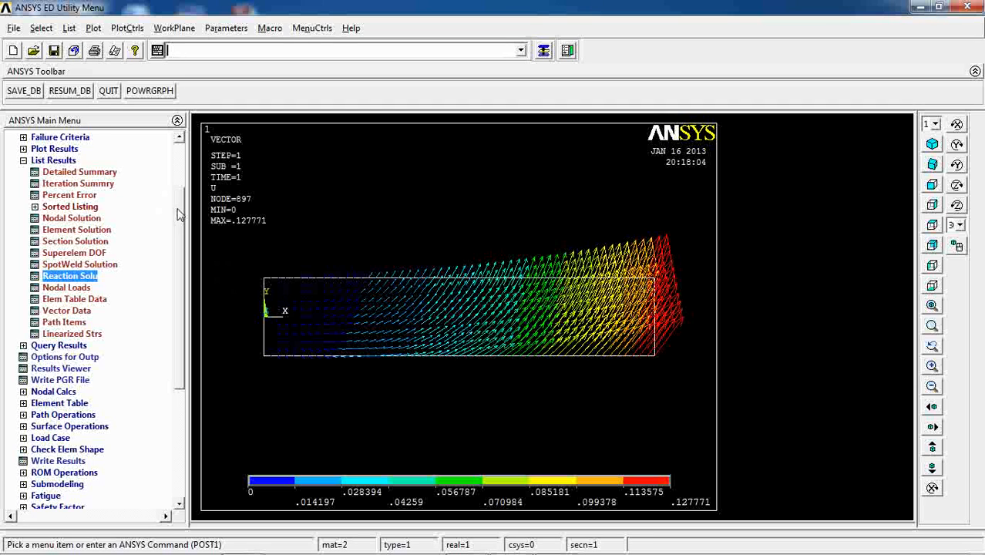
pyautogui.scroll(-3)
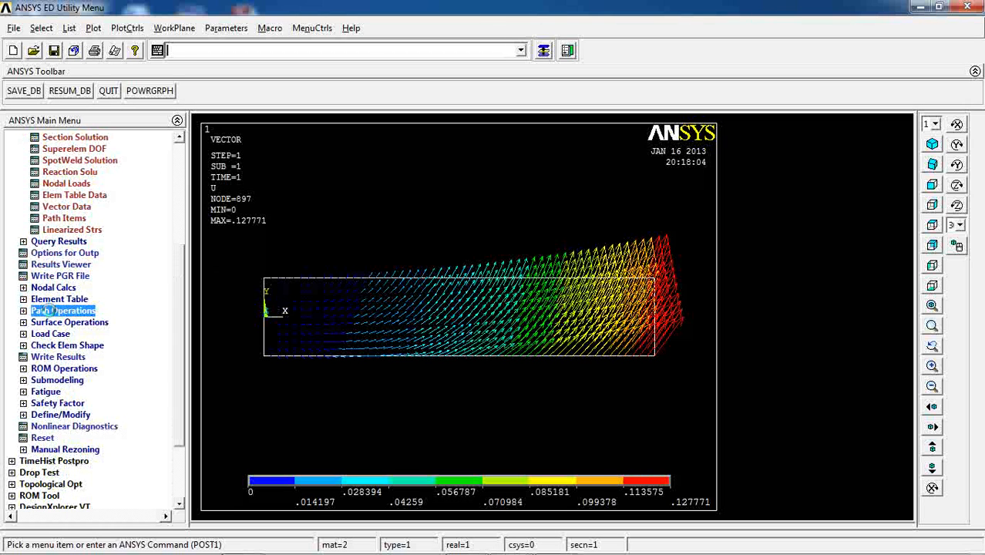
pyautogui.click(64, 310)
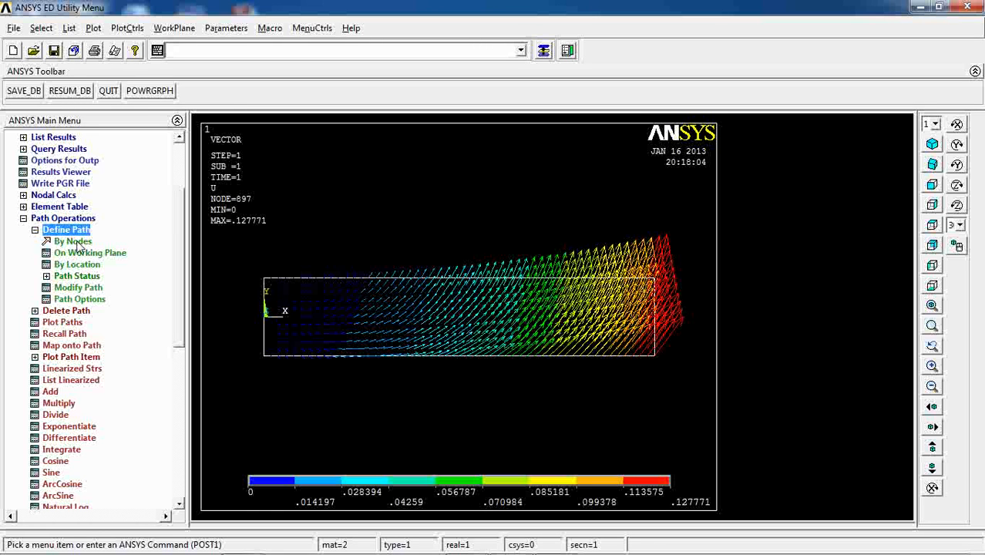
pyautogui.click(74, 241)
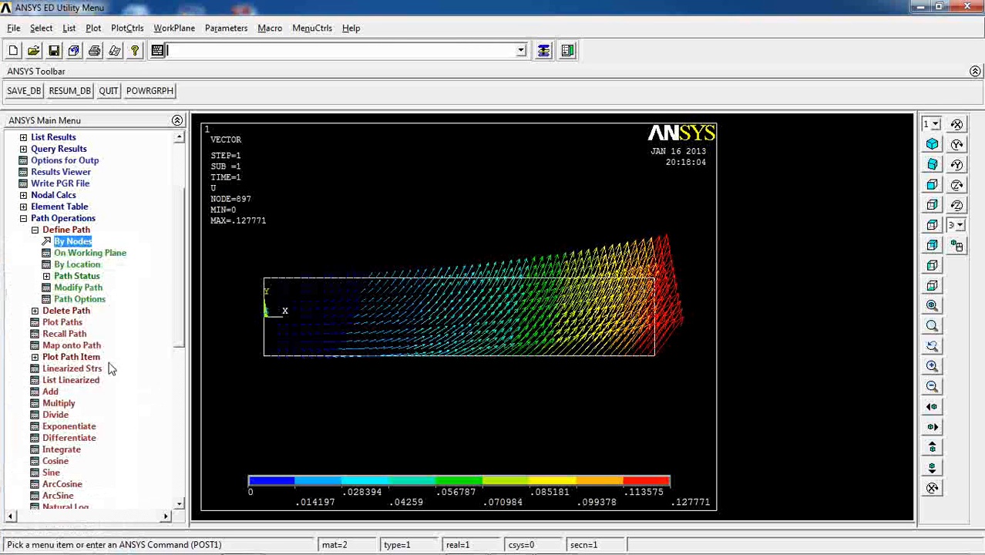
pyautogui.click(77, 264)
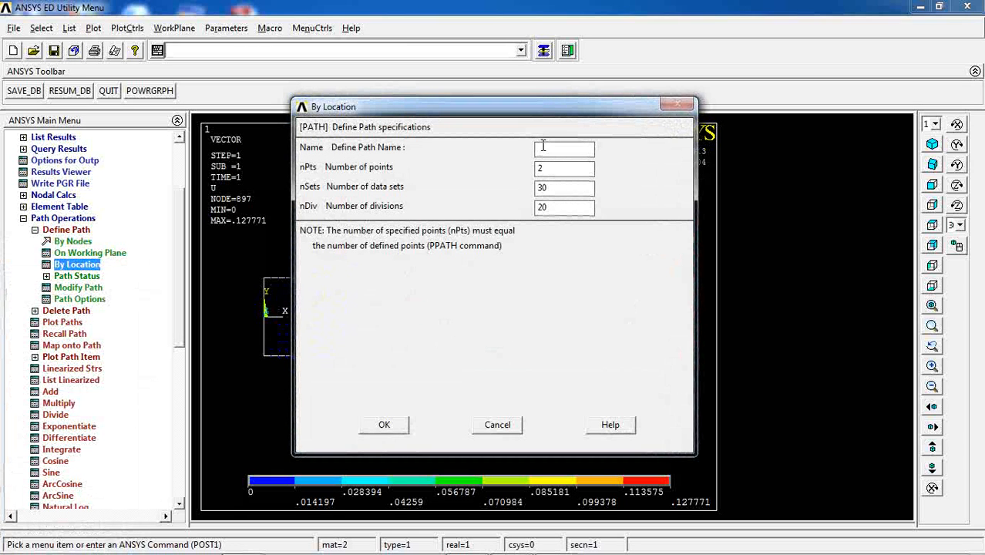
pyautogui.write('Path0')
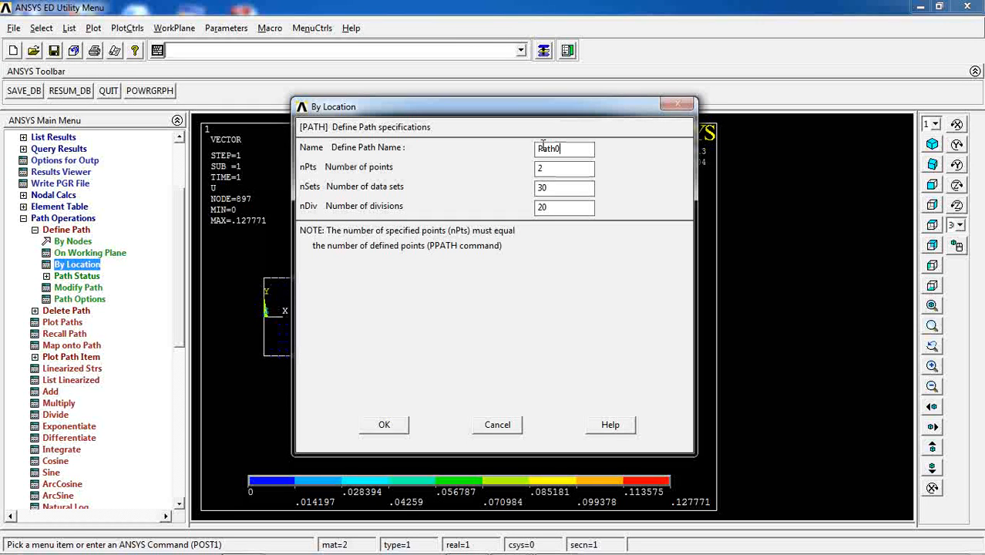
pyautogui.write('1')
pyautogui.click(564, 206)
pyautogui.write('40')
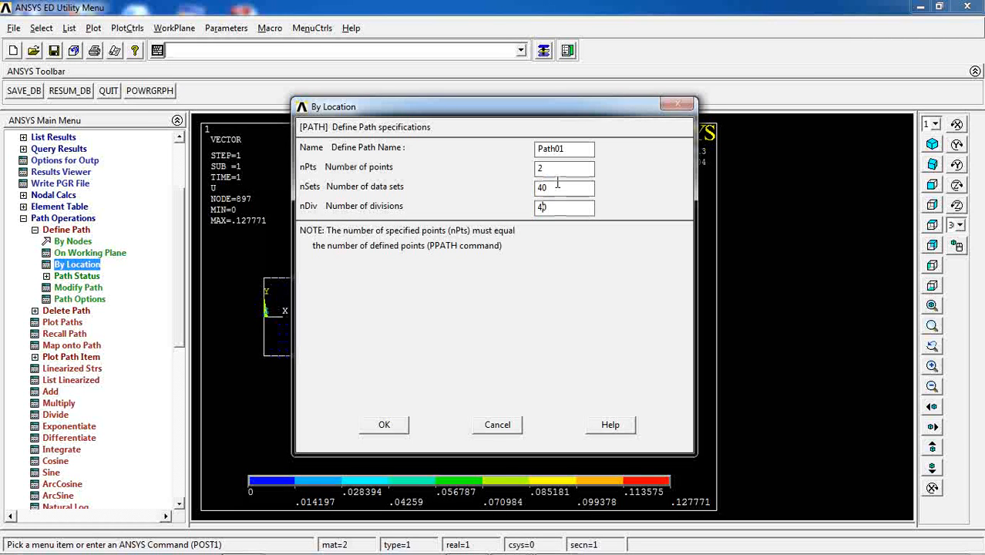
pyautogui.click(383, 425)
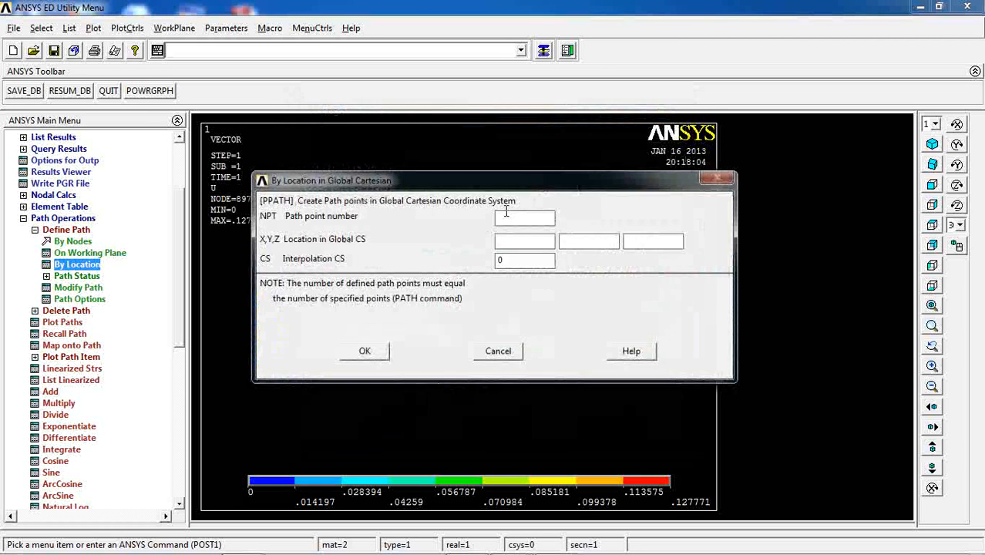
# Step: Enter Path01's point locations, with the second point at x 20, y 0
pyautogui.write('1')
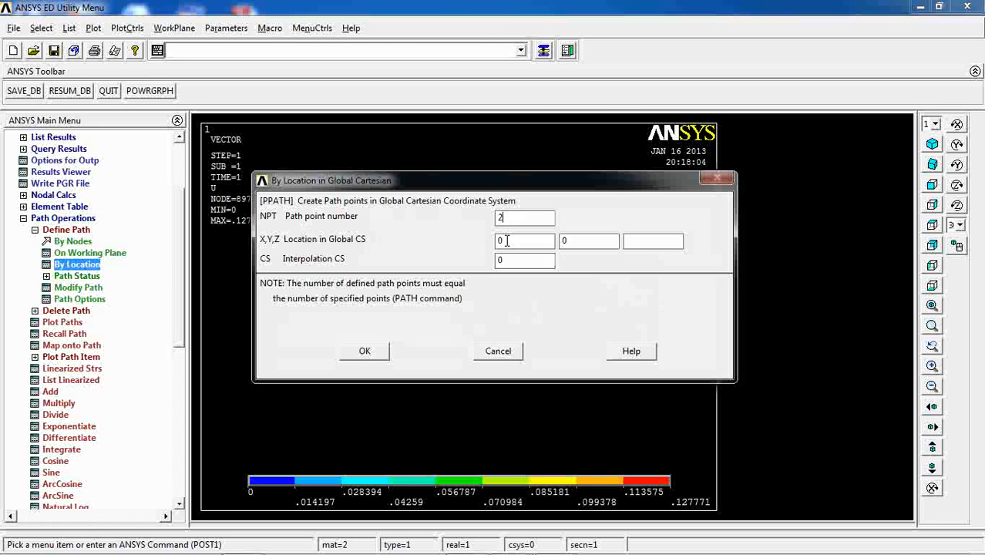
pyautogui.write('20')
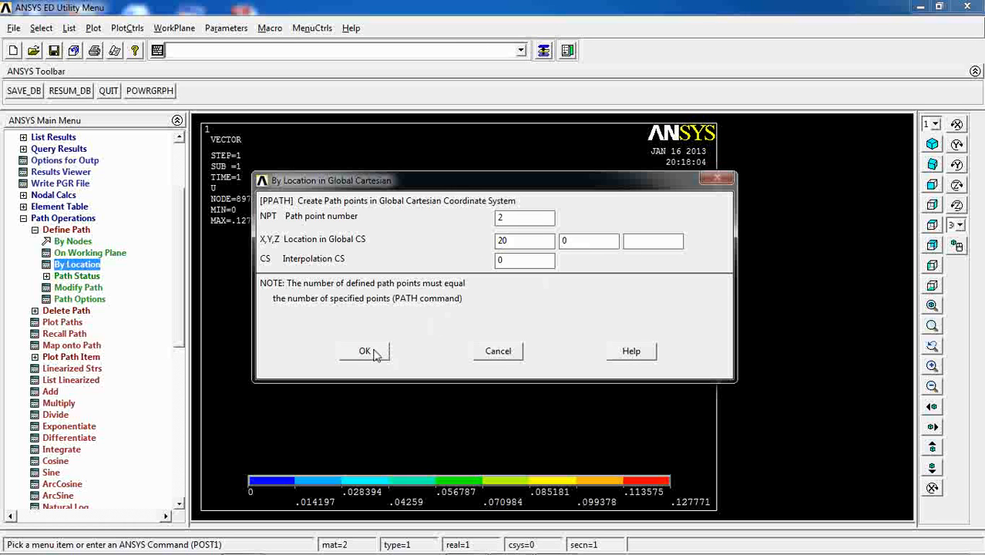
pyautogui.click(364, 350)
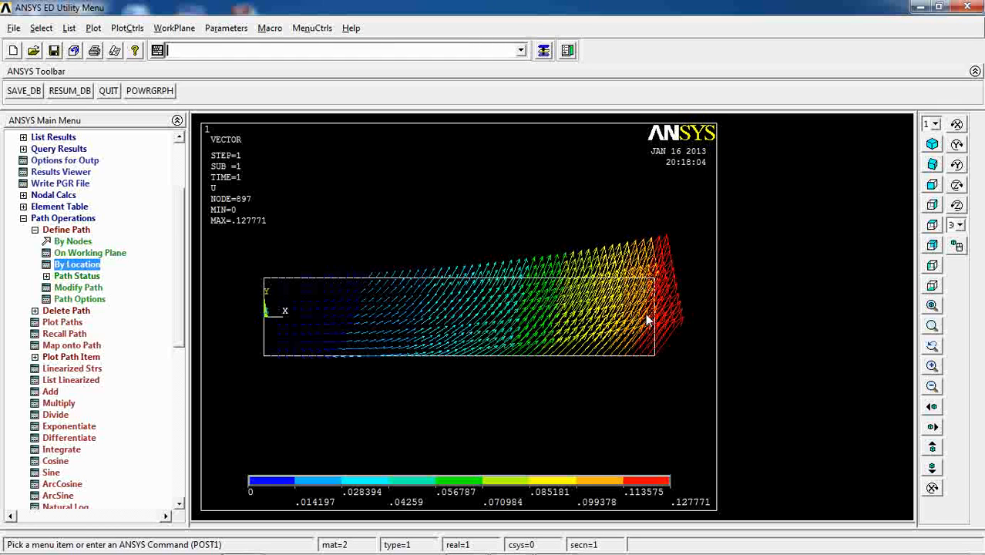
pyautogui.moveTo(552, 326)
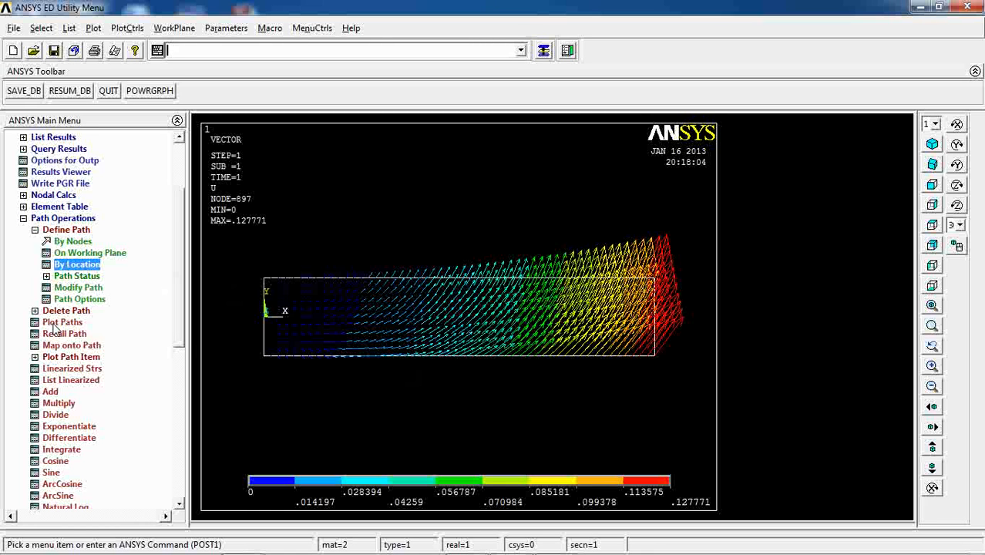
pyautogui.moveTo(54, 351)
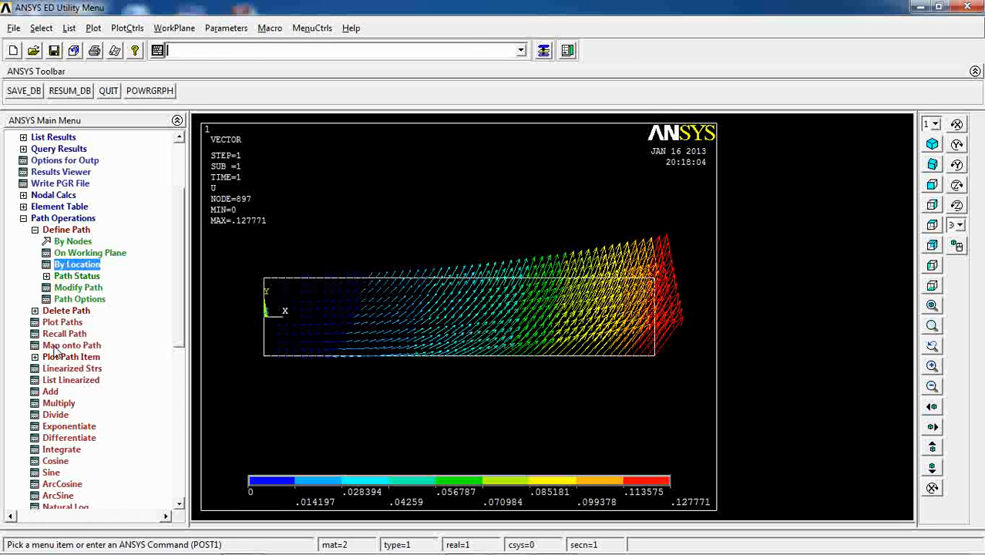
# Step: Map USUM, UY and UX displacement results onto Path01
pyautogui.click(71, 345)
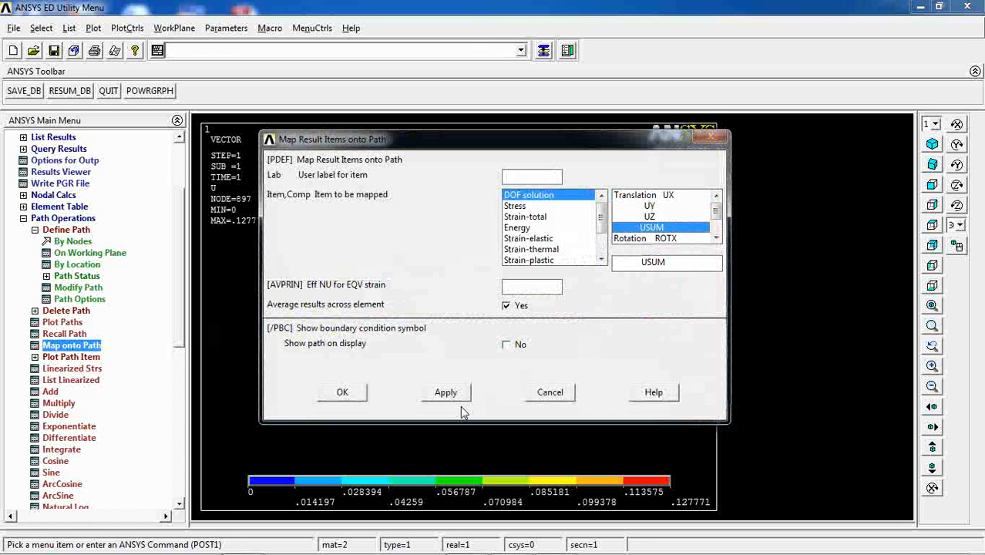
pyautogui.click(446, 393)
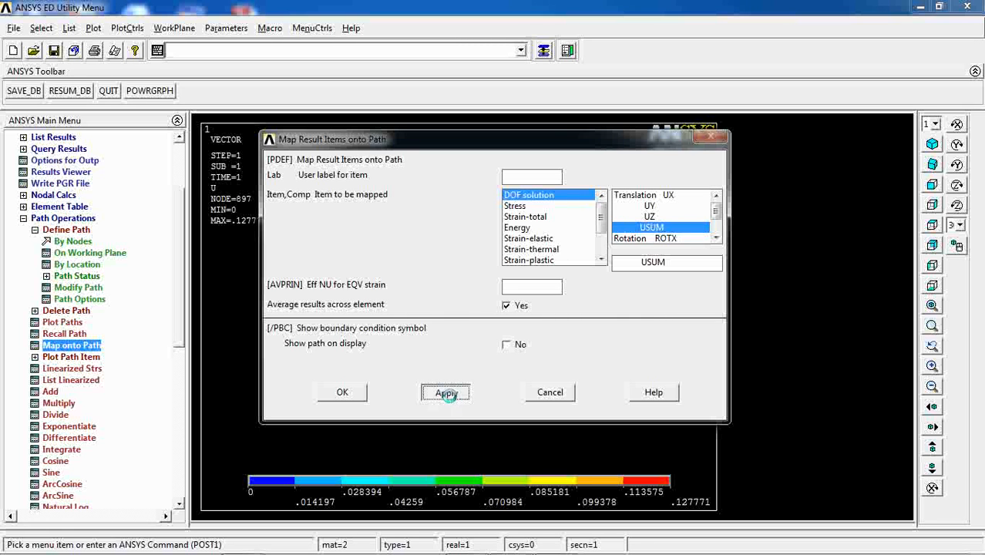
pyautogui.click(650, 205)
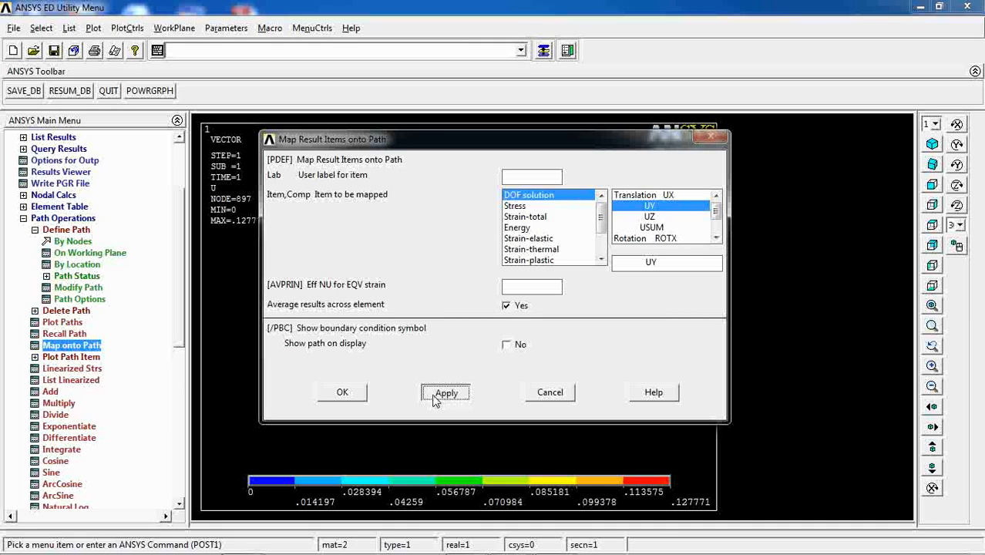
pyautogui.click(514, 205)
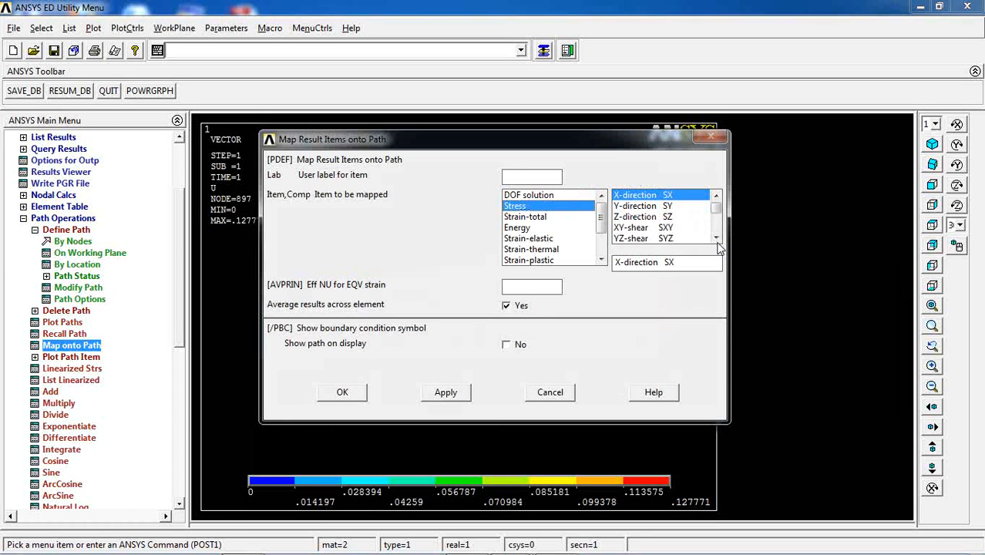
pyautogui.click(528, 194)
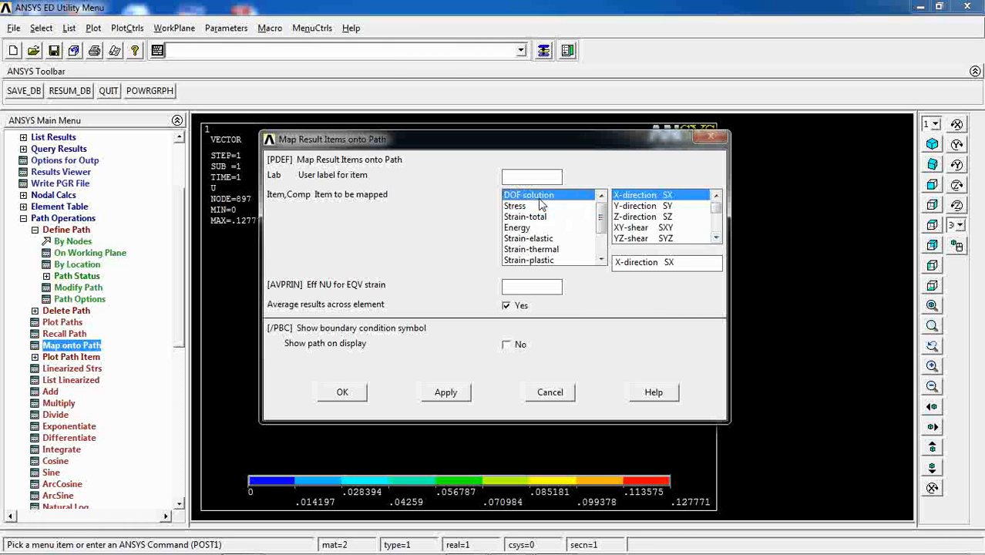
pyautogui.click(342, 391)
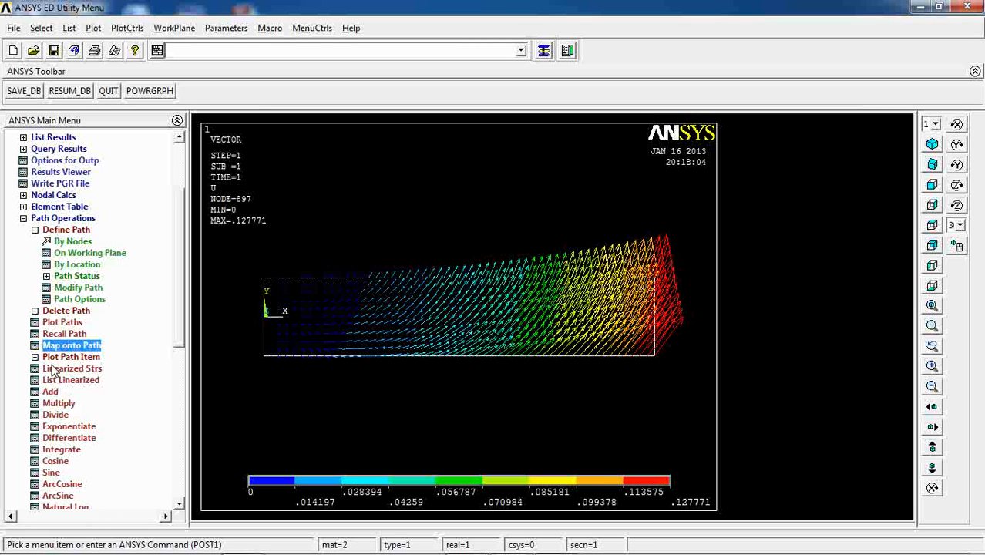
# Step: Graph USUM and then UY displacement against distance along Path01
pyautogui.click(71, 357)
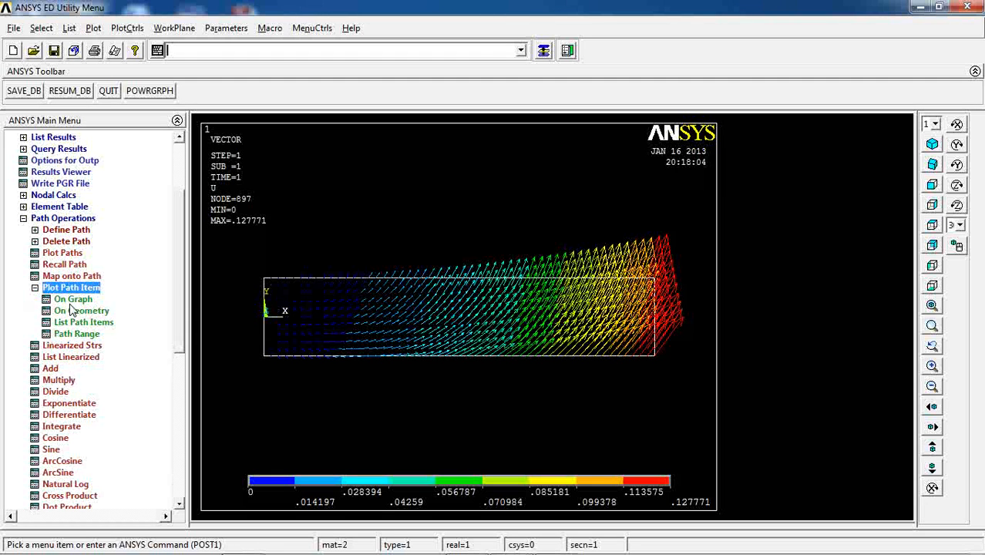
pyautogui.click(73, 299)
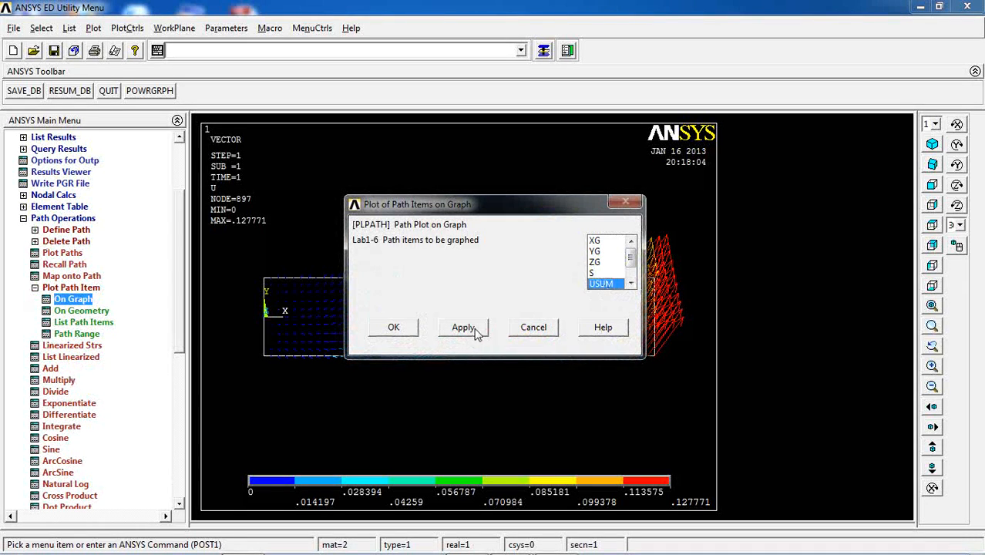
pyautogui.click(464, 327)
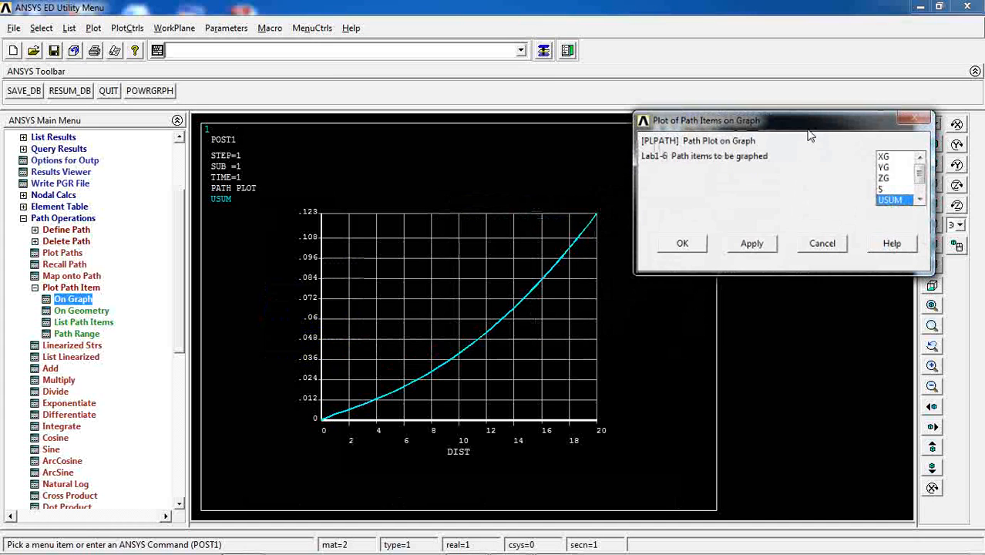
pyautogui.moveTo(320, 423)
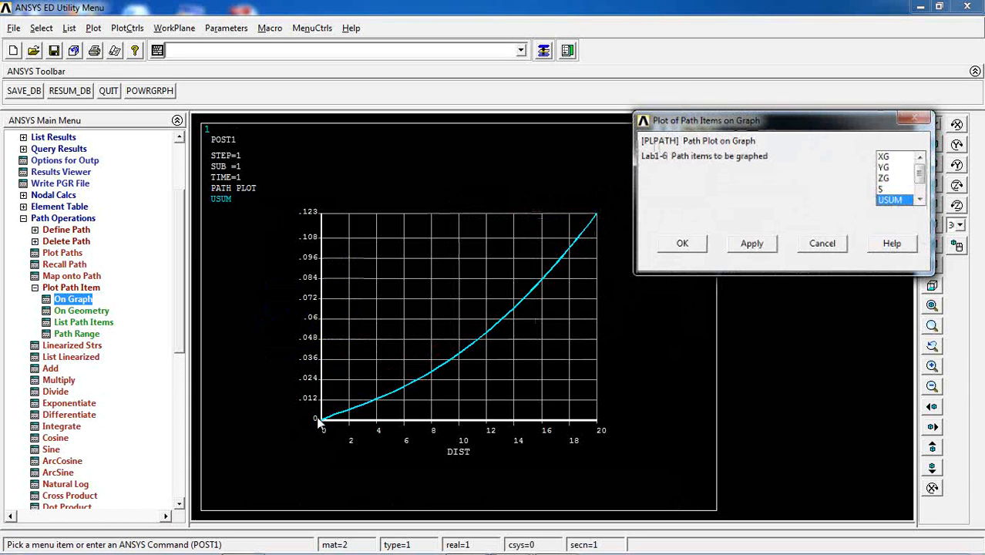
pyautogui.moveTo(316, 427)
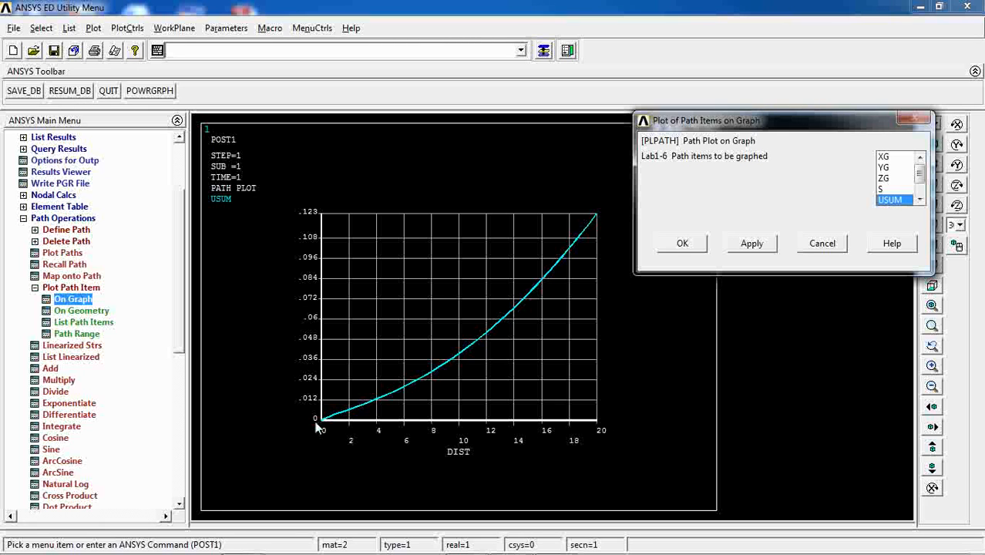
pyautogui.moveTo(439, 392)
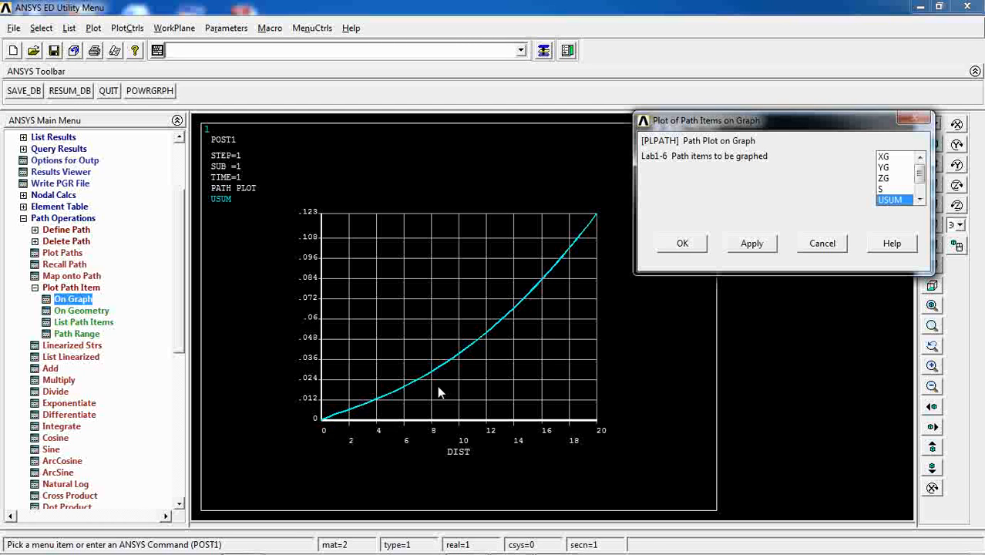
pyautogui.moveTo(465, 374)
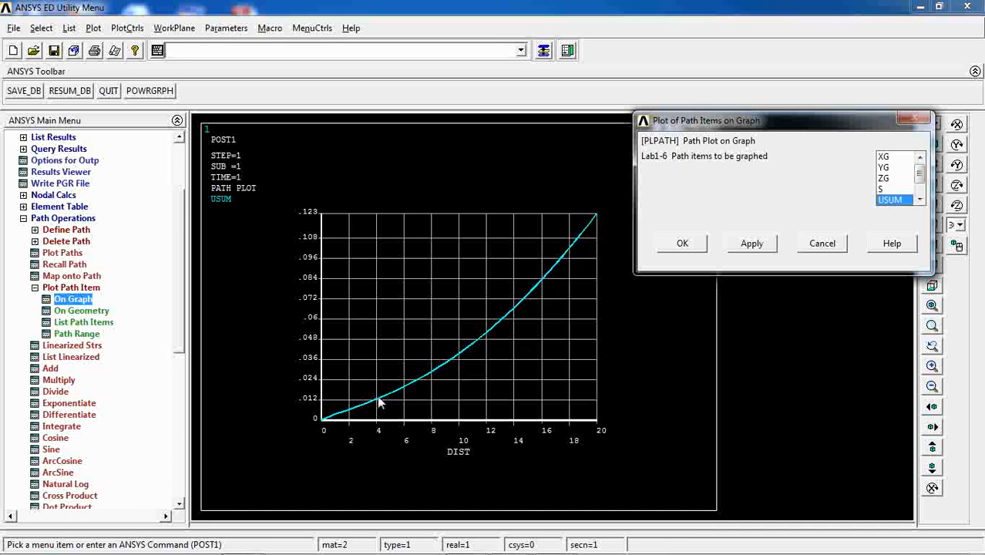
pyautogui.moveTo(313, 424)
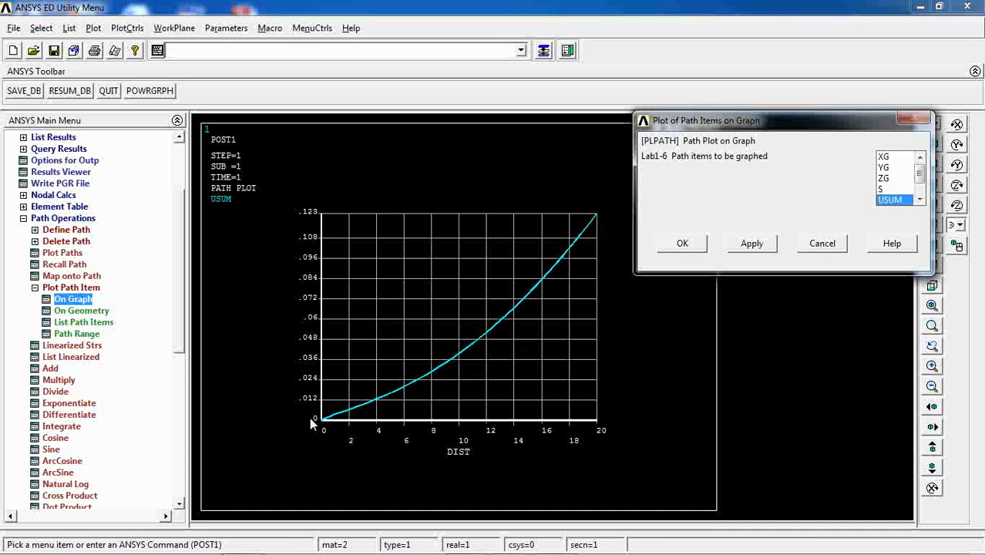
pyautogui.moveTo(621, 451)
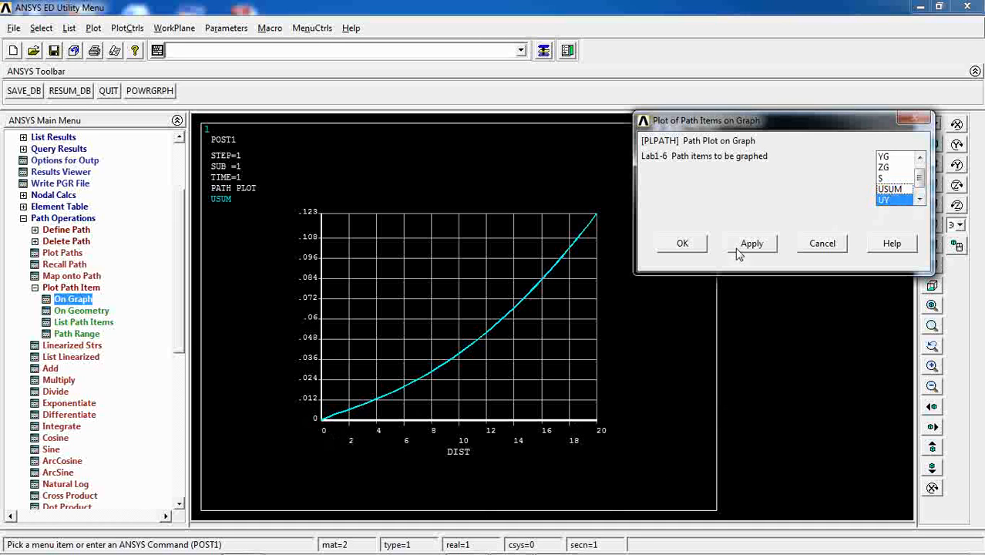
pyautogui.click(751, 242)
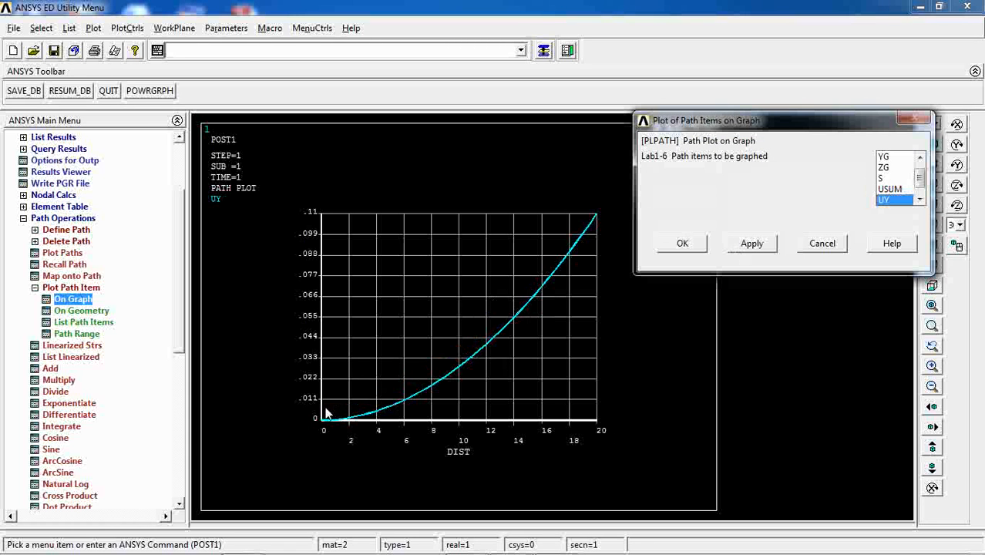
pyautogui.moveTo(454, 407)
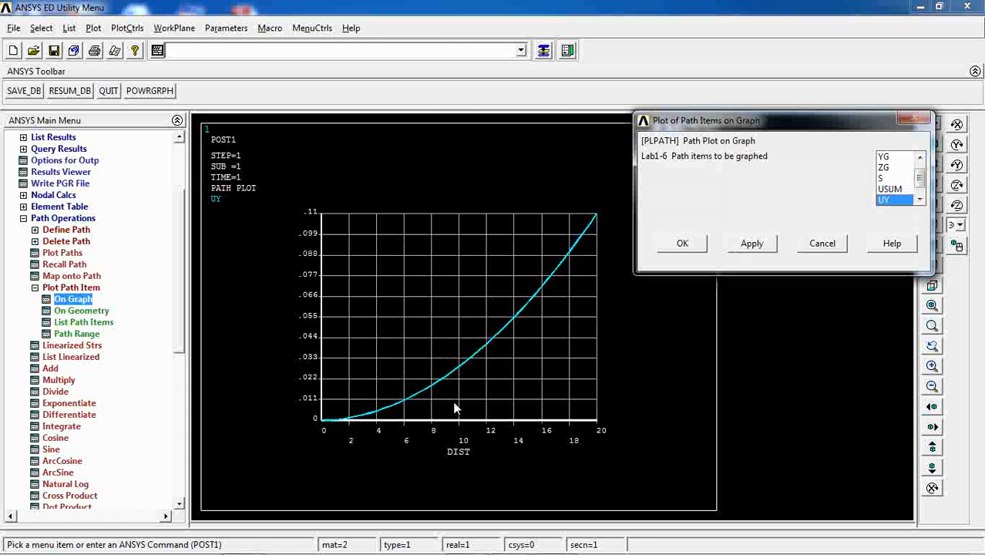
pyautogui.moveTo(368, 397)
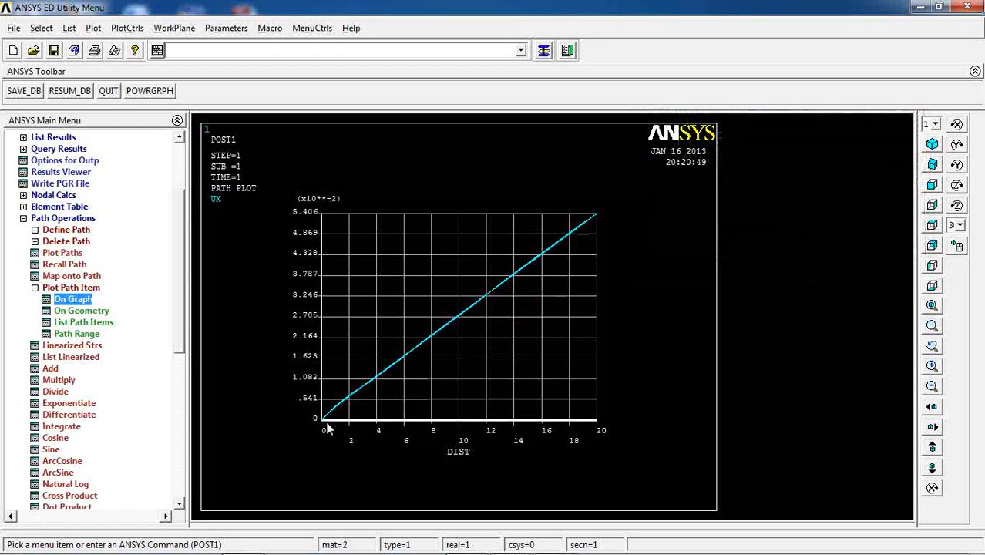
pyautogui.moveTo(312, 399)
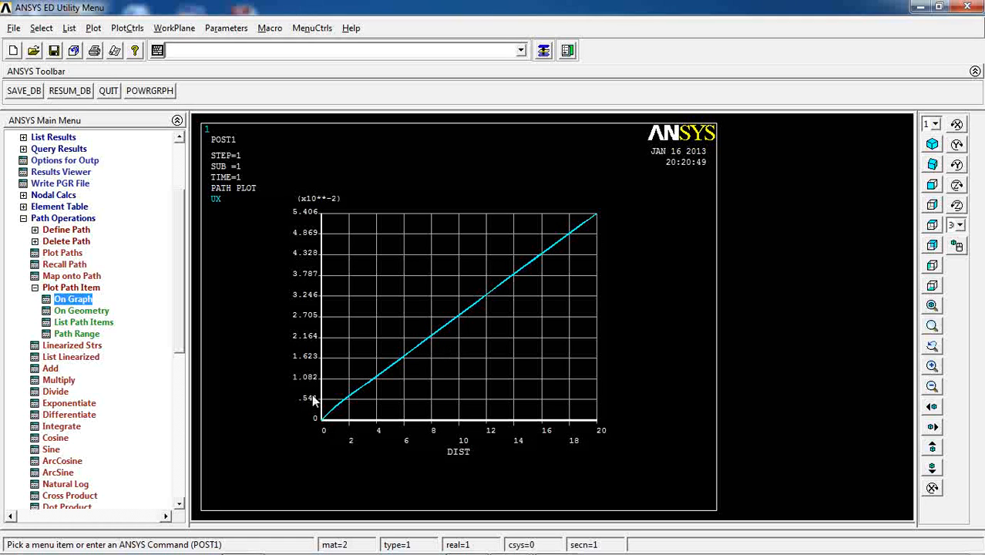
pyautogui.scroll(3)
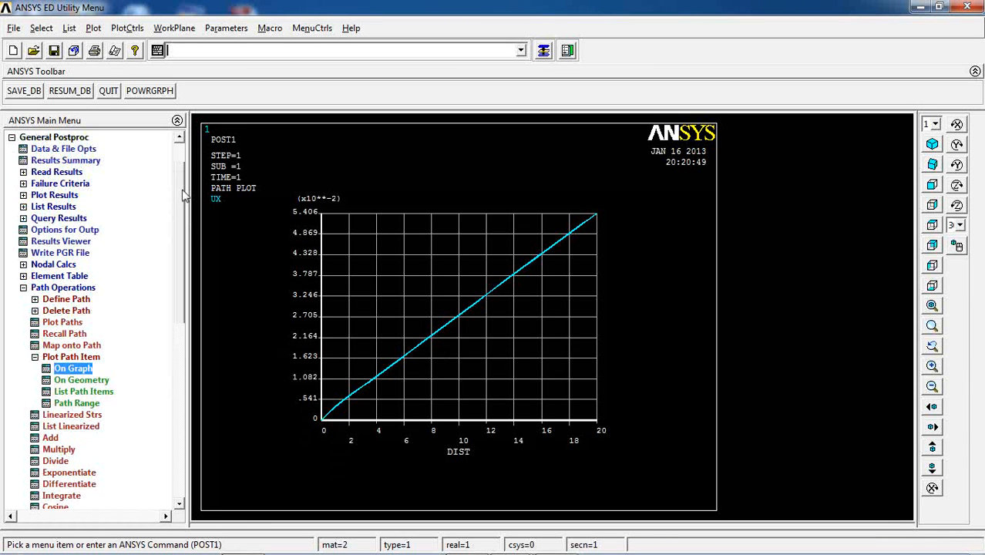
pyautogui.click(53, 206)
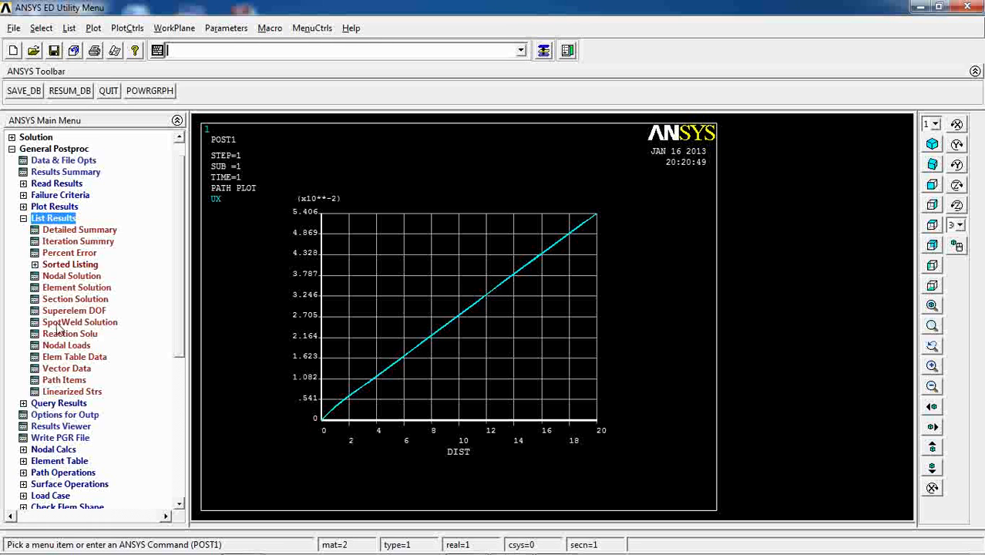
pyautogui.click(64, 380)
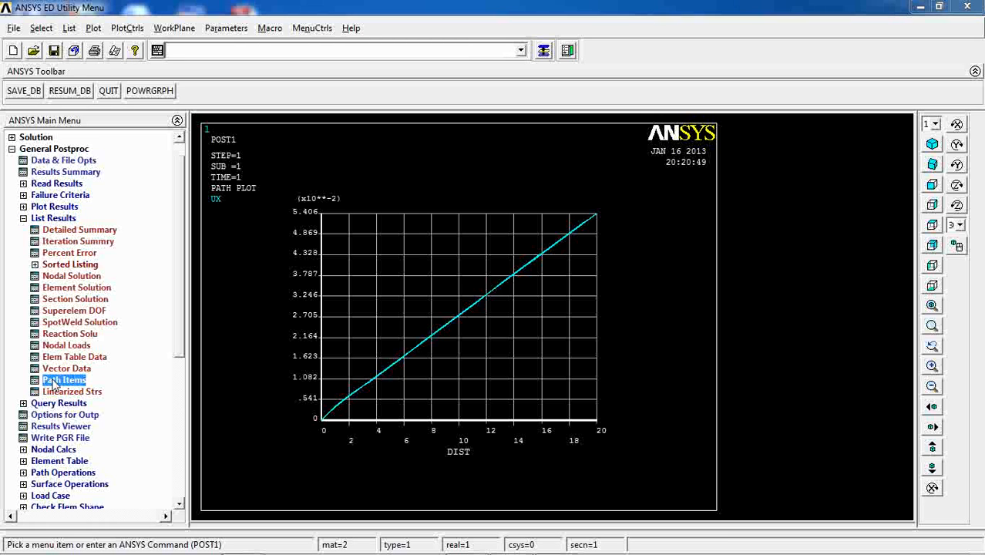
pyautogui.click(64, 380)
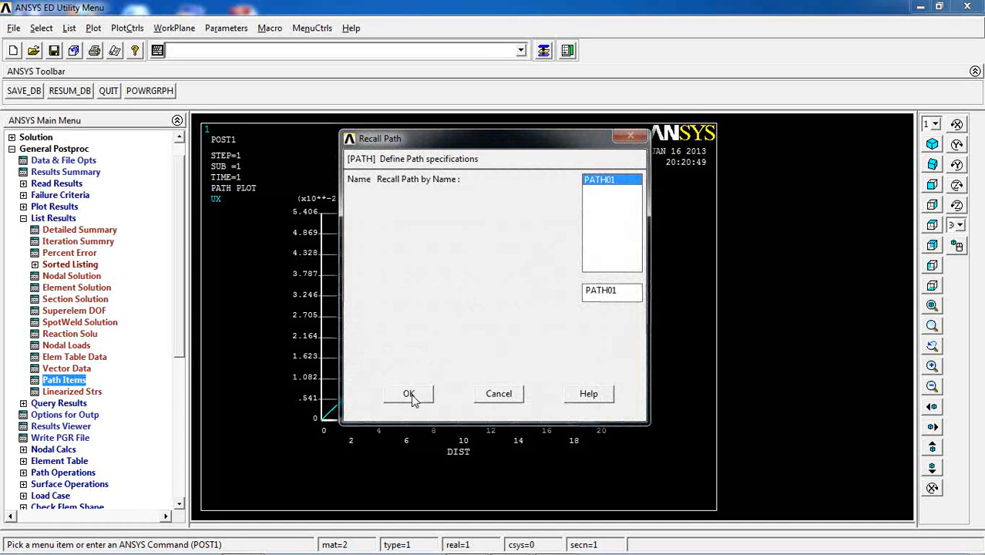
pyautogui.click(408, 393)
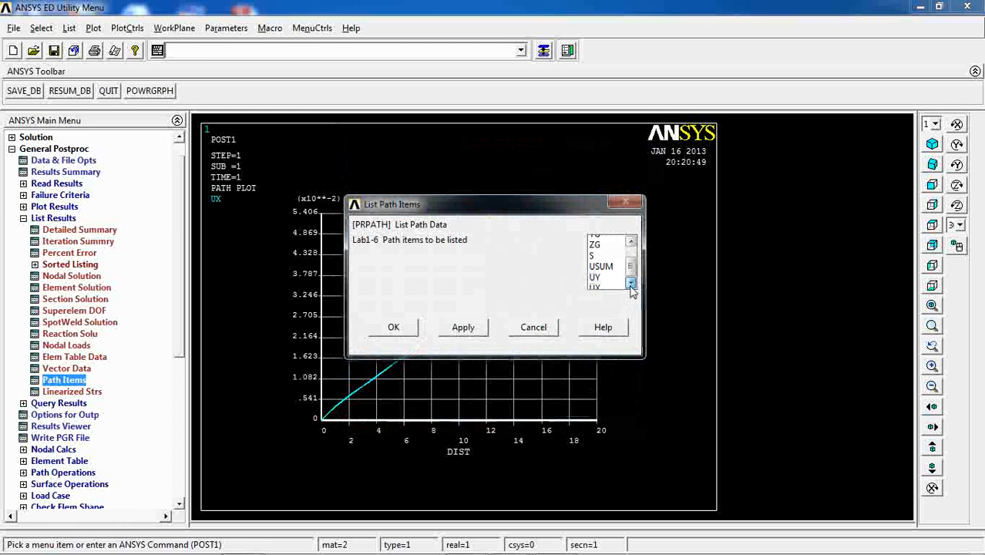
pyautogui.click(393, 327)
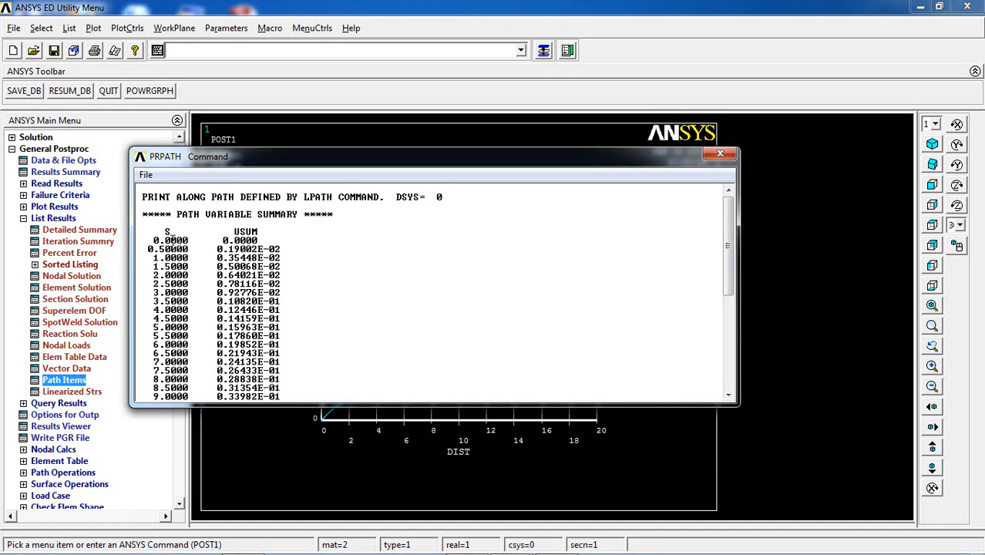
pyautogui.moveTo(170, 248); pyautogui.dragTo(278, 318)
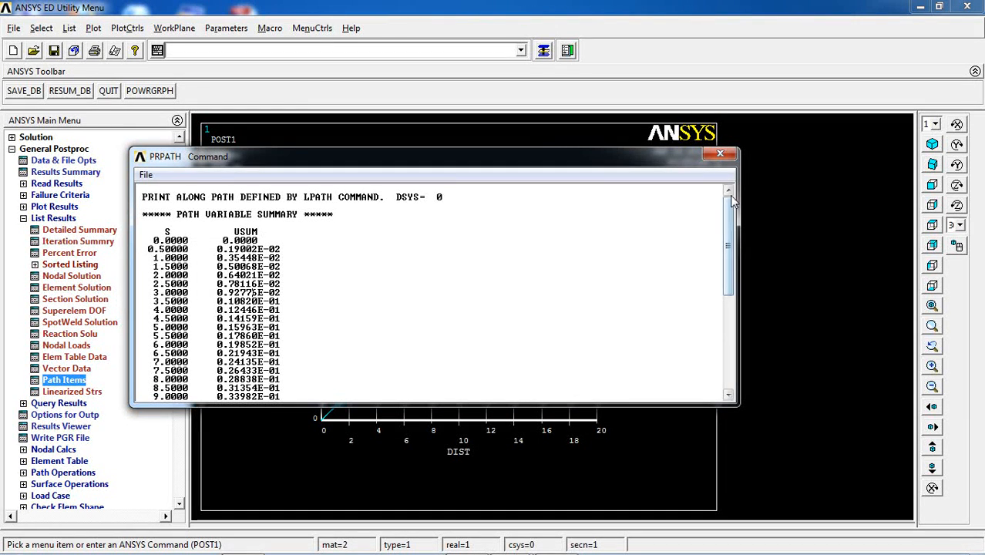
pyautogui.click(720, 154)
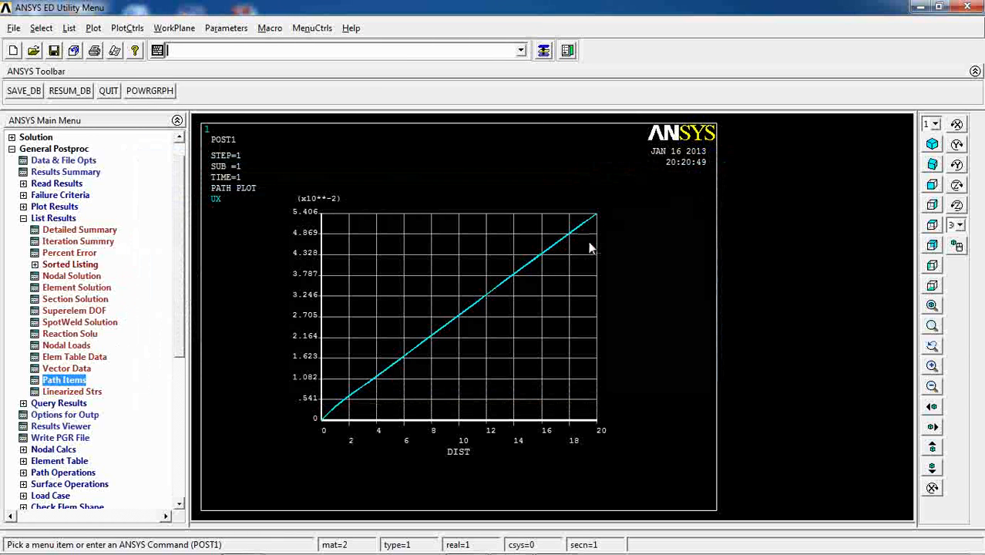
pyautogui.moveTo(597, 245)
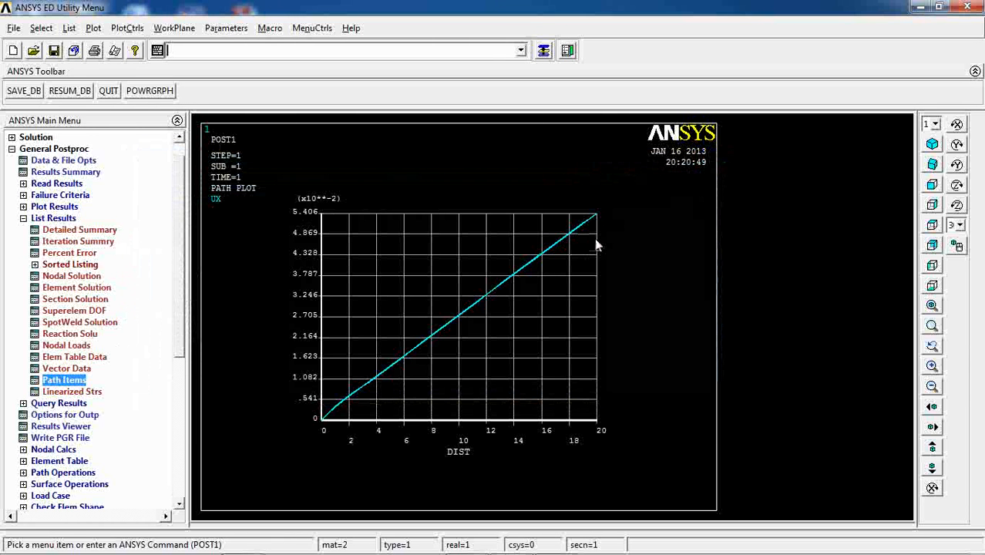